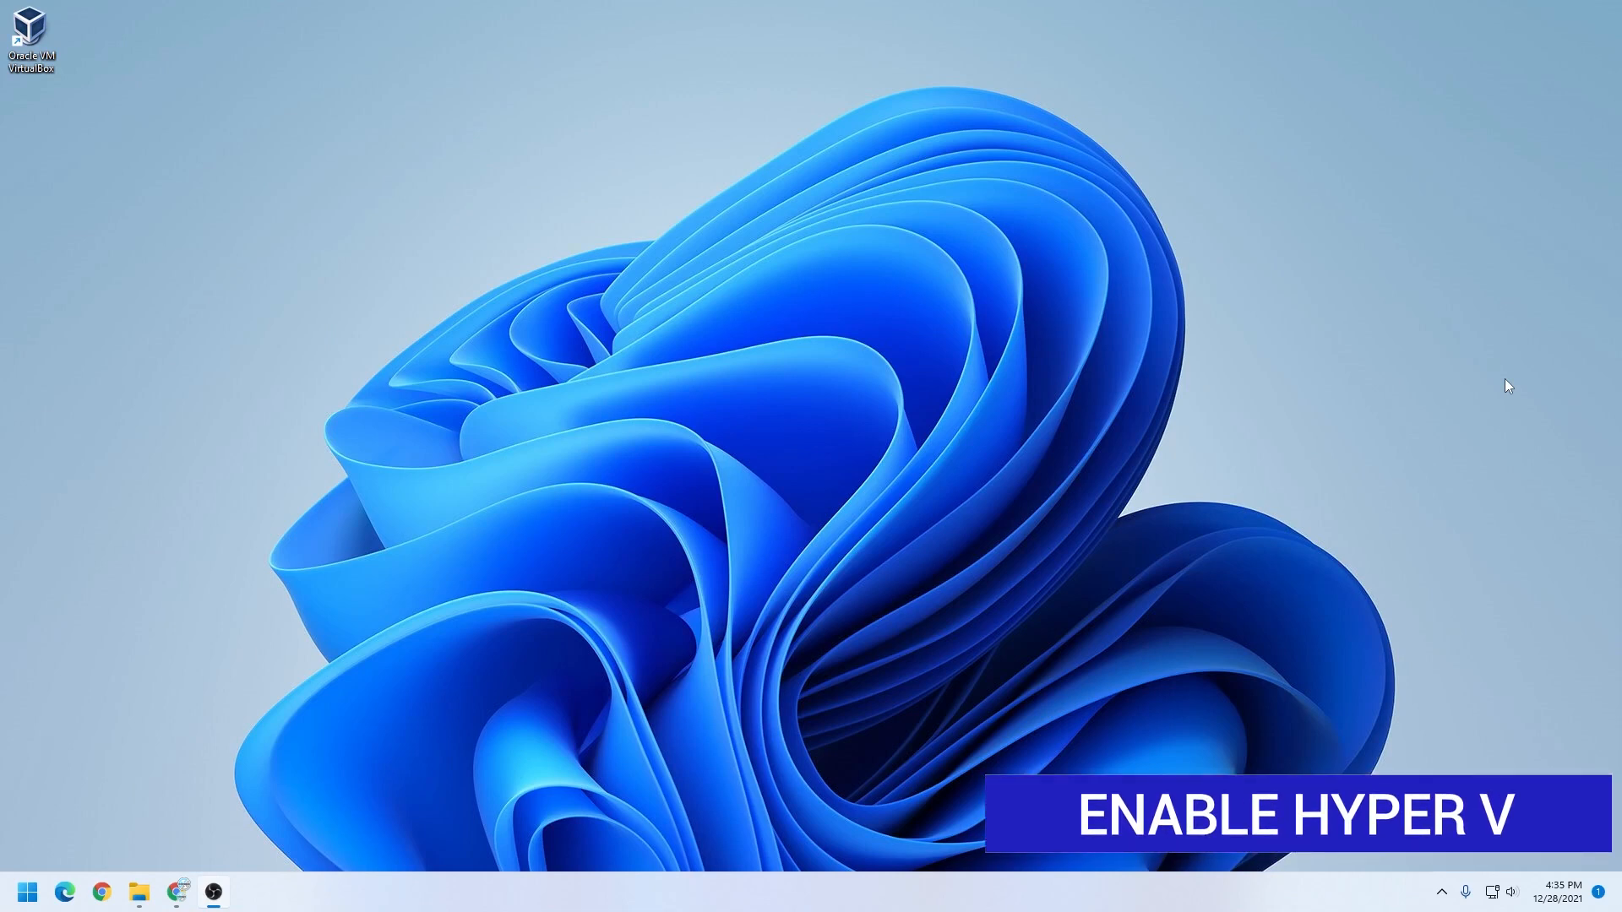
mouse_move(760, 691)
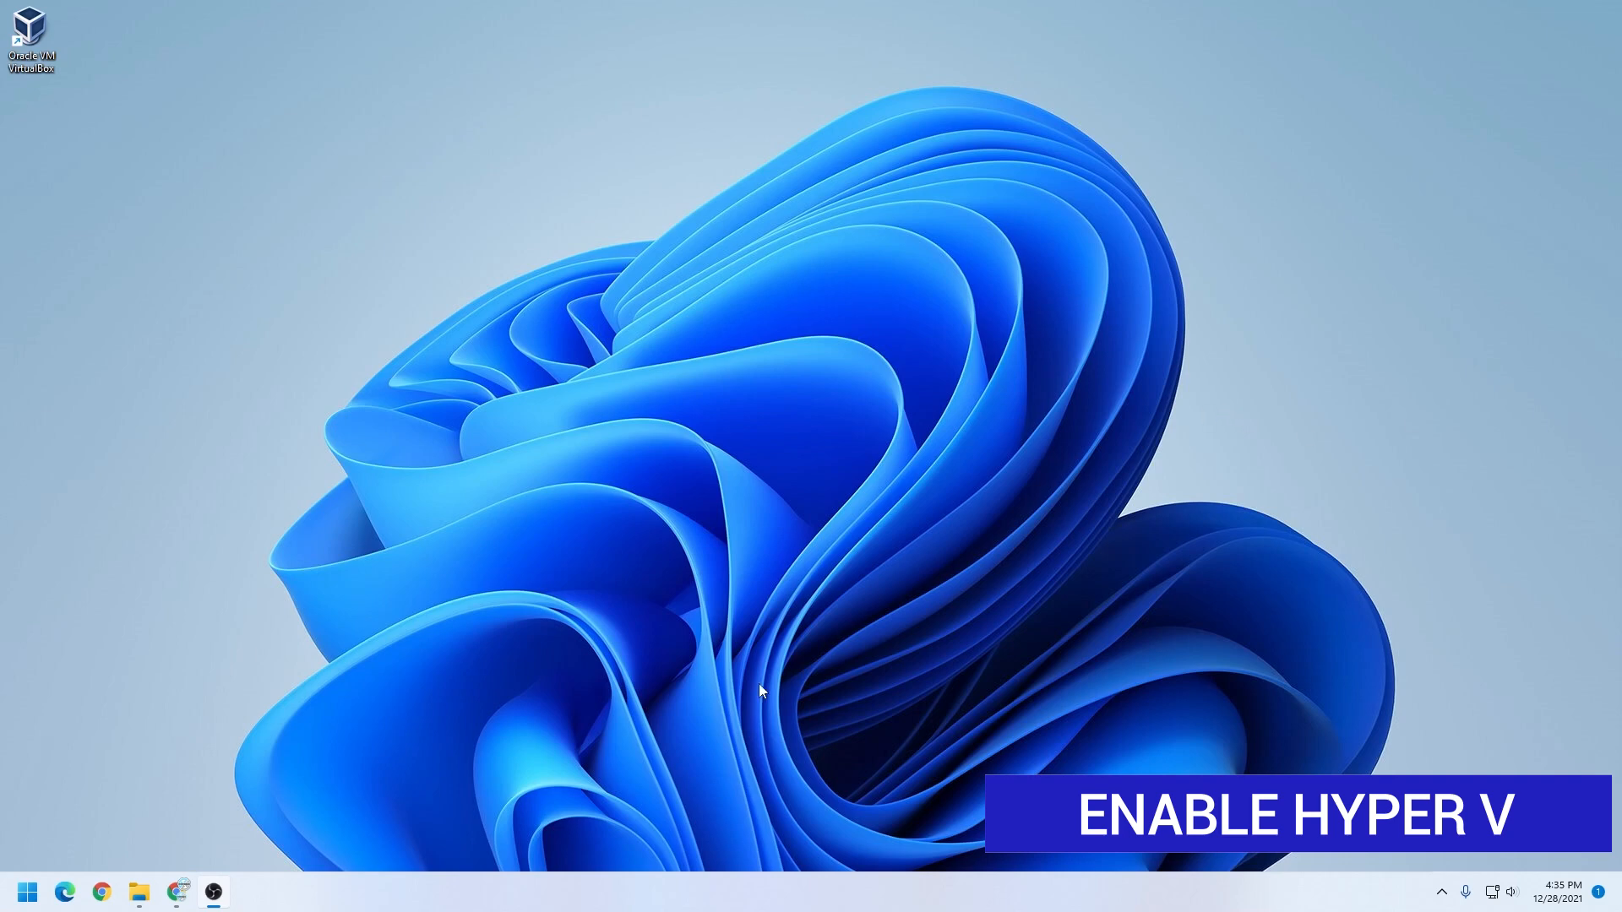
Enable the Hyper-V feature via 'Turn Windows features on or off' from Start search.
left_click(17, 892)
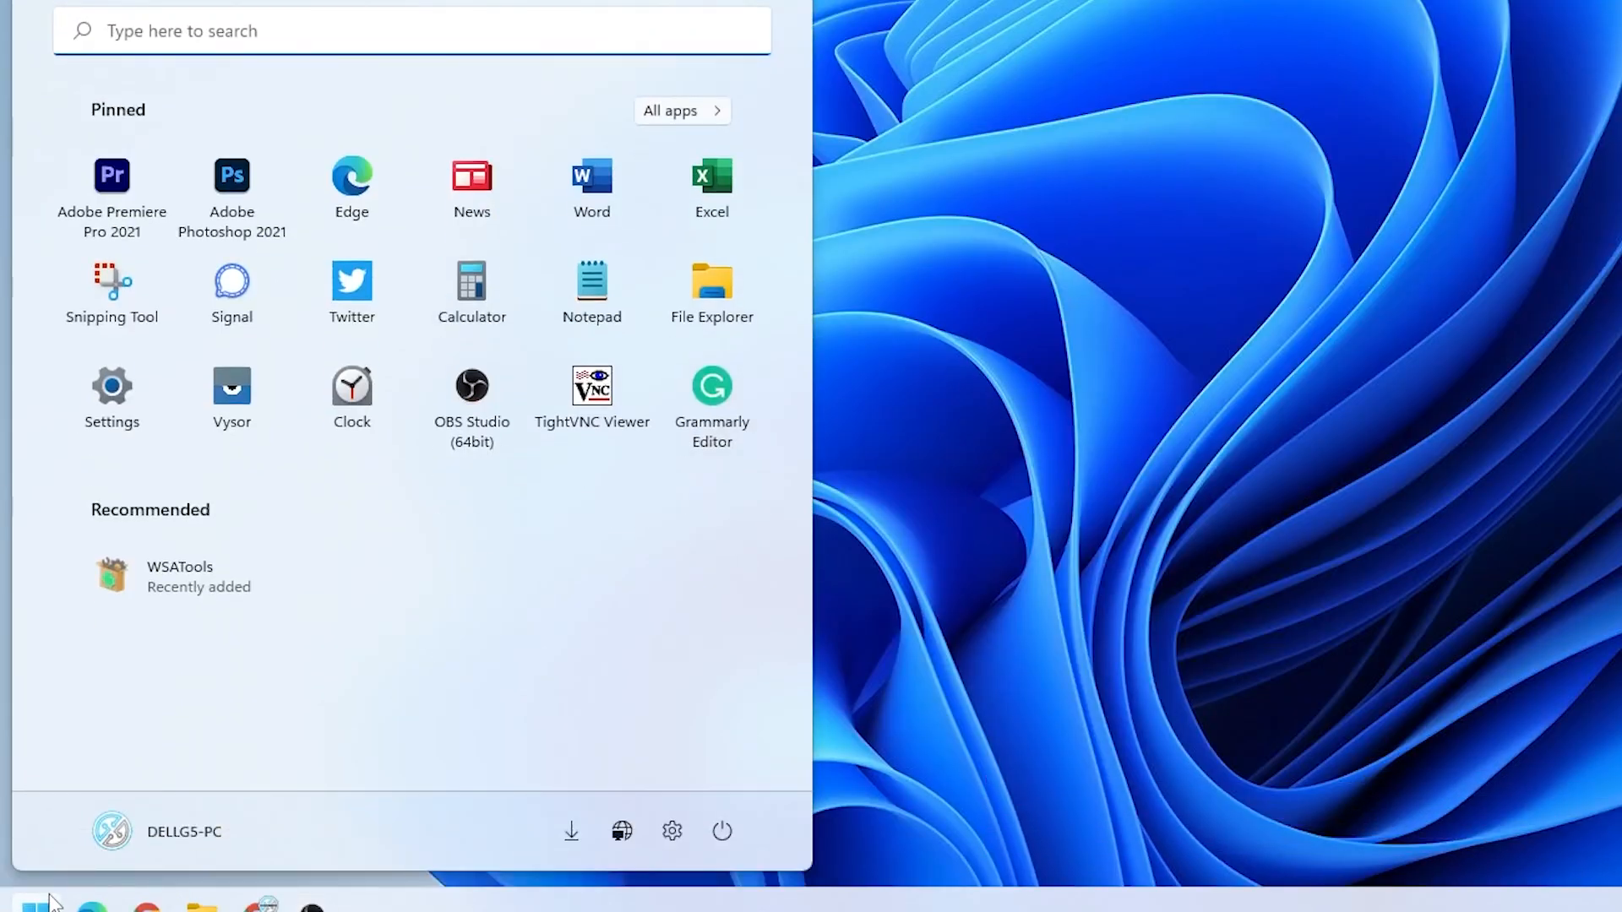
type("turn")
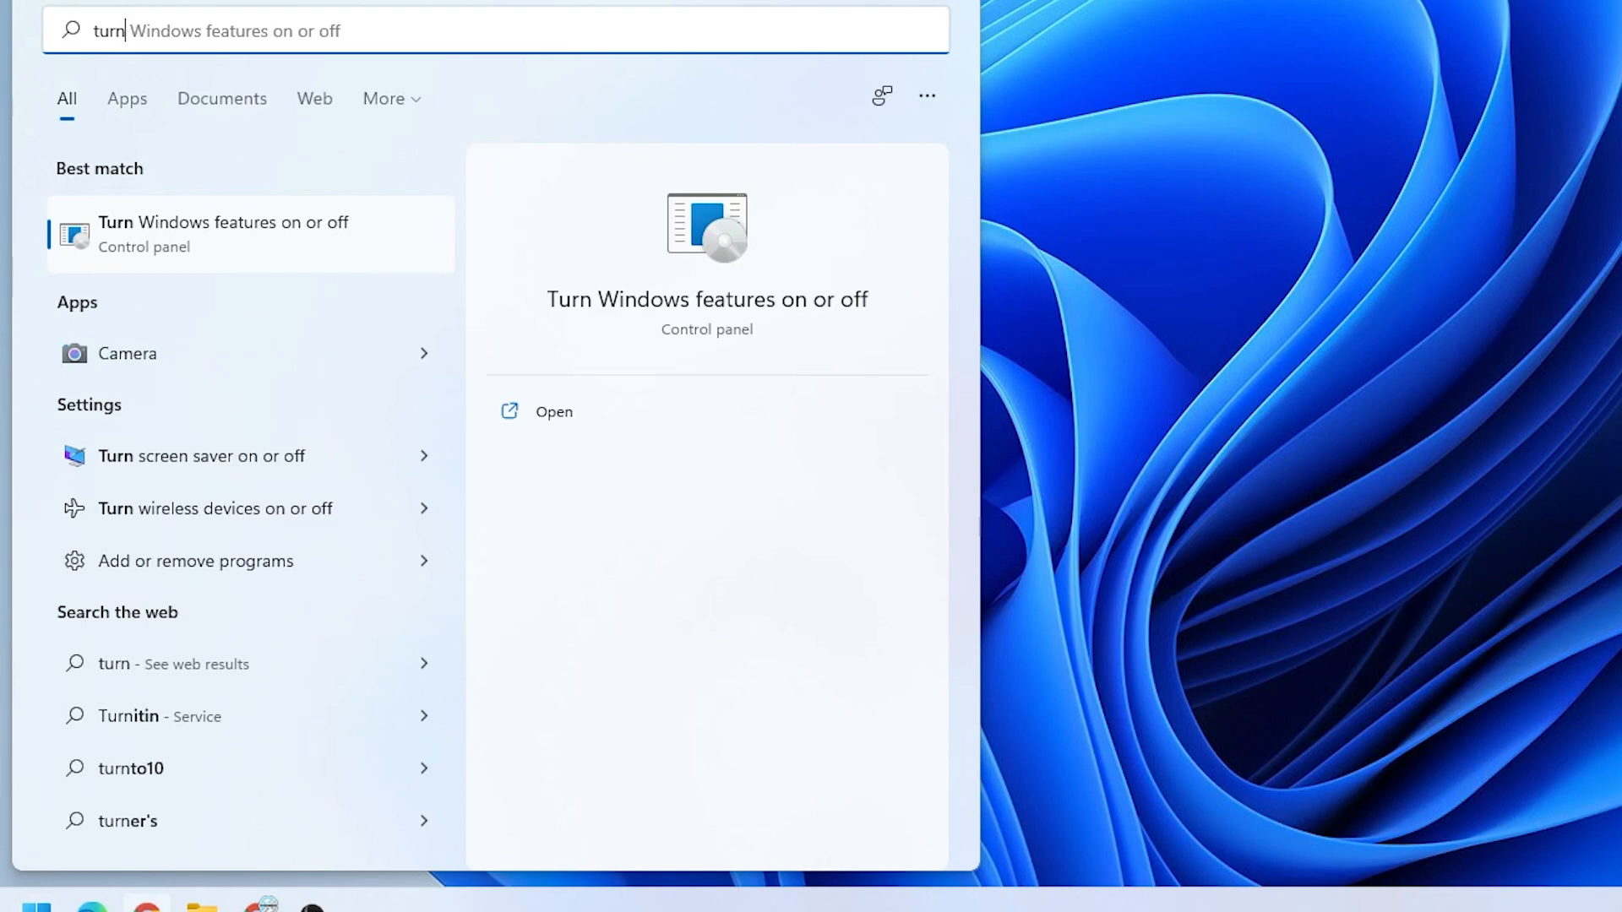
mouse_move(247, 250)
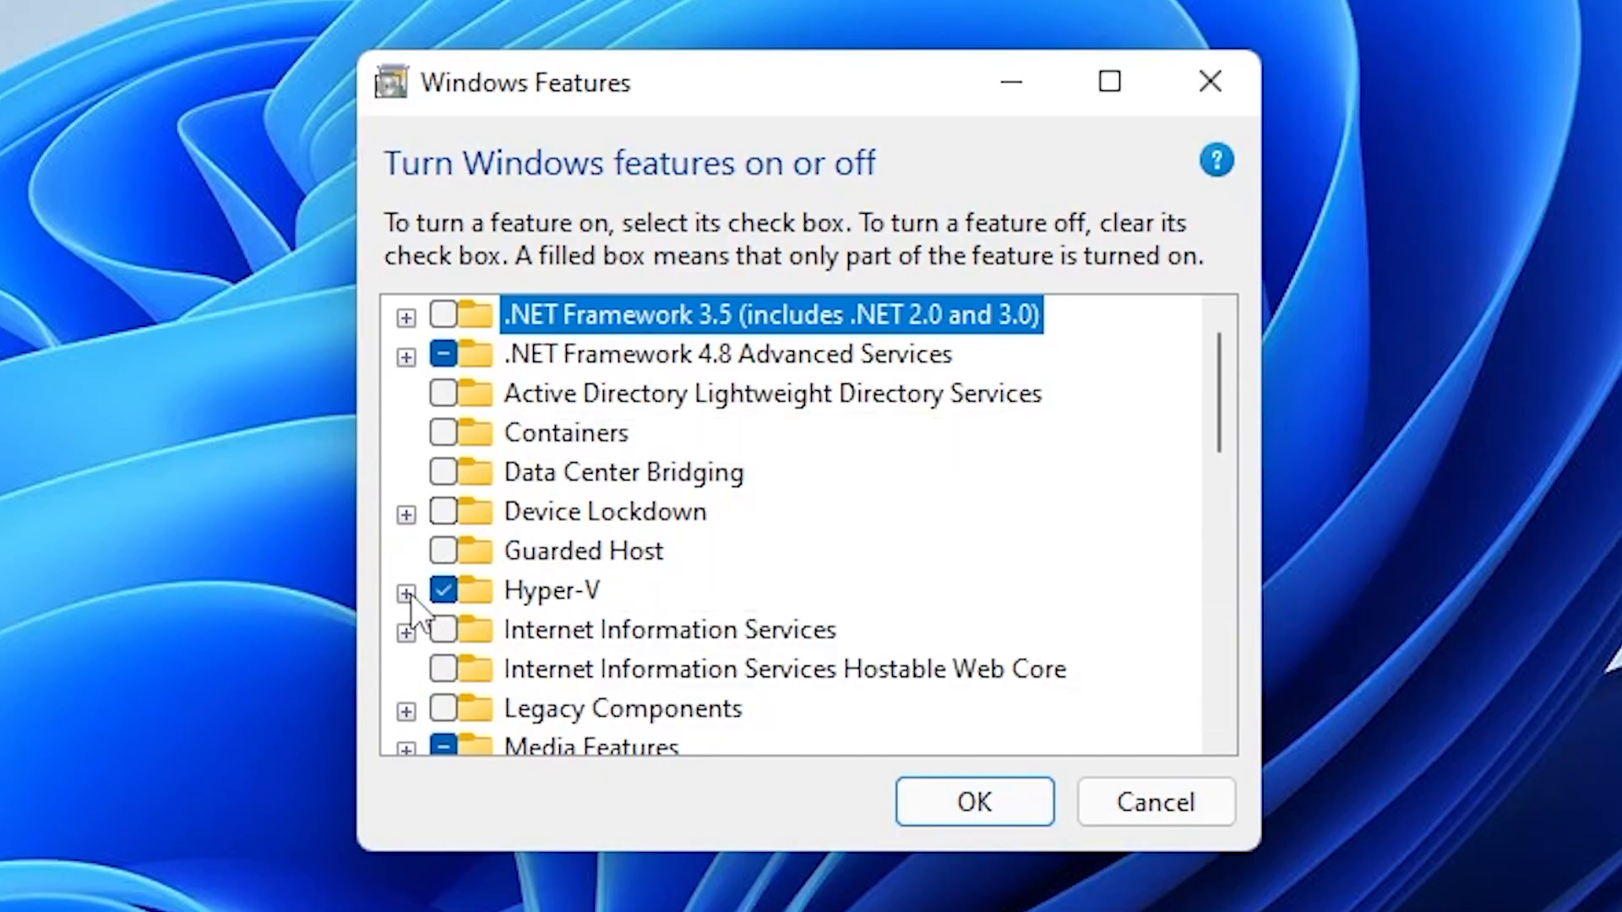
left_click(403, 590)
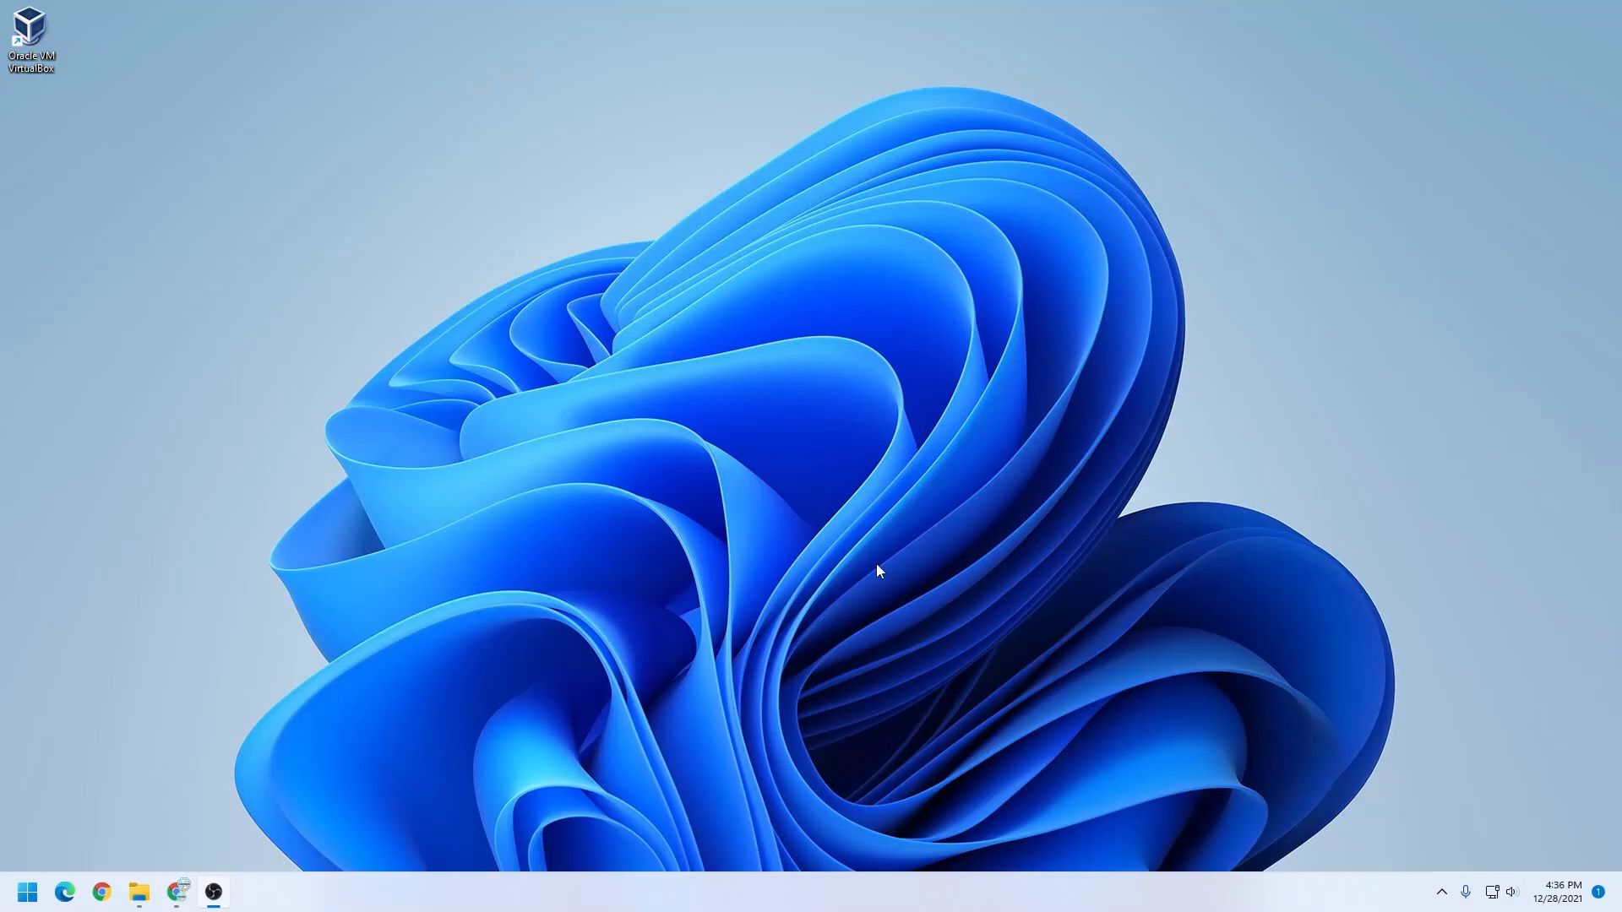
mouse_move(884, 559)
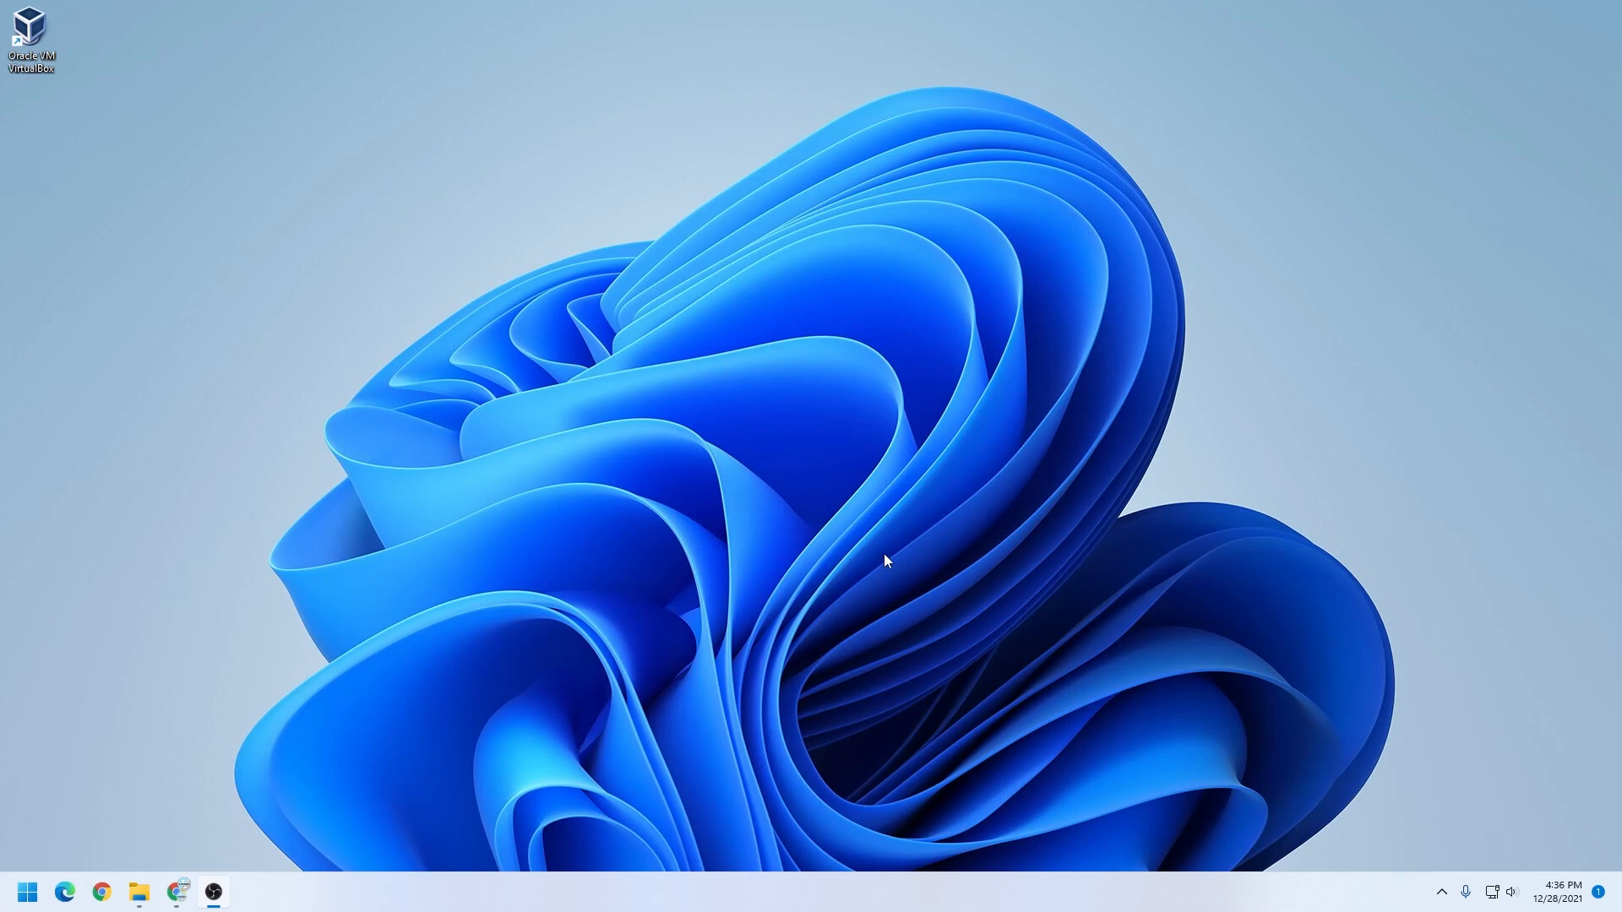
Launch Hyper-V Manager for the local computer, showing no virtual machines yet.
left_click(15, 890)
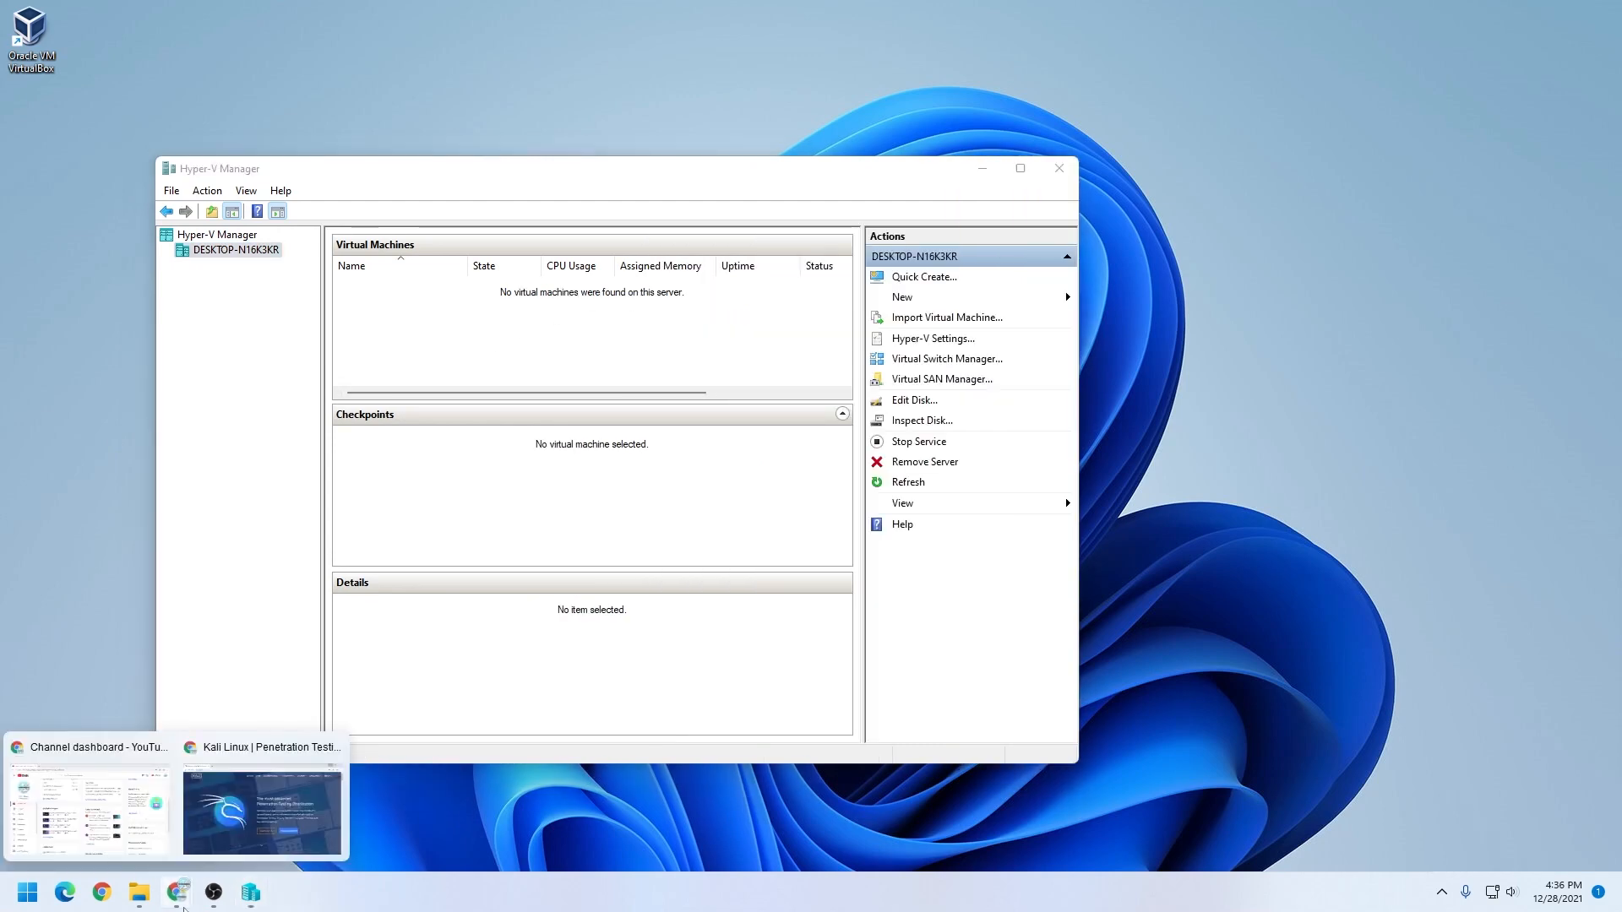
Download the 64-bit Kali Linux 2021.4a installer ISO from the kali.org Bare Metal section.
left_click(262, 808)
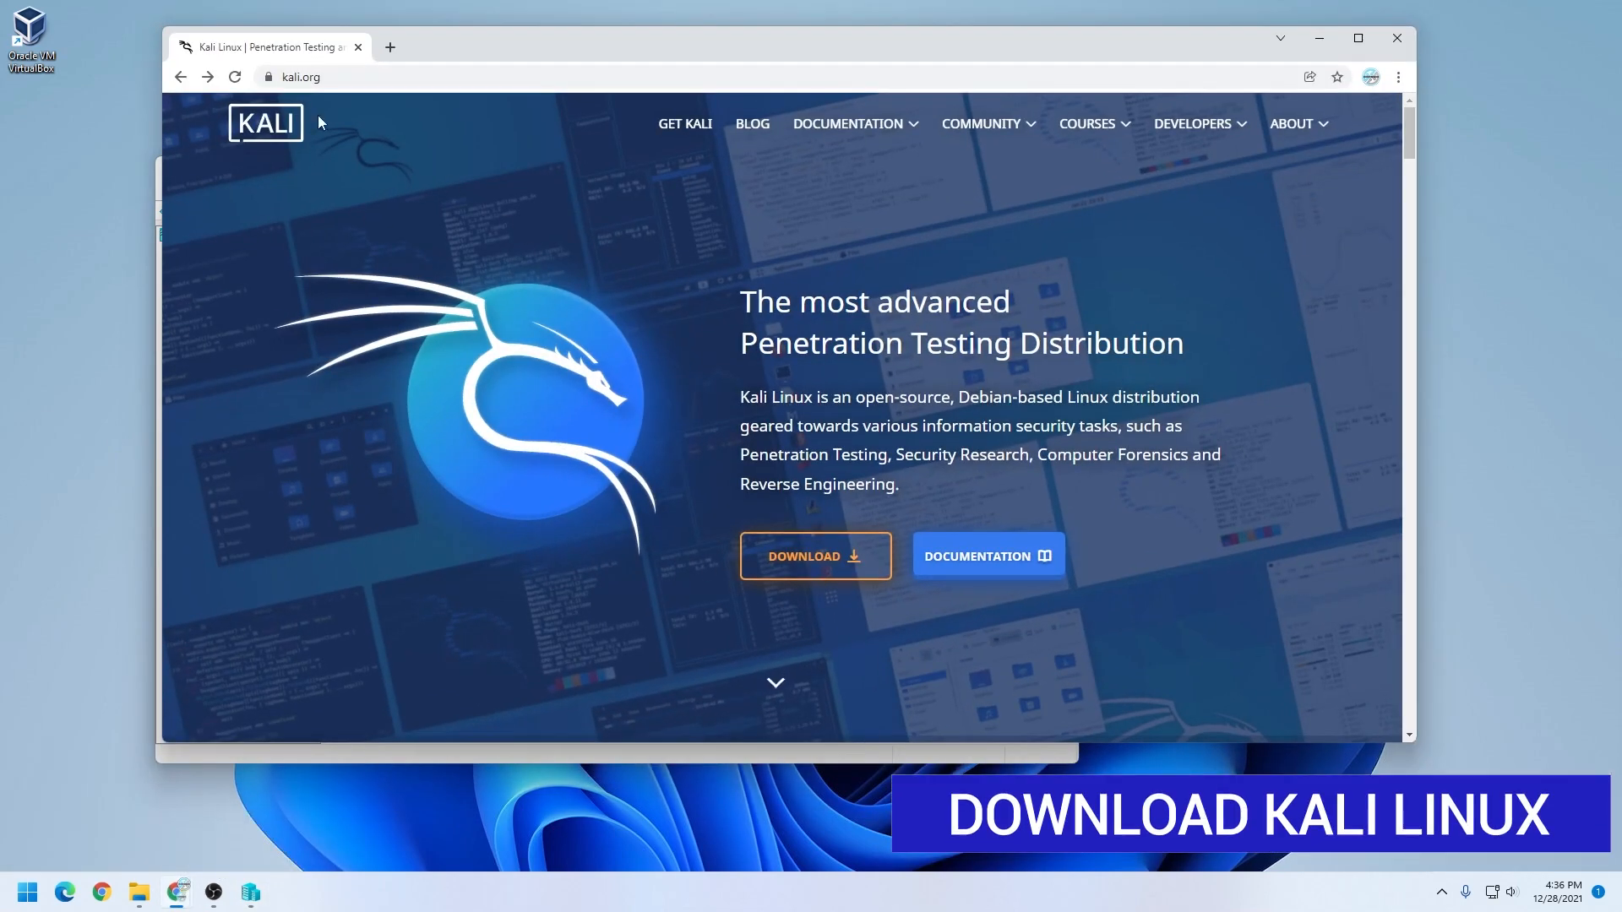
mouse_move(814, 579)
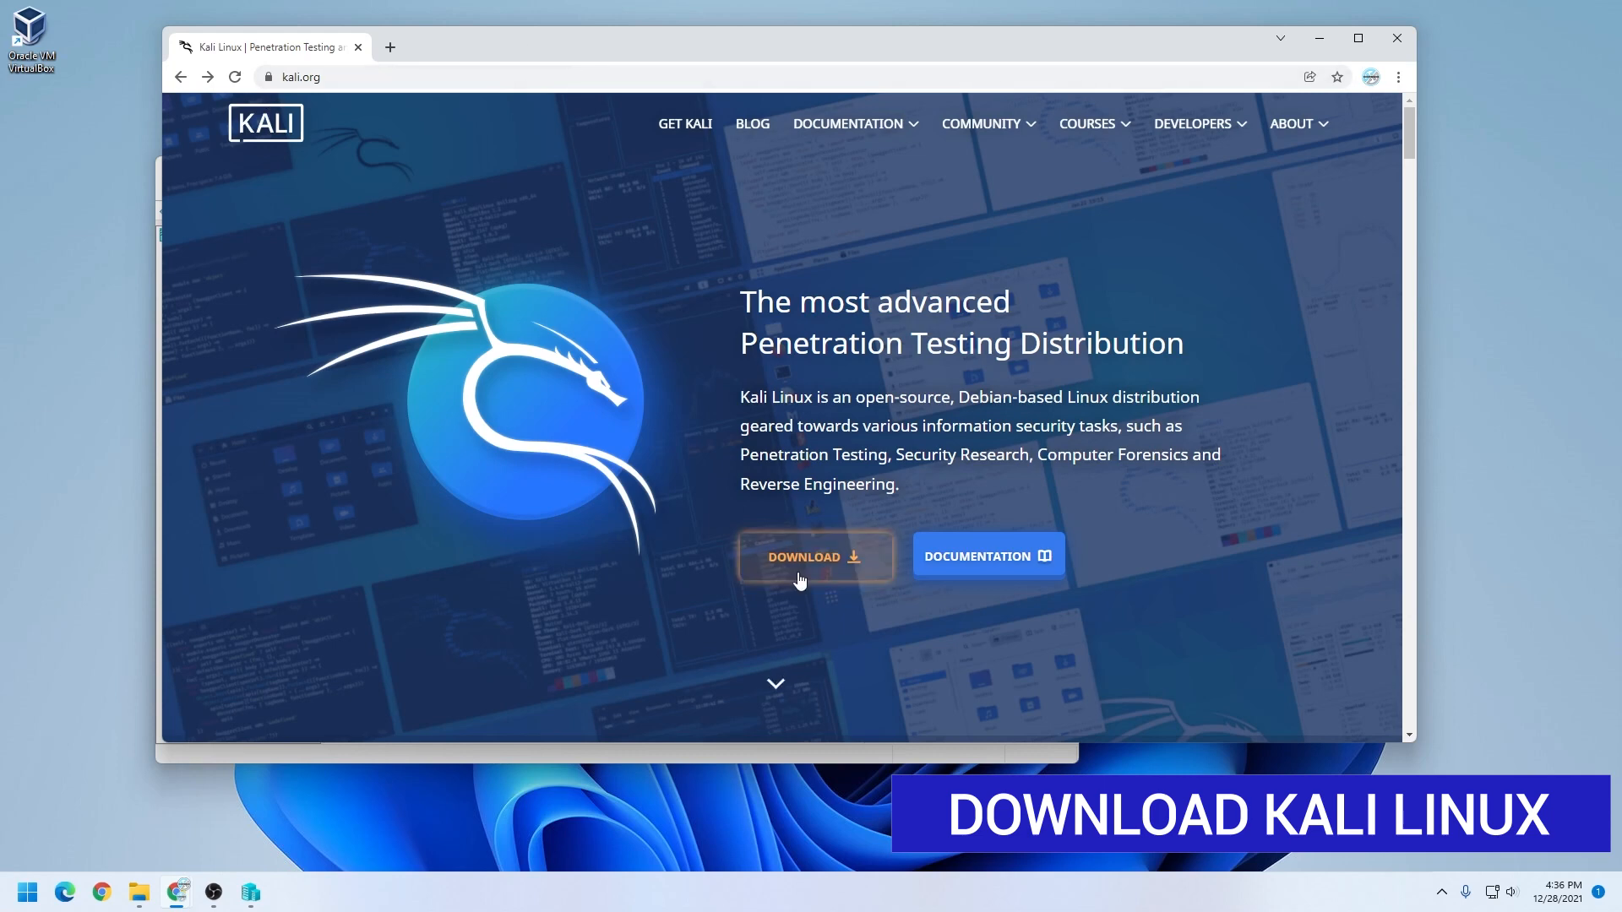
left_click(814, 556)
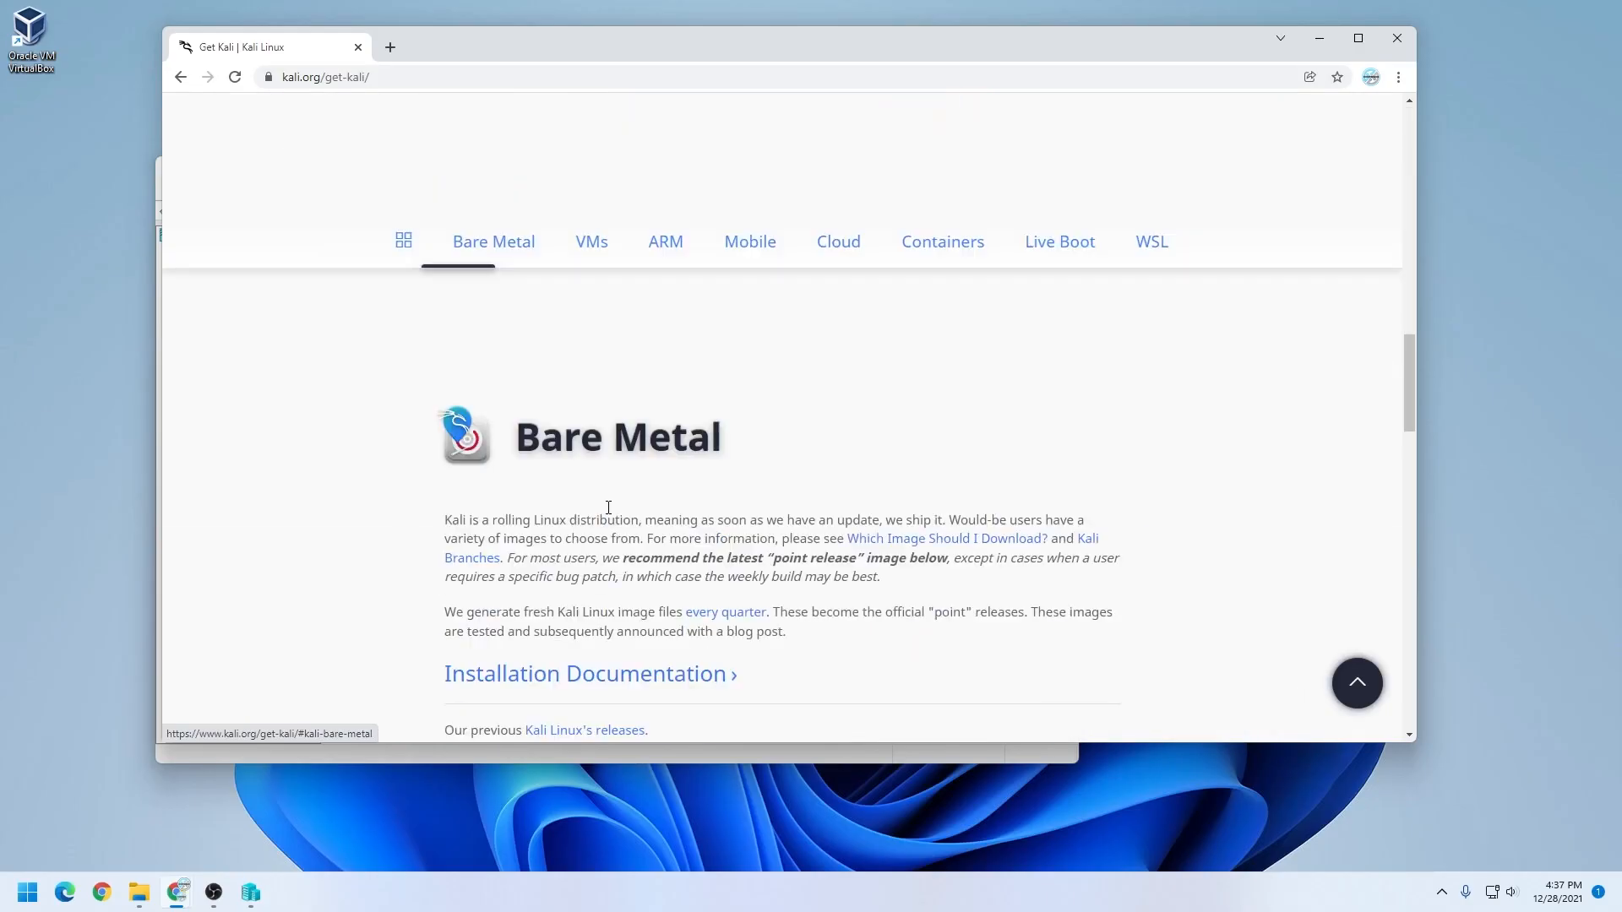
scroll("down", 3)
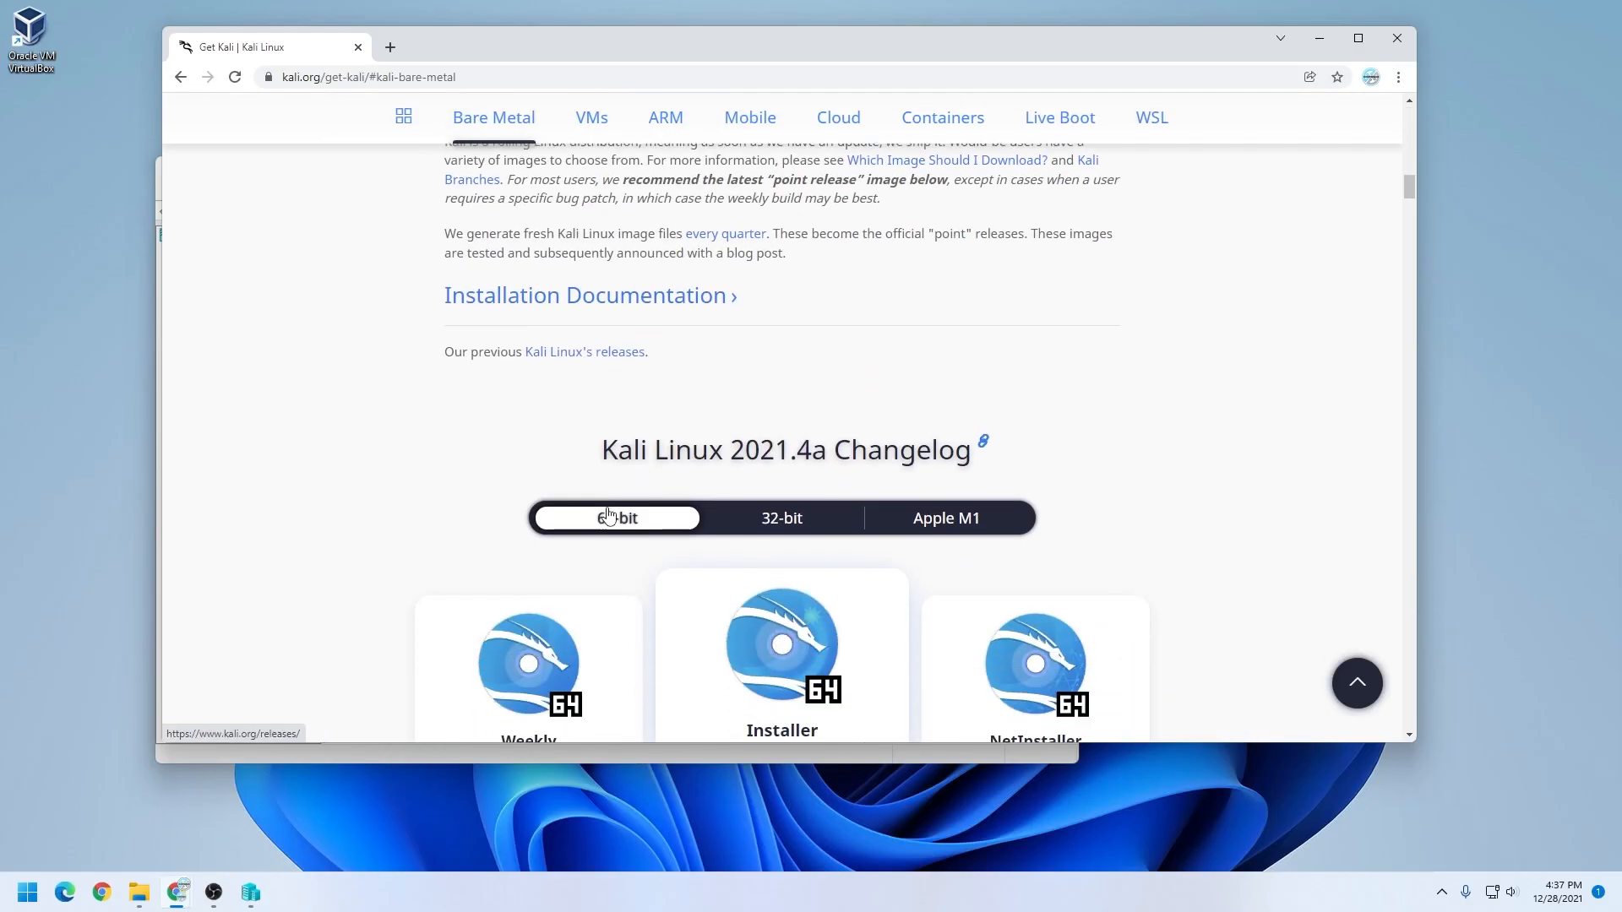
scroll("down", 3)
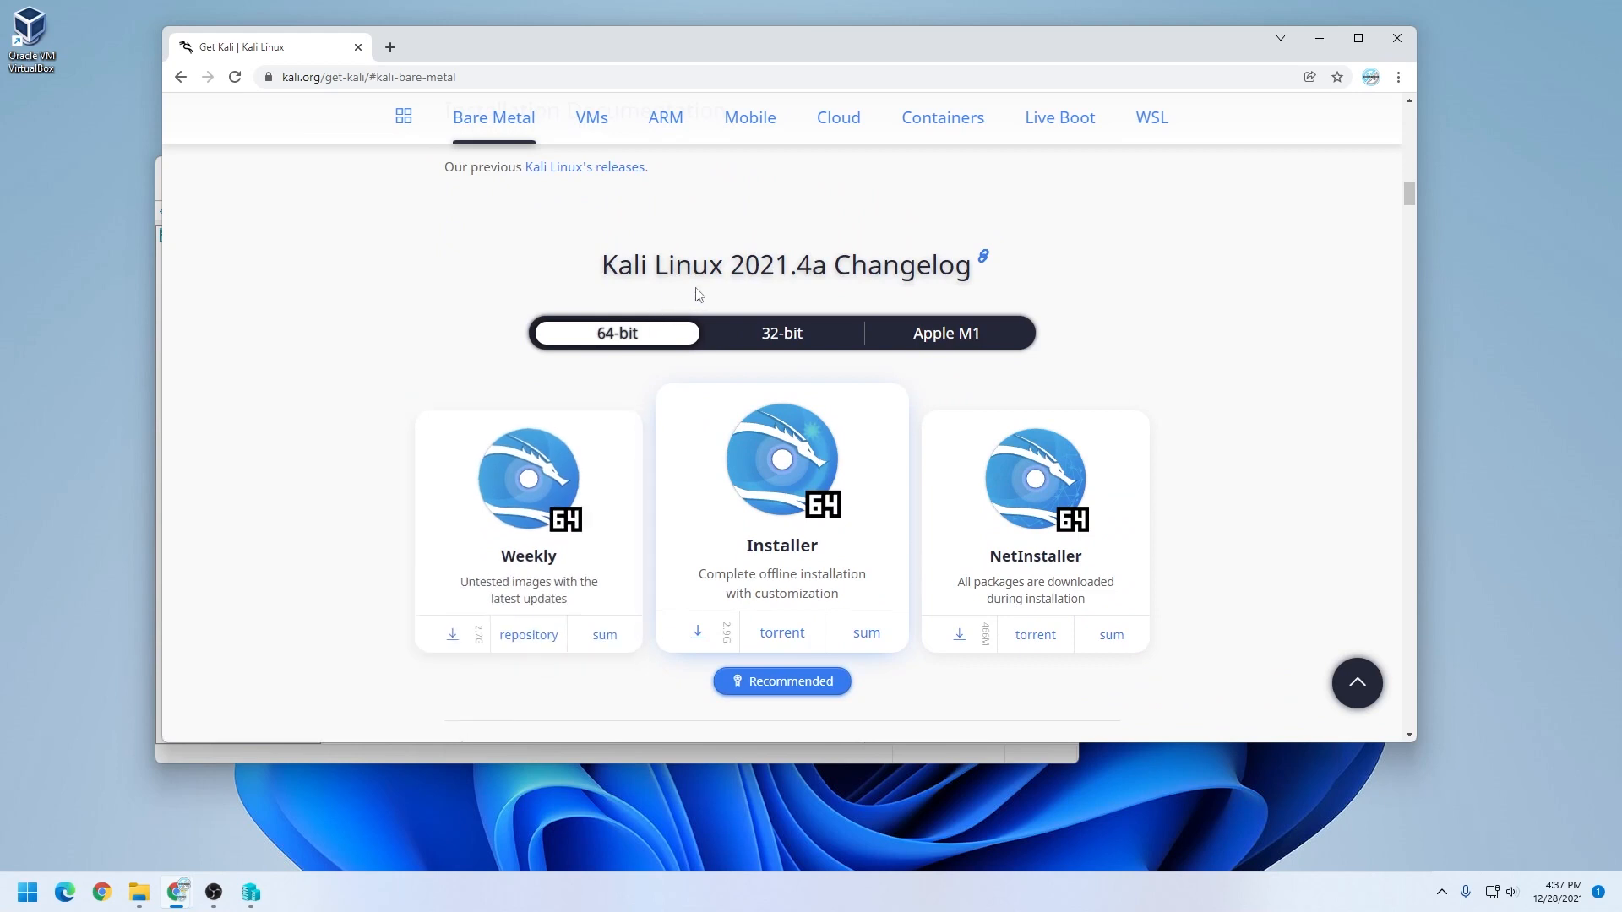
mouse_move(782, 265)
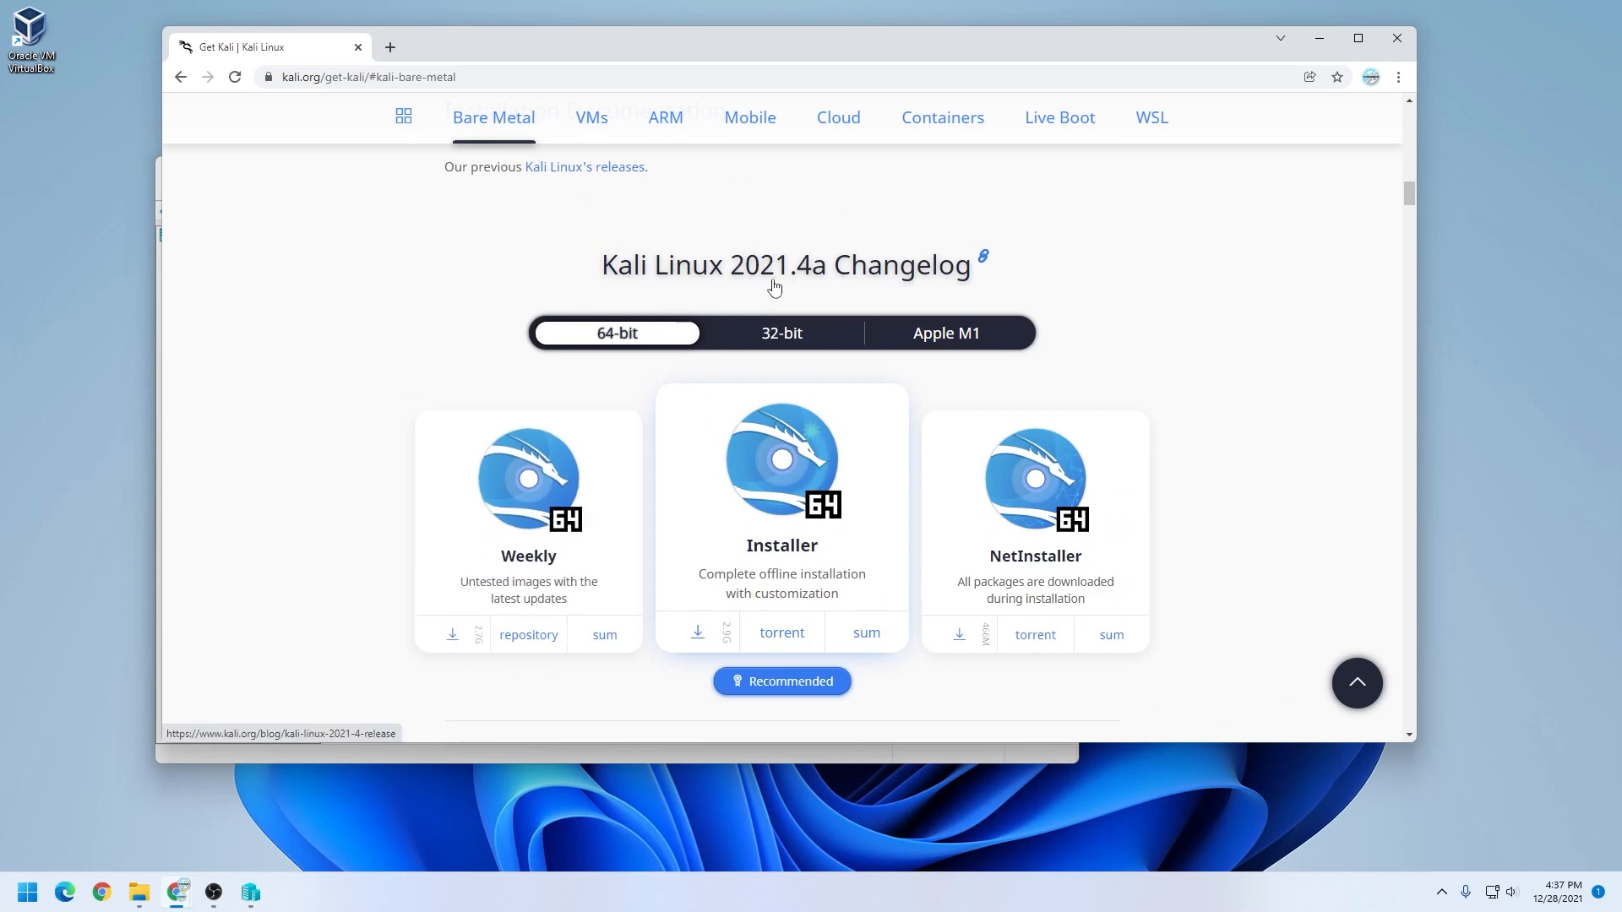
mouse_move(625, 322)
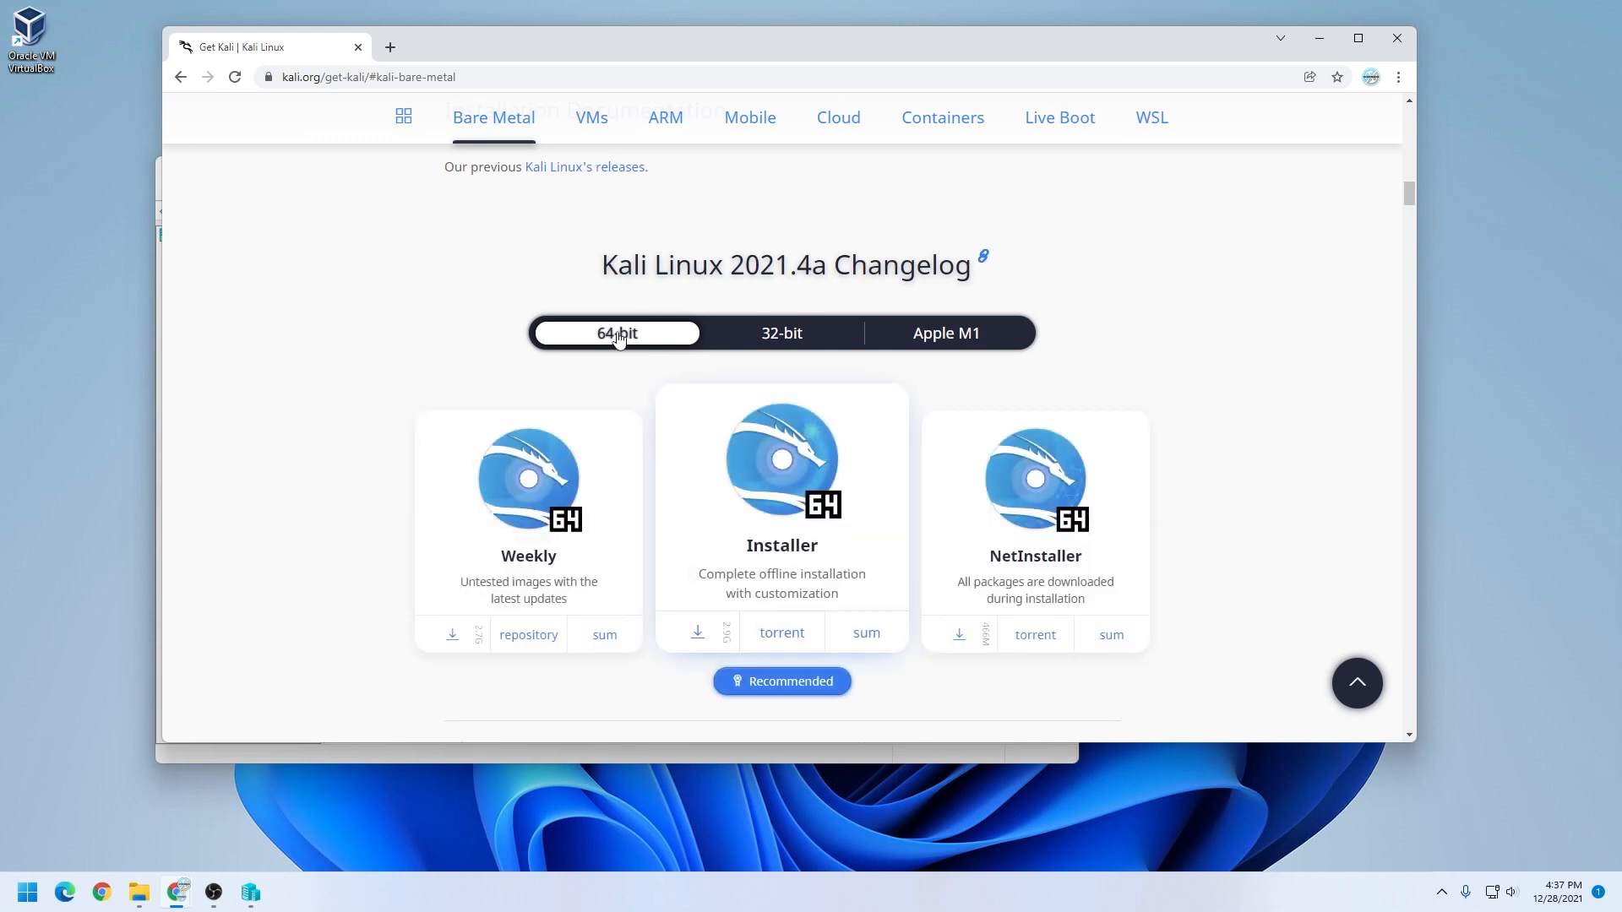
mouse_move(763, 615)
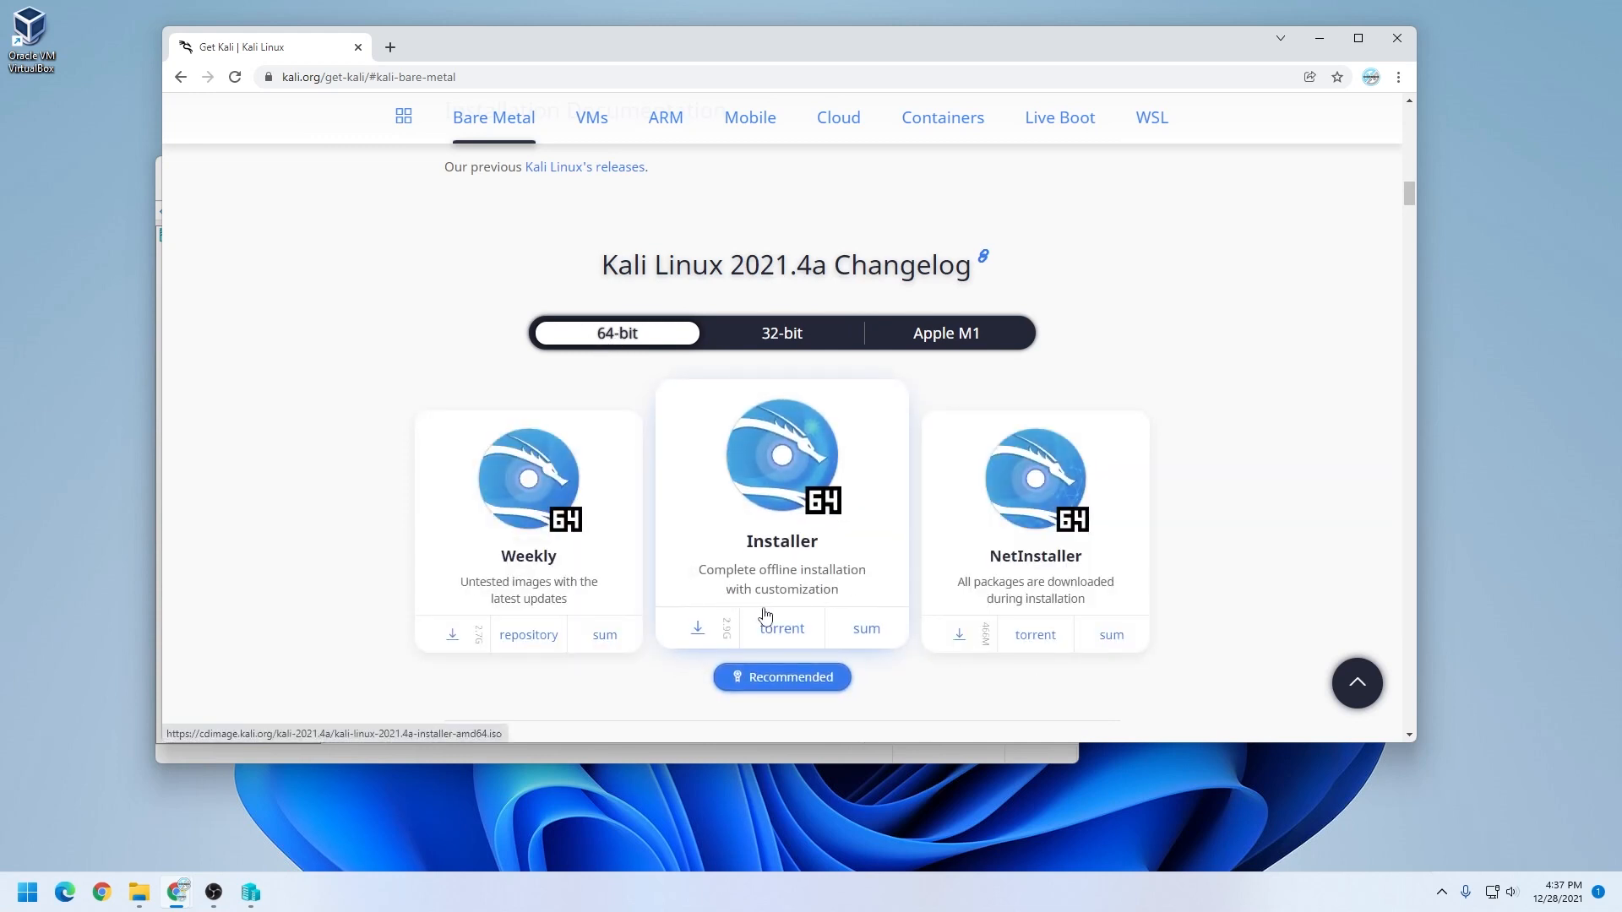
left_click(698, 628)
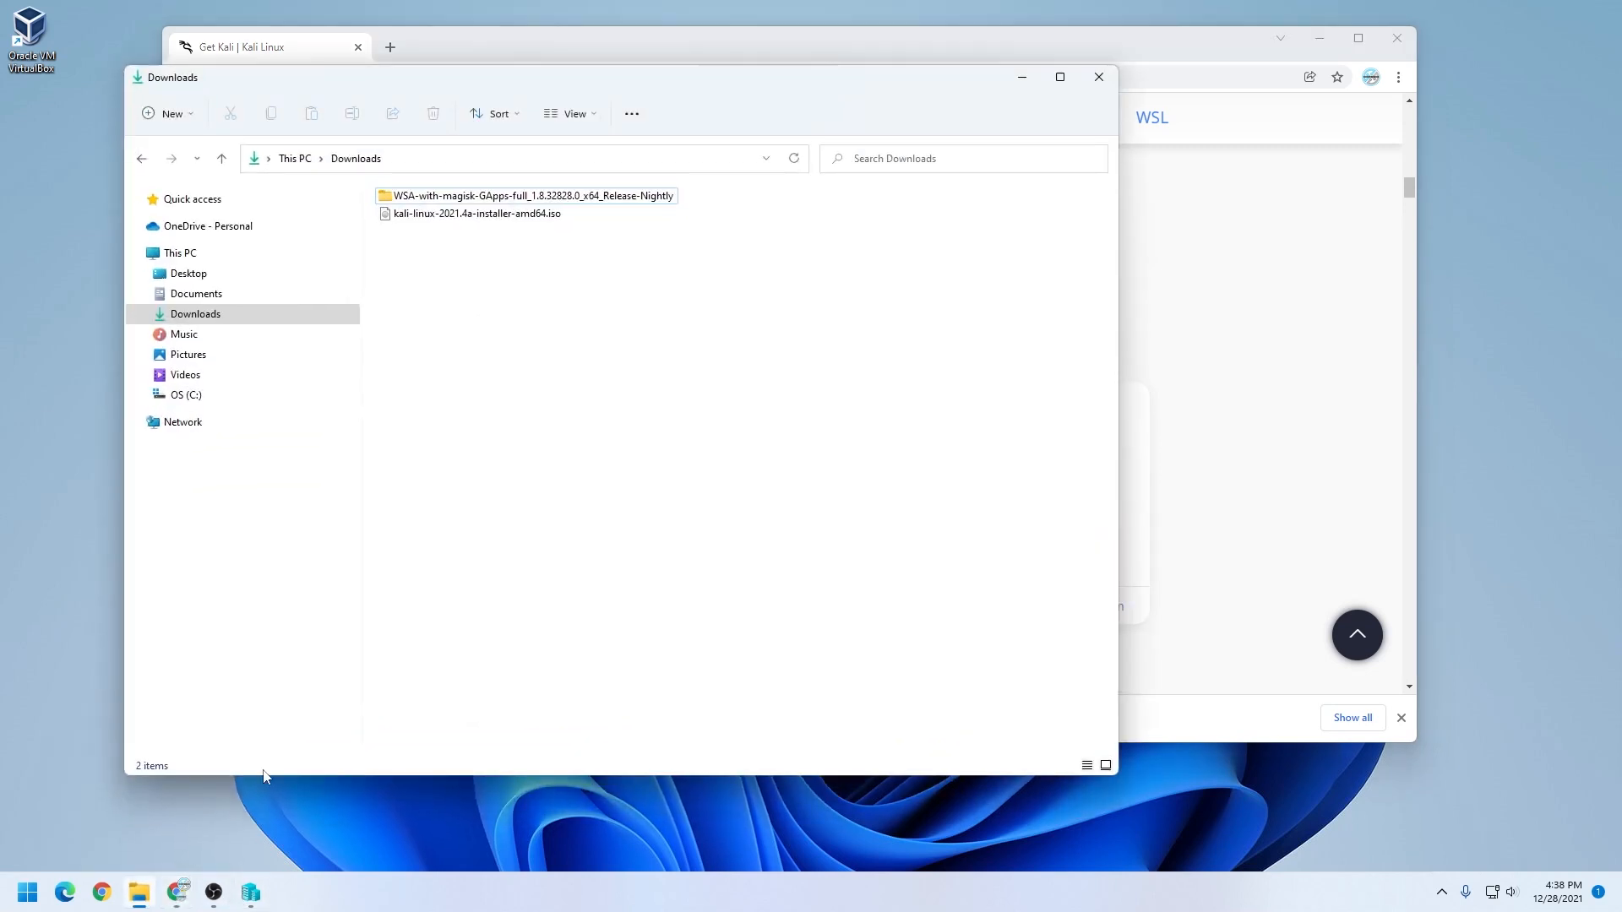
mouse_move(500, 236)
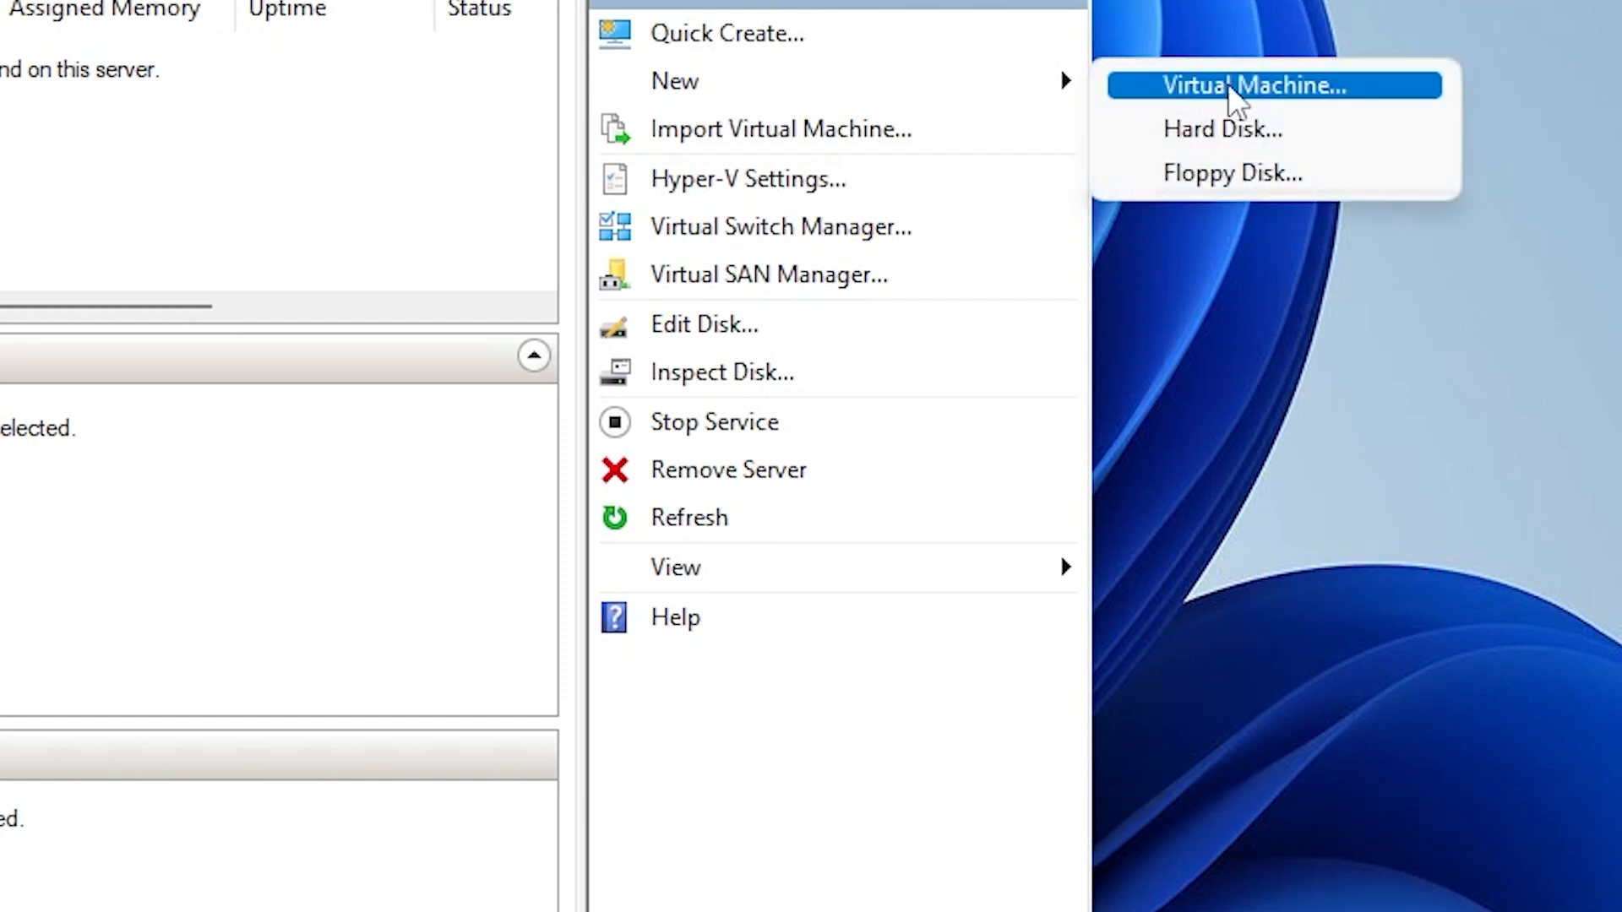
Begin the New Virtual Machine Wizard and name the machine 'Kali'.
left_click(1261, 85)
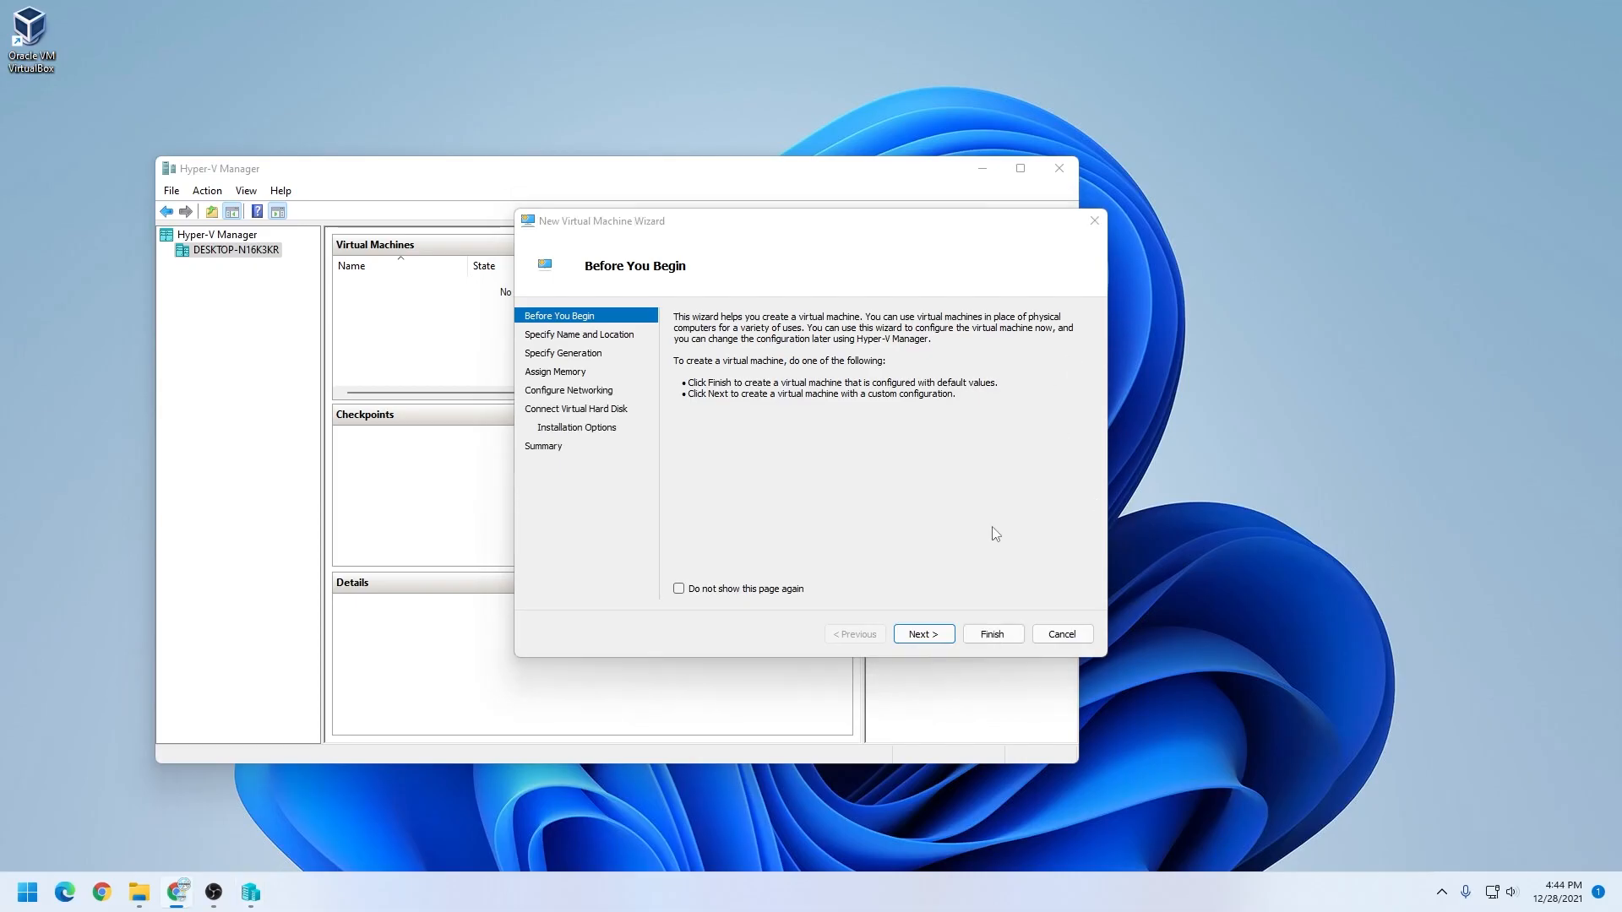
left_click(922, 633)
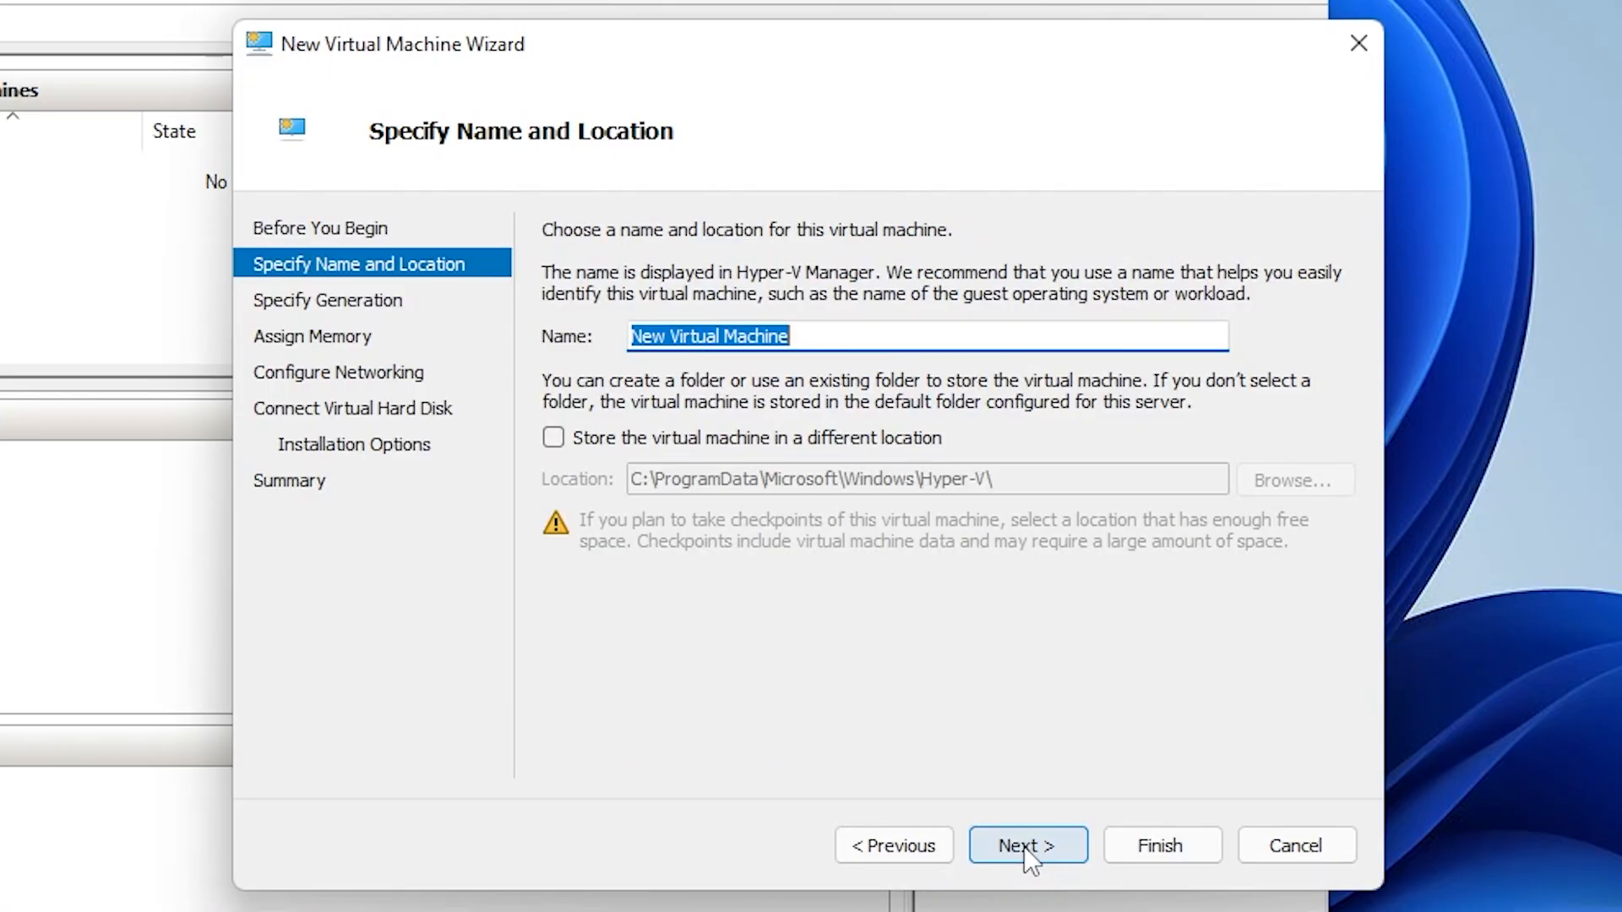
type("Kali")
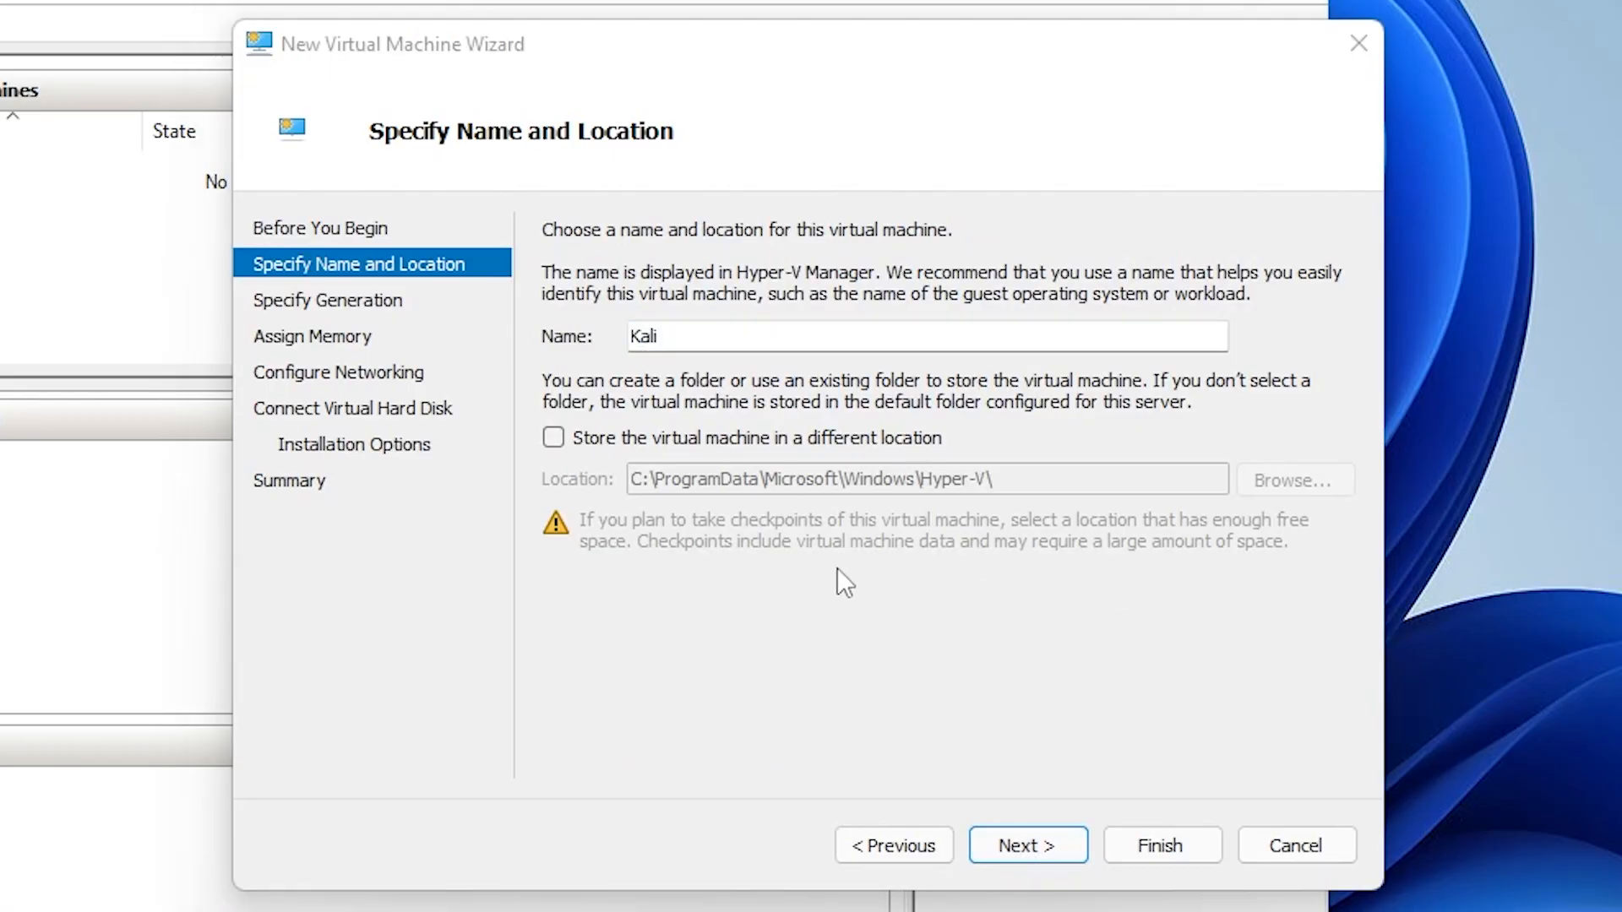
mouse_move(588, 485)
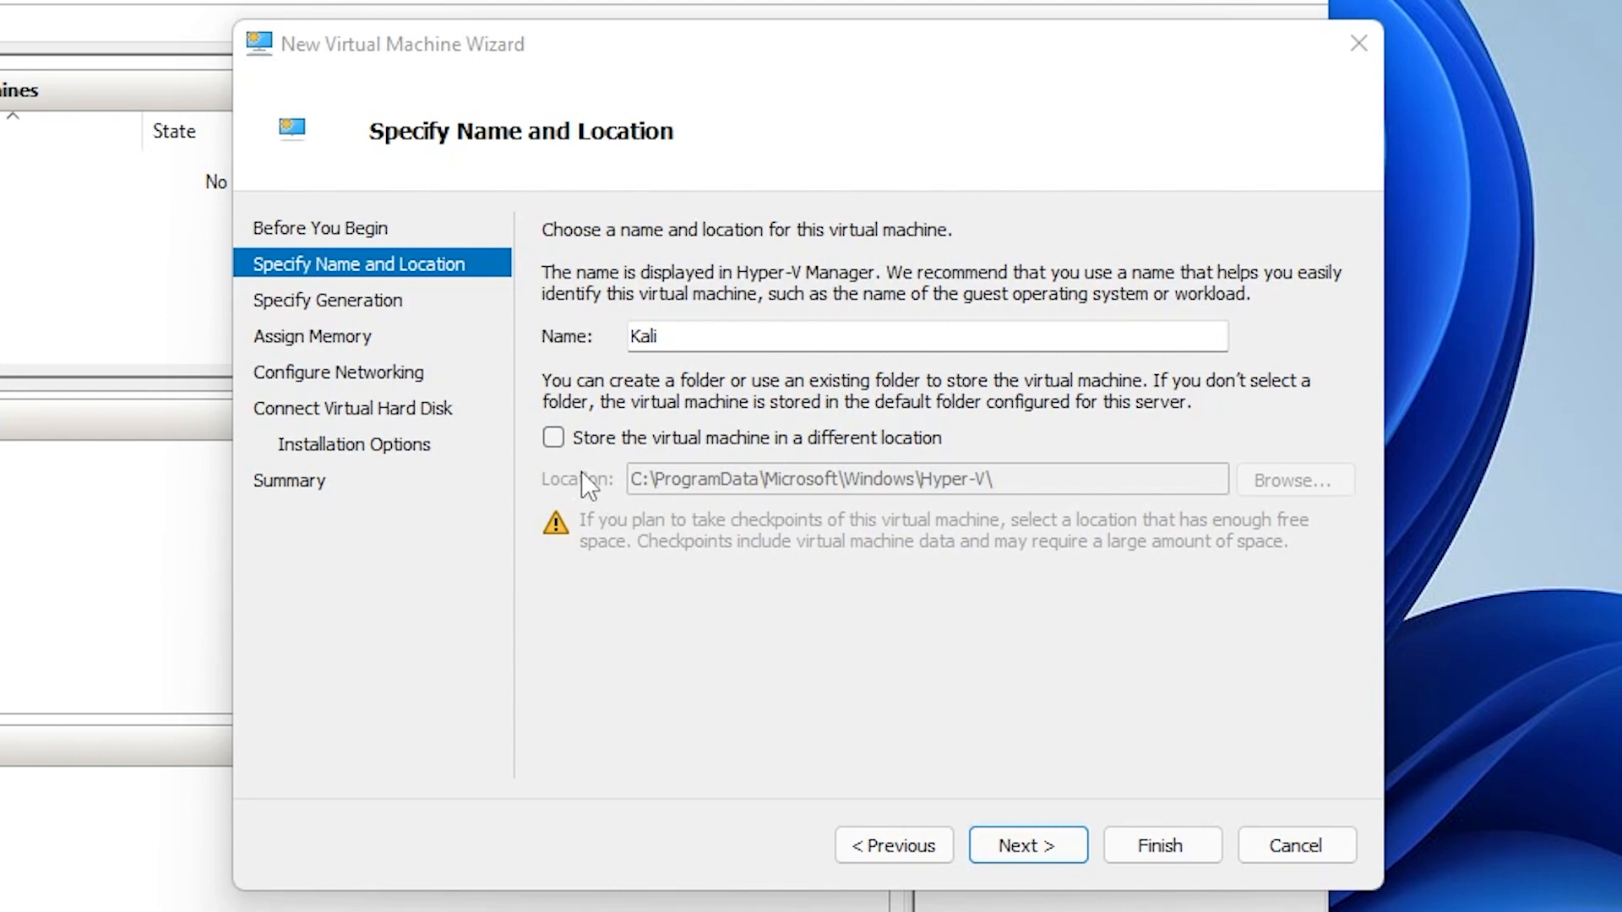
mouse_move(926, 494)
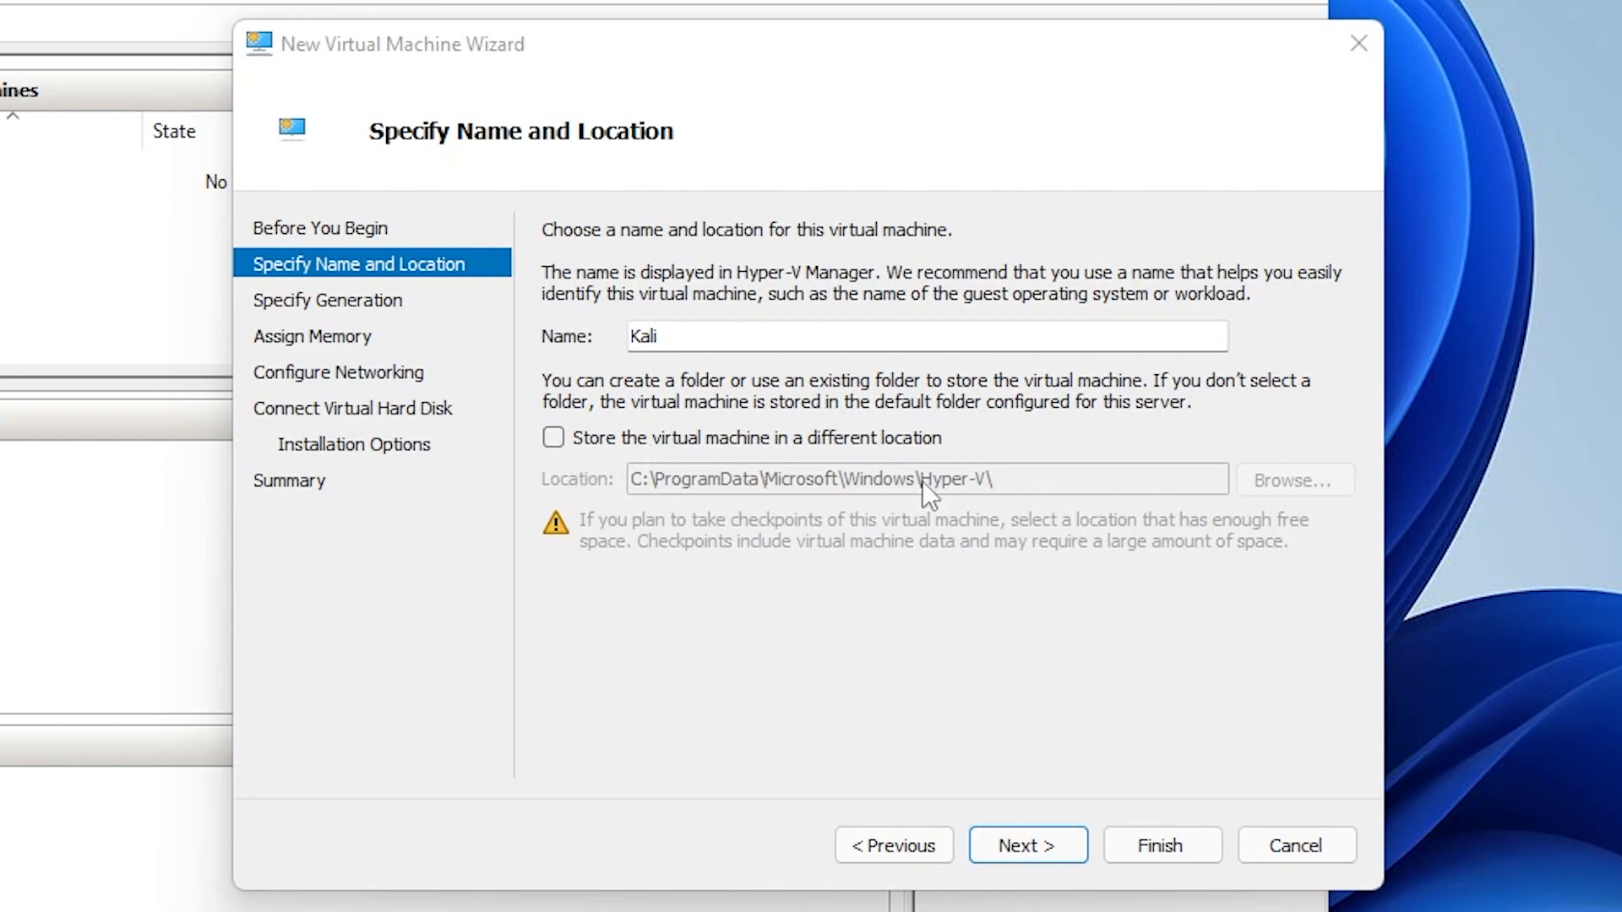
mouse_move(1199, 502)
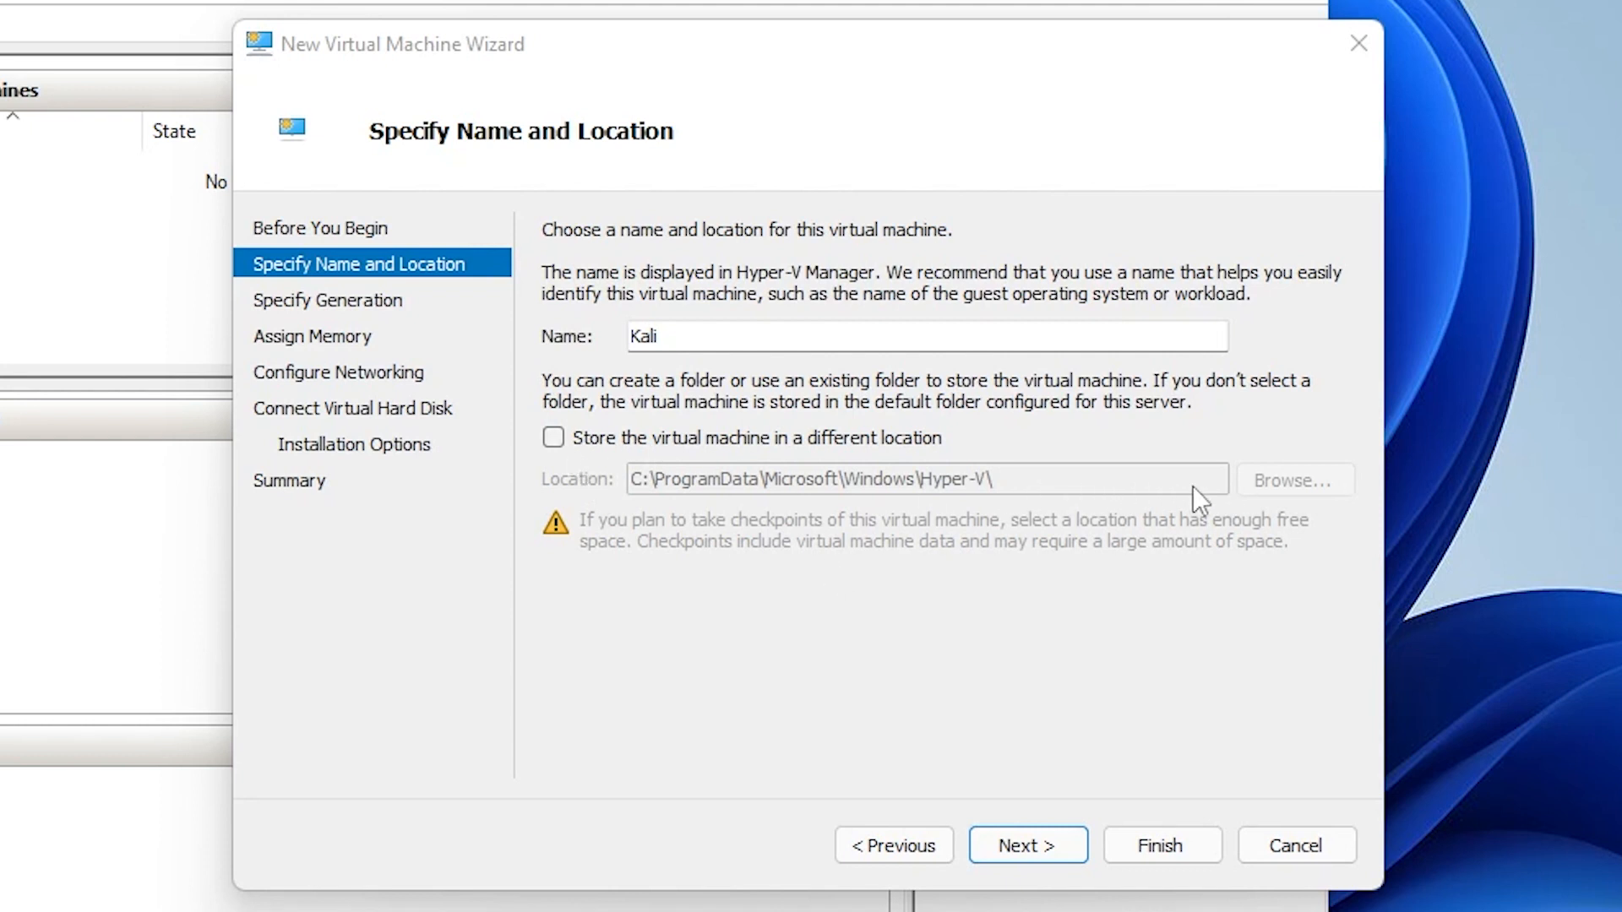
mouse_move(1021, 616)
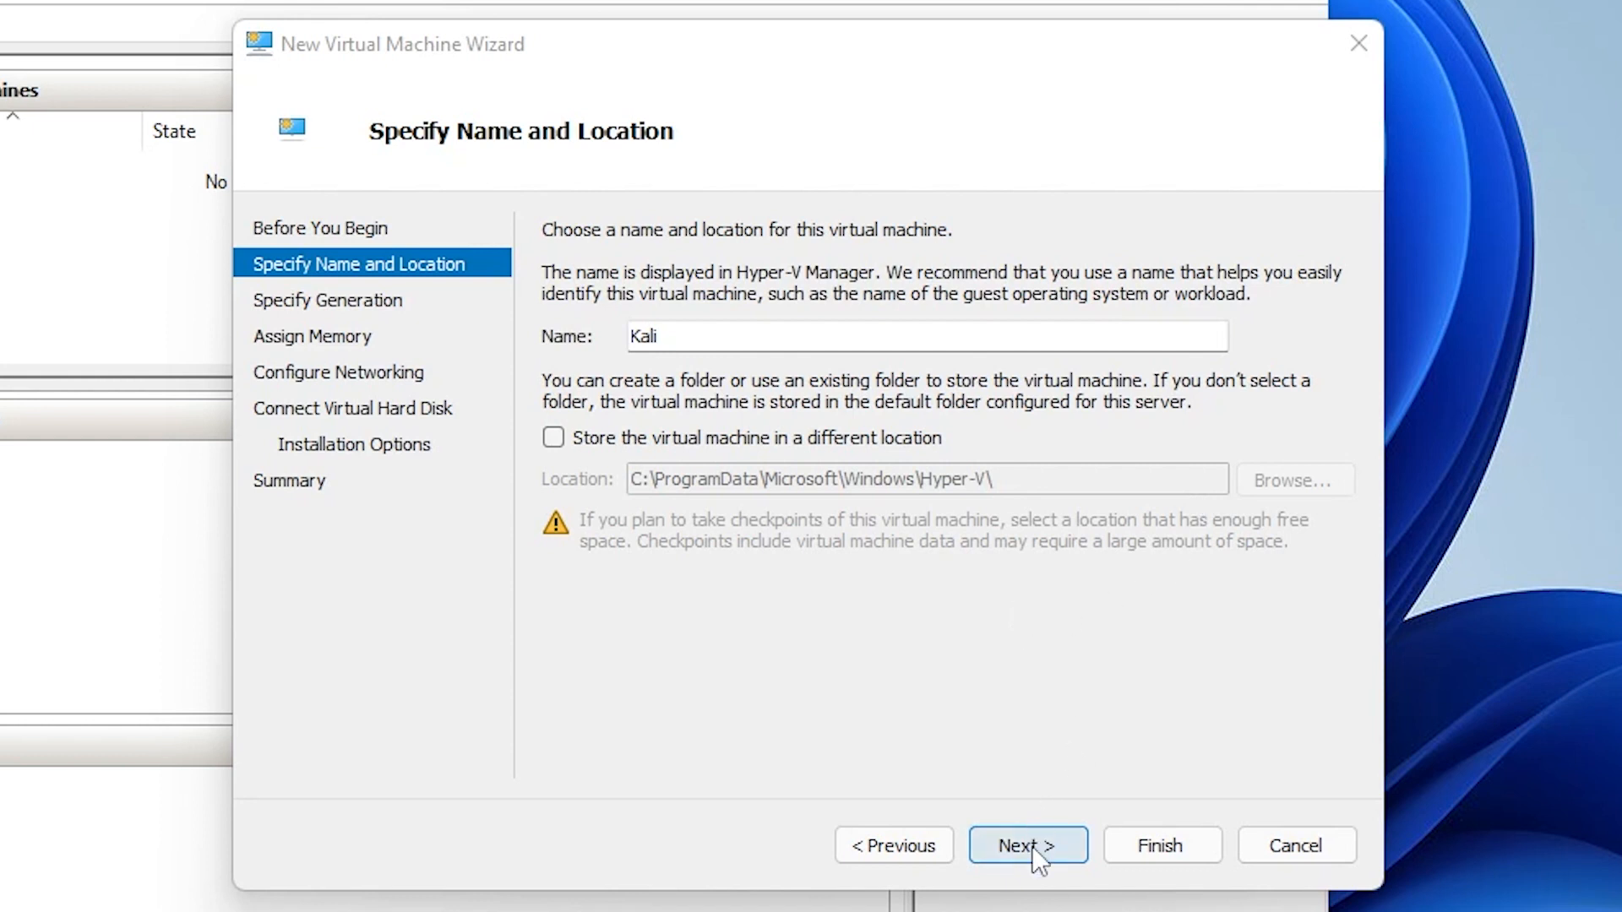
Give the VM a fixed 2048 MB of startup memory with dynamic memory off.
left_click(1027, 844)
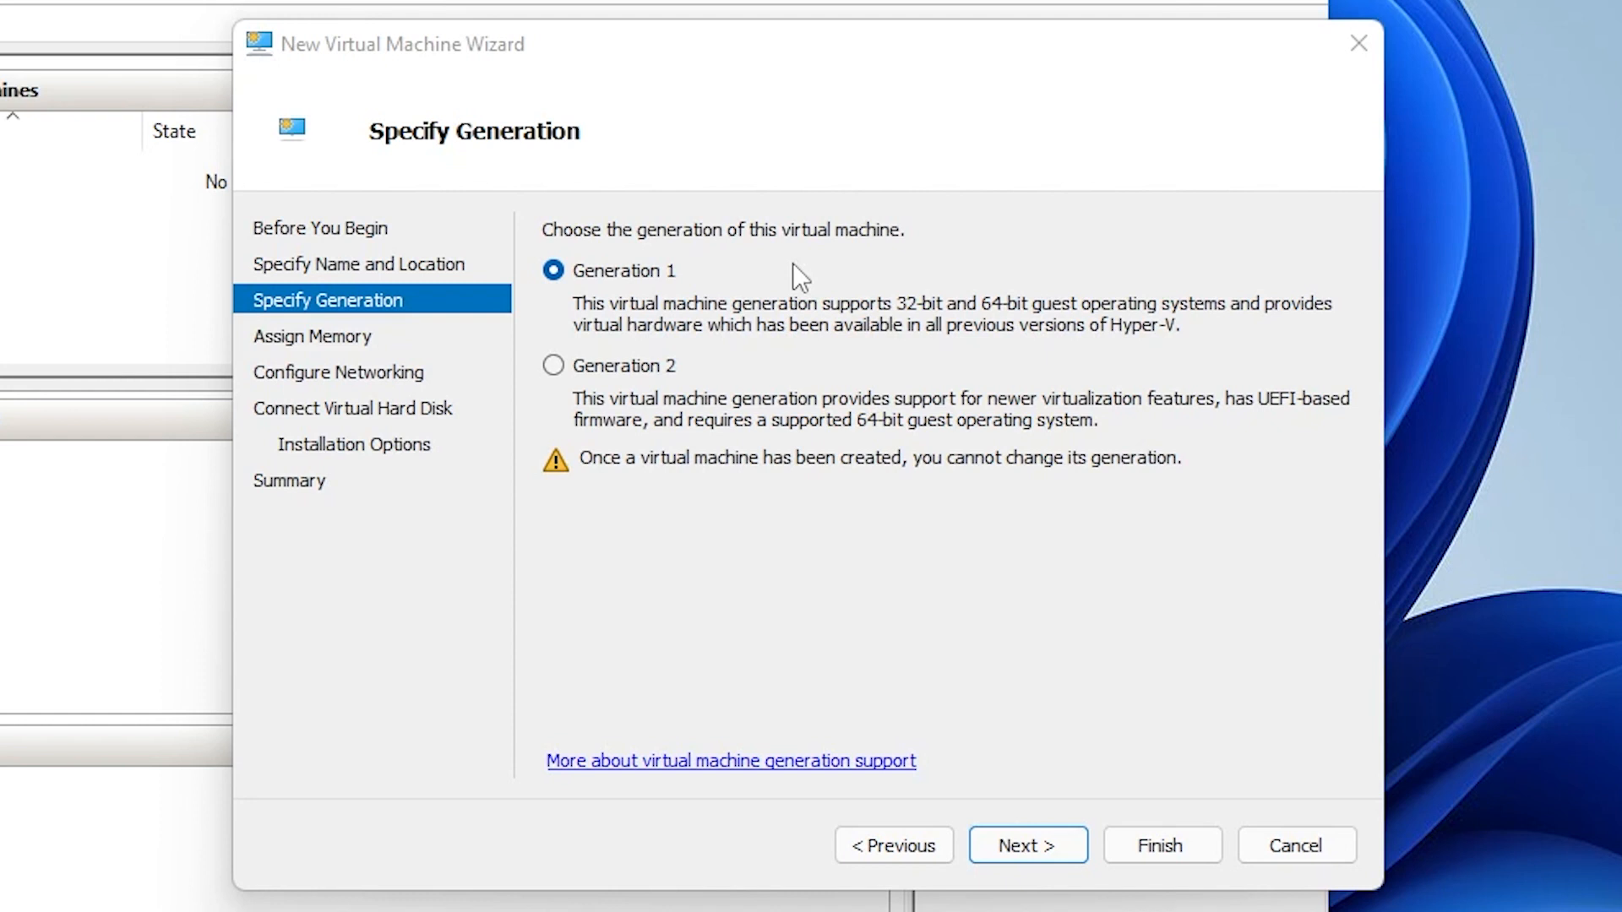
mouse_move(672, 316)
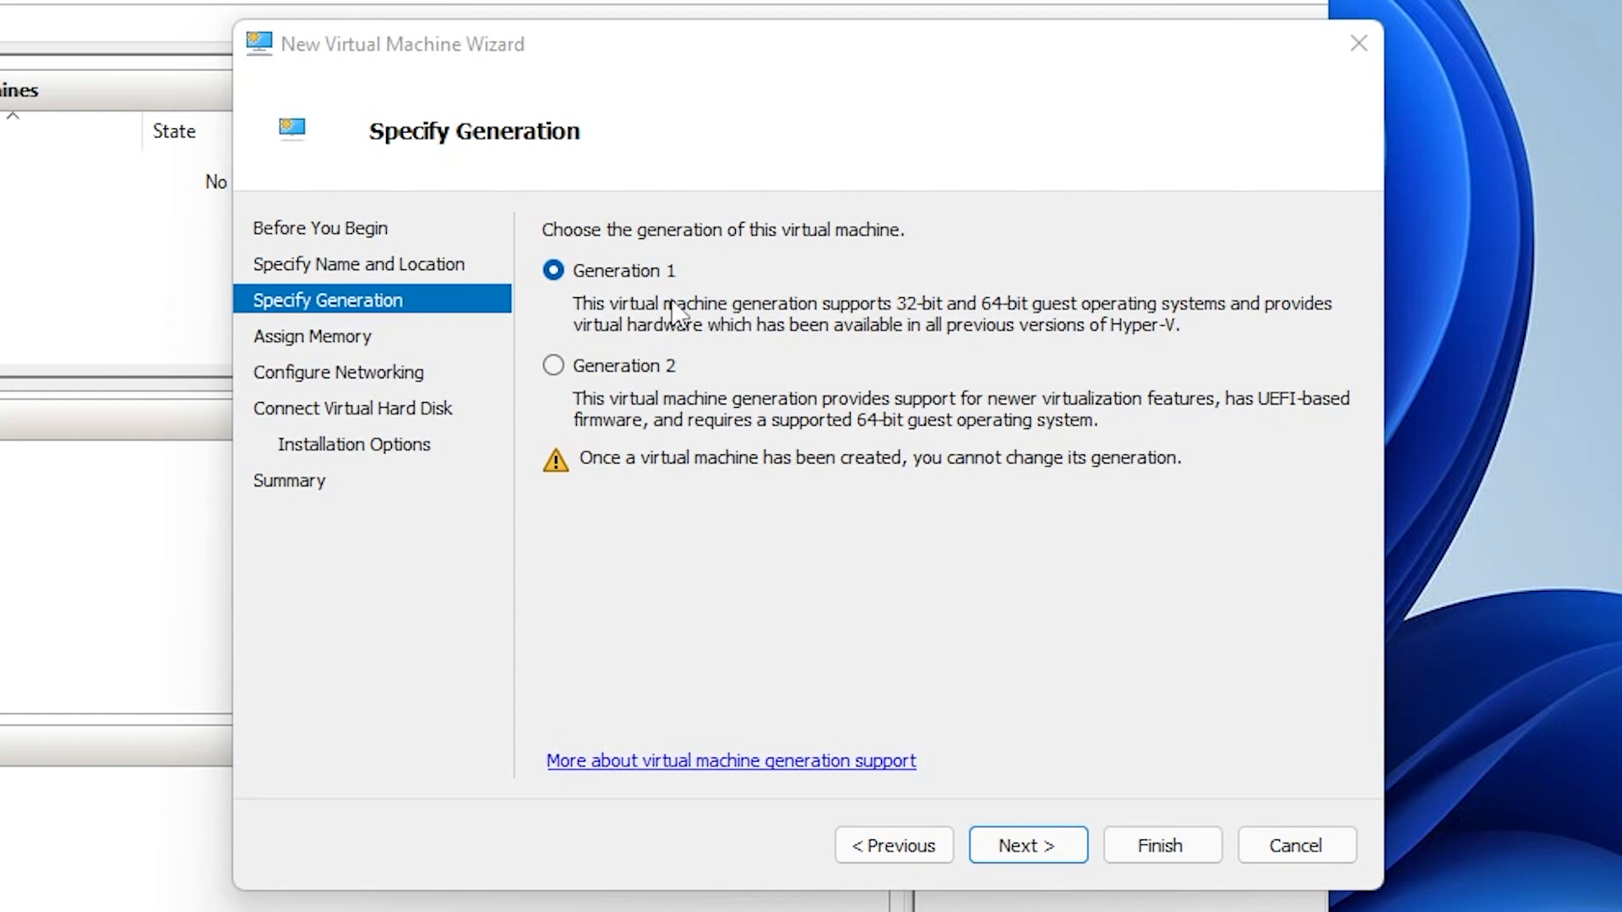
left_click(1027, 845)
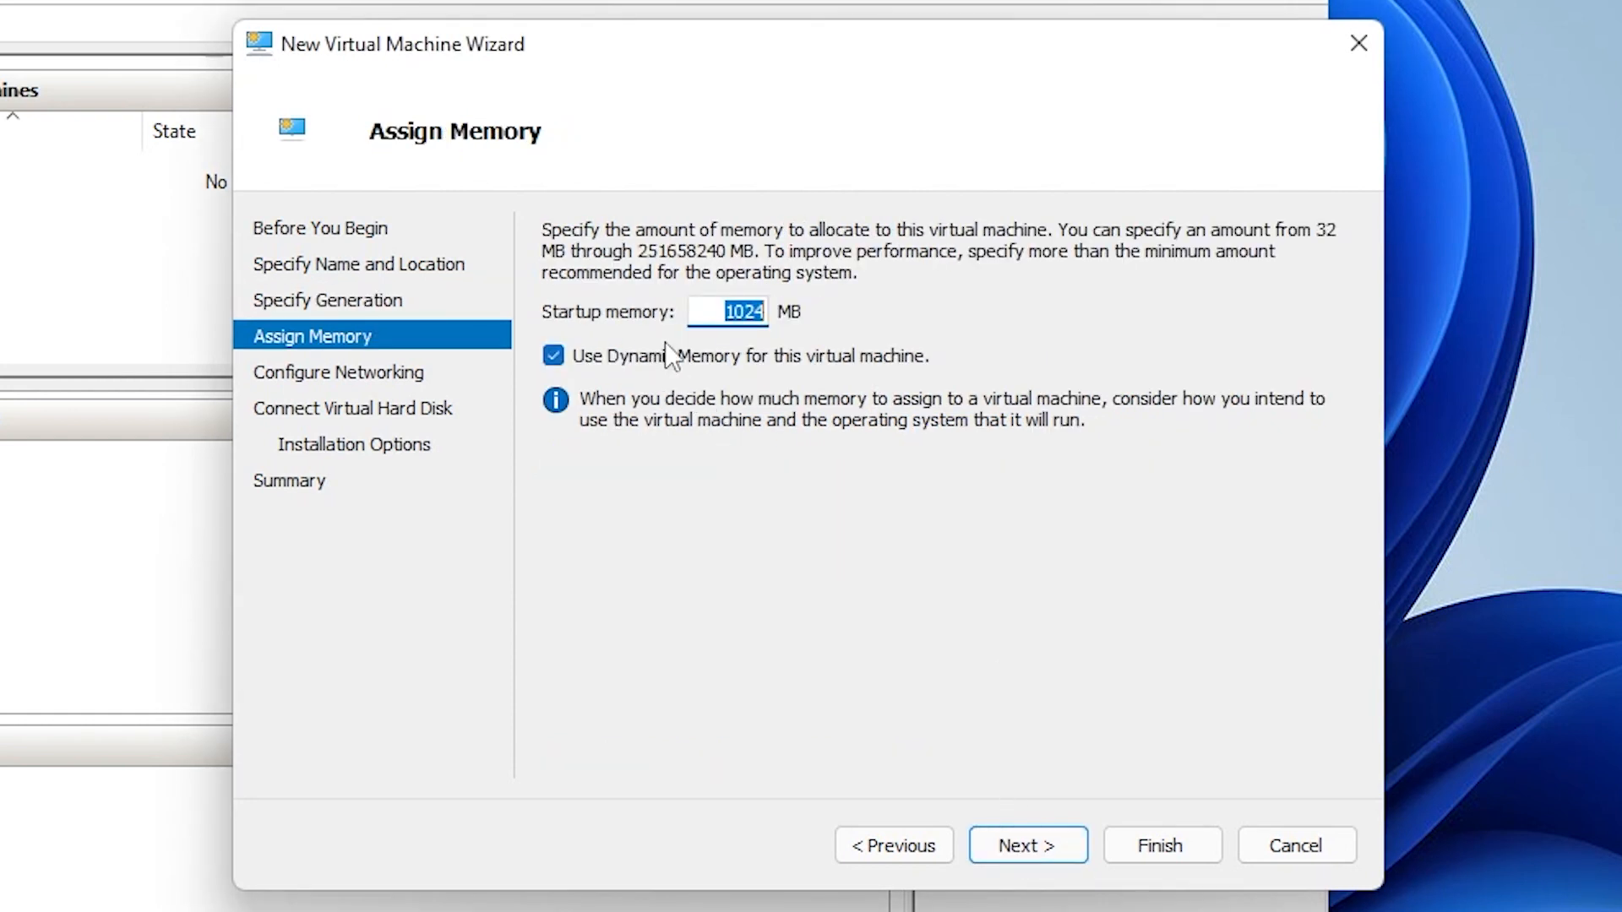
mouse_move(963, 343)
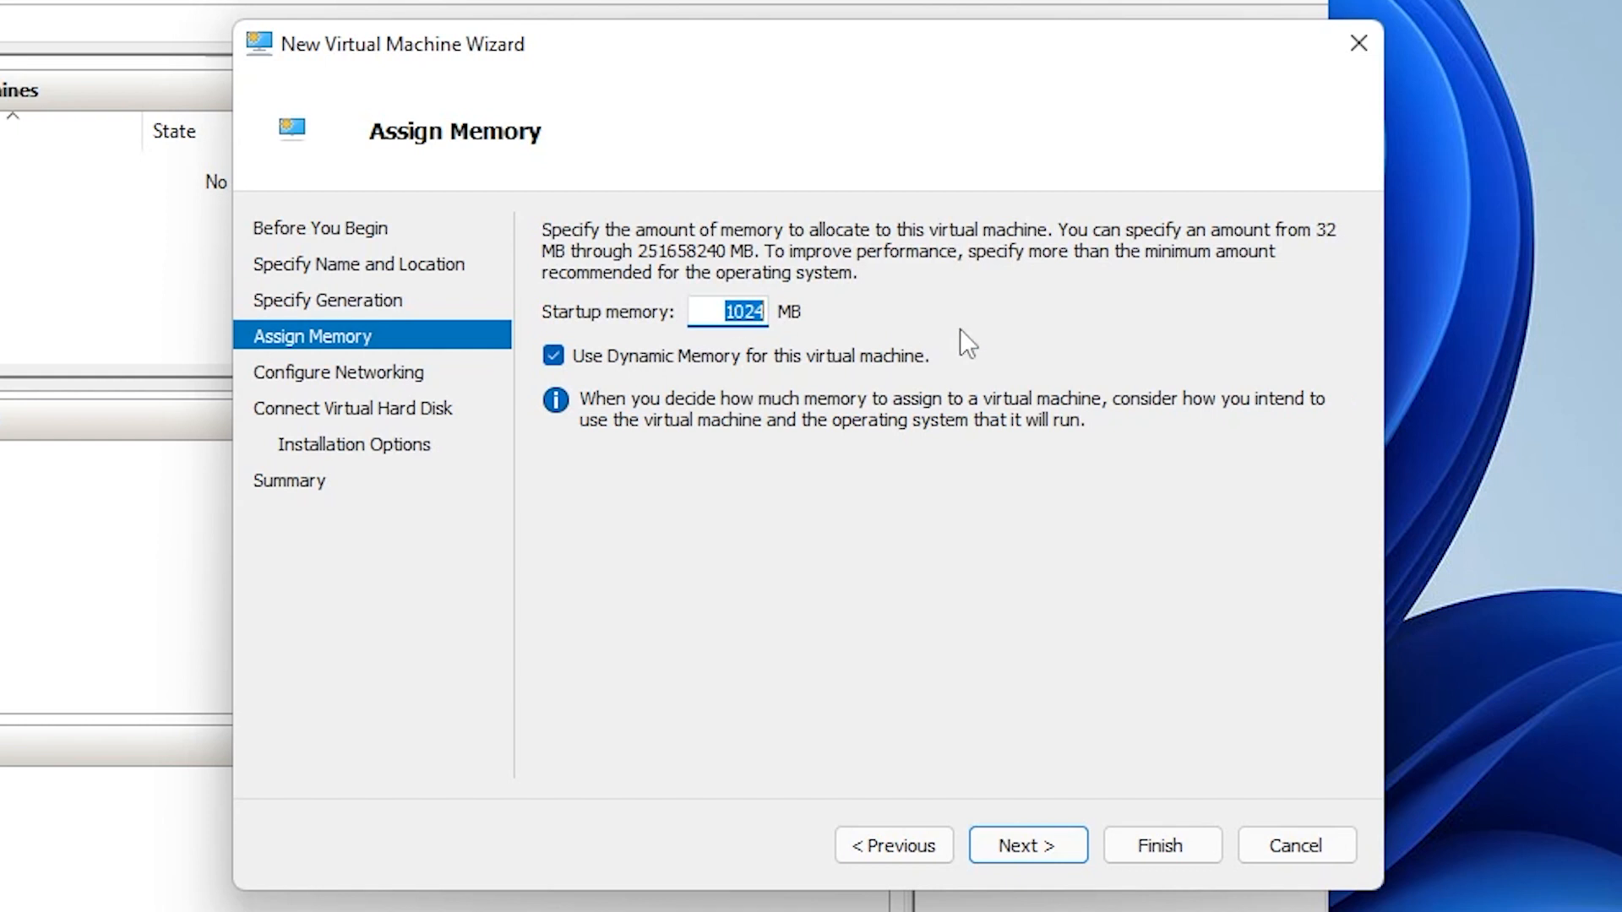
type("2048")
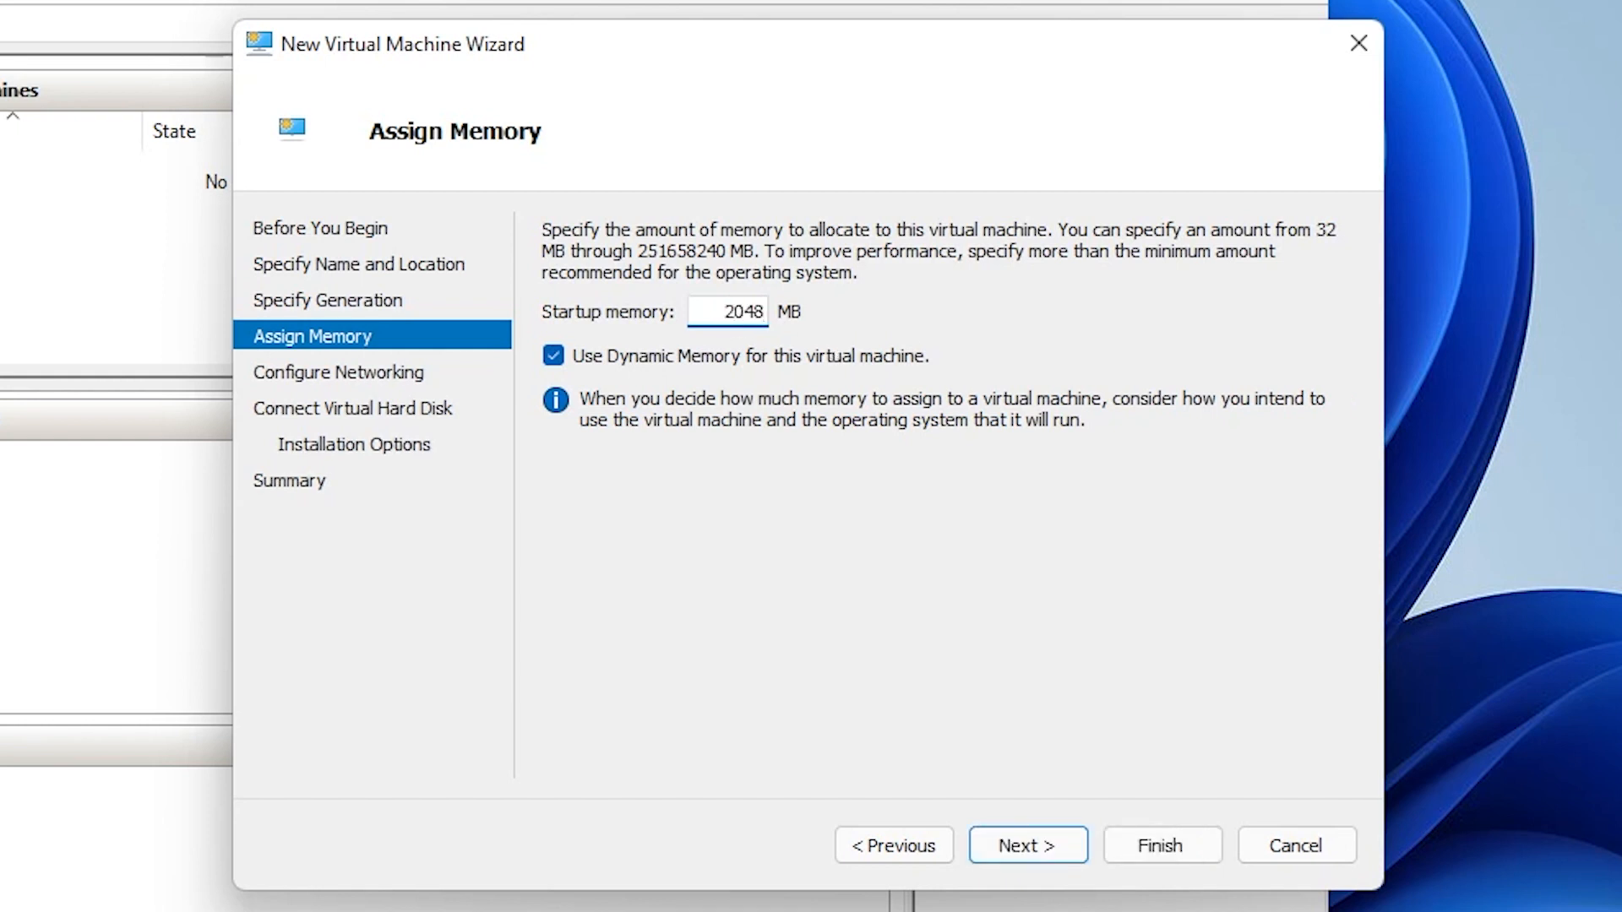
left_click(554, 355)
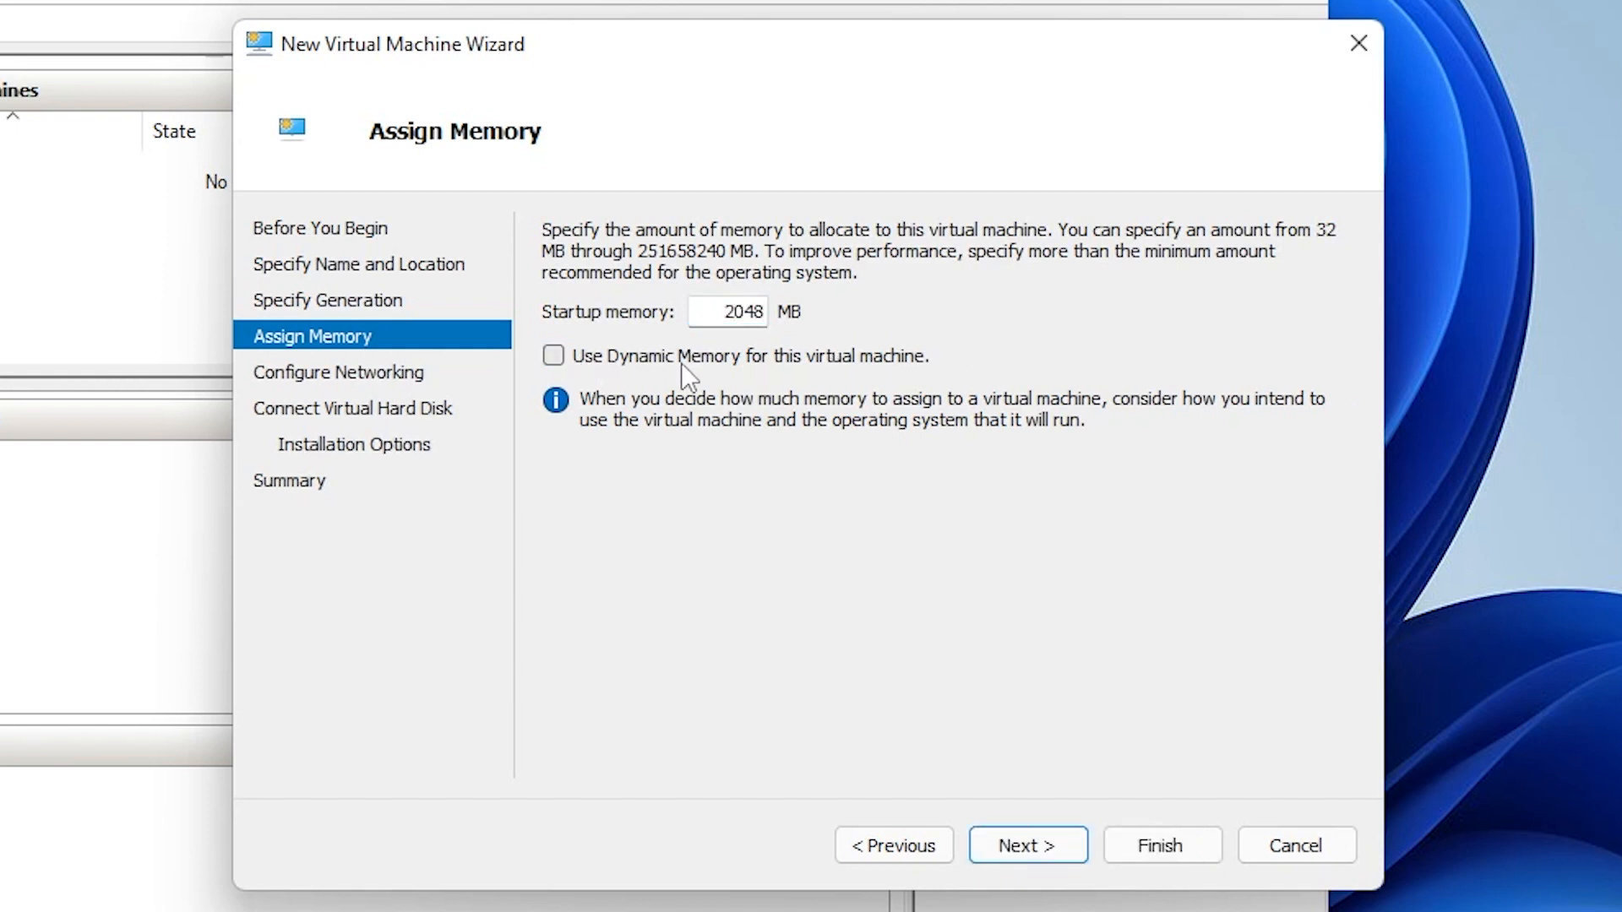
left_click(1025, 844)
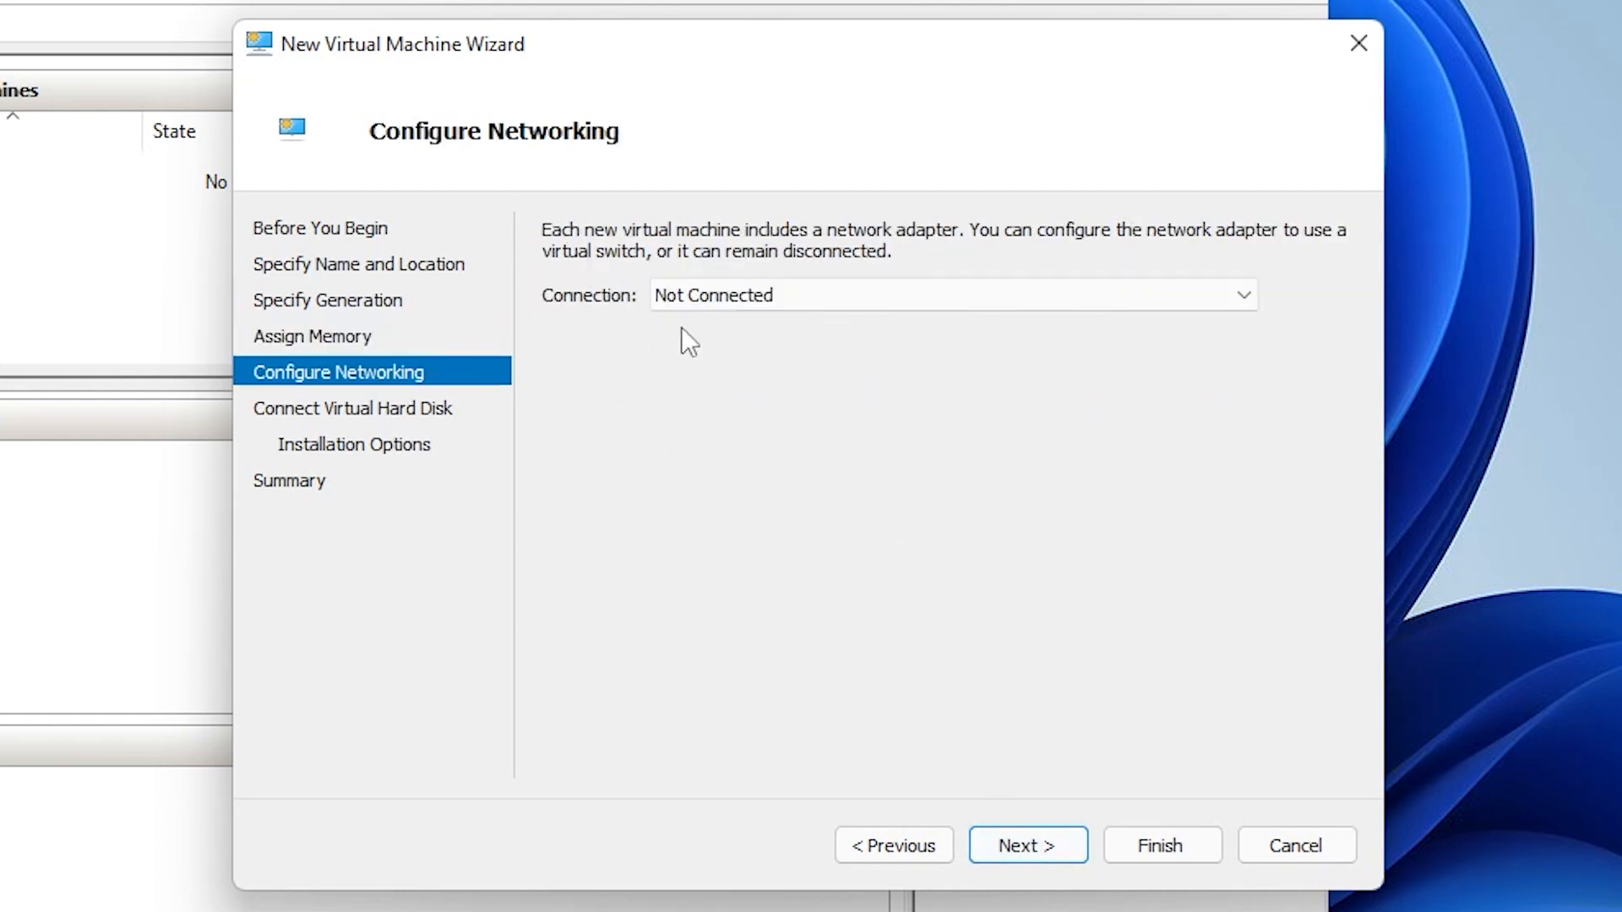
Connect the VM to Default Switch and create a 15 GB virtual hard disk.
left_click(1241, 294)
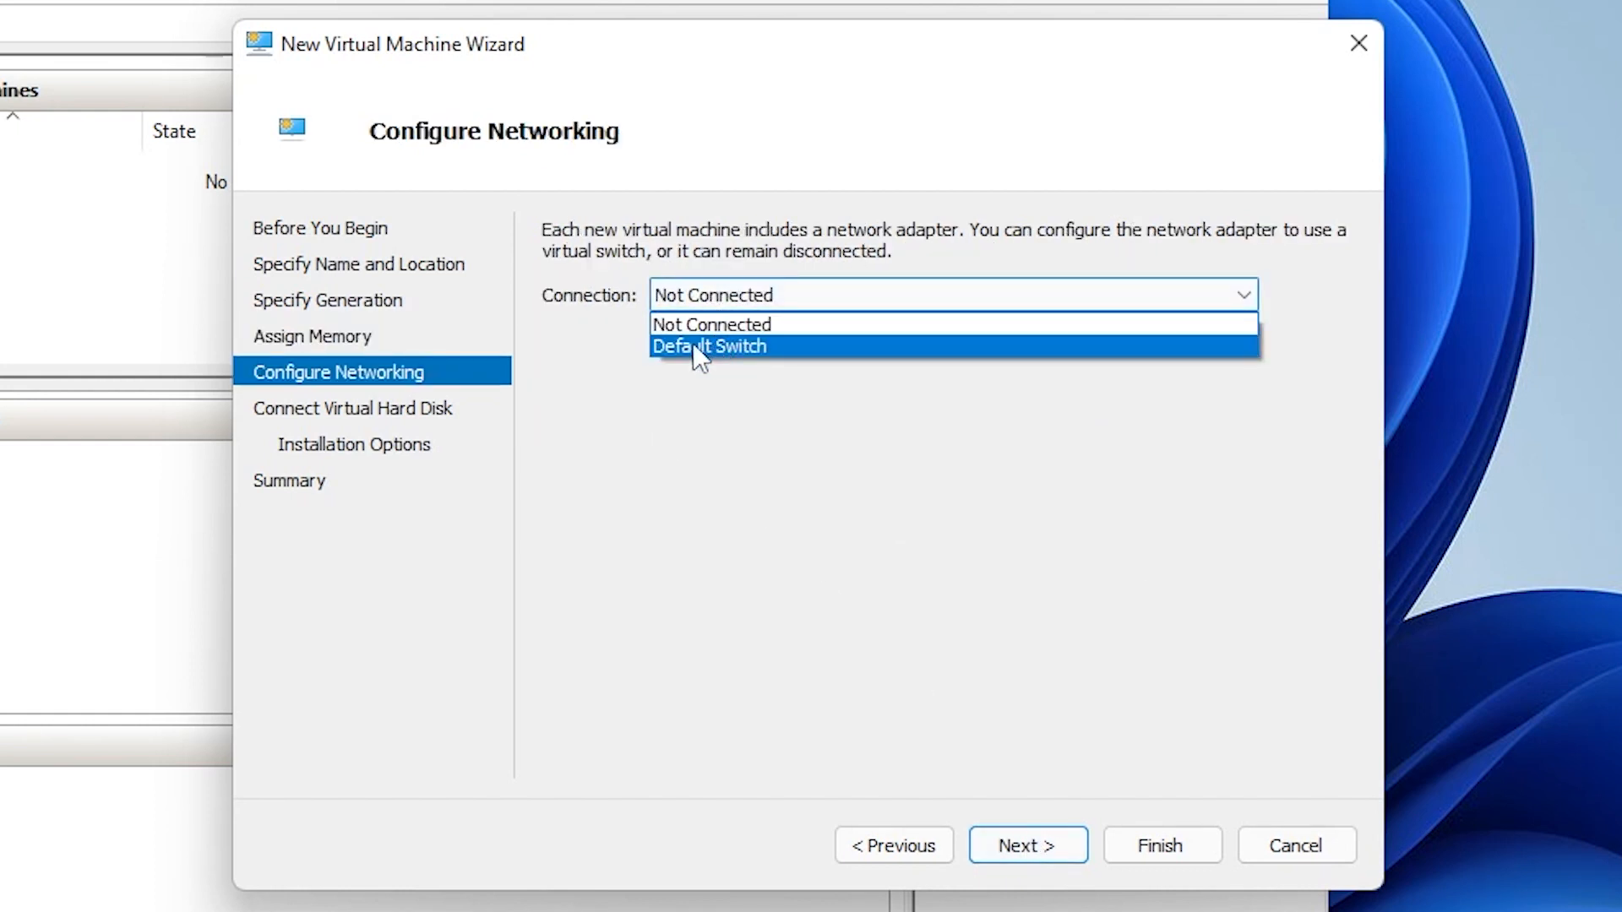
left_click(707, 345)
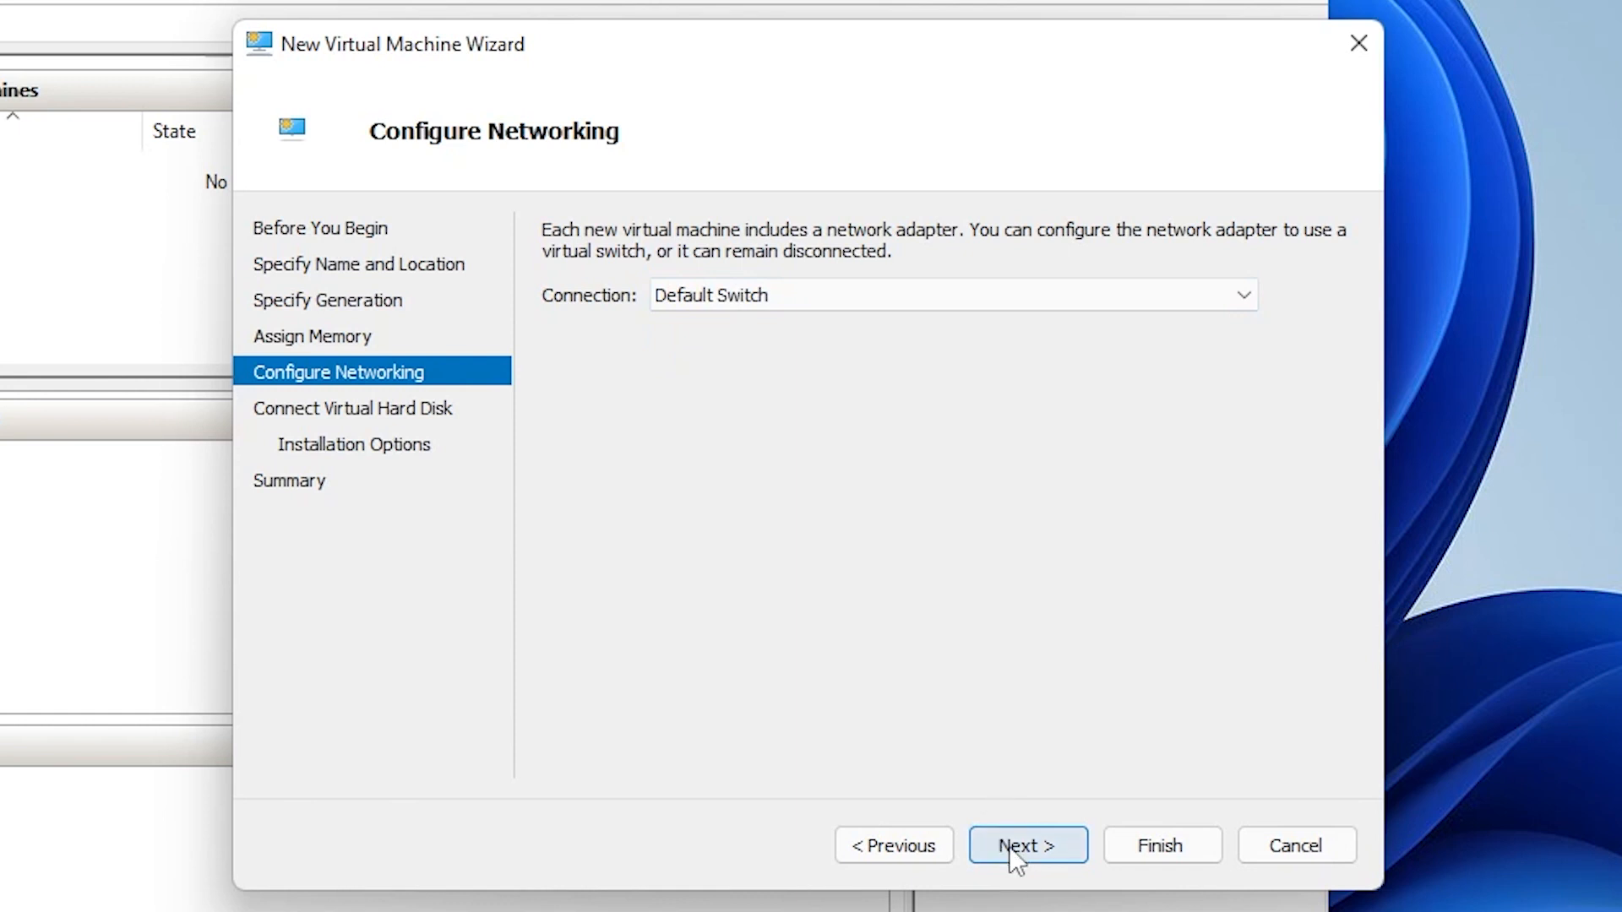
left_click(1027, 845)
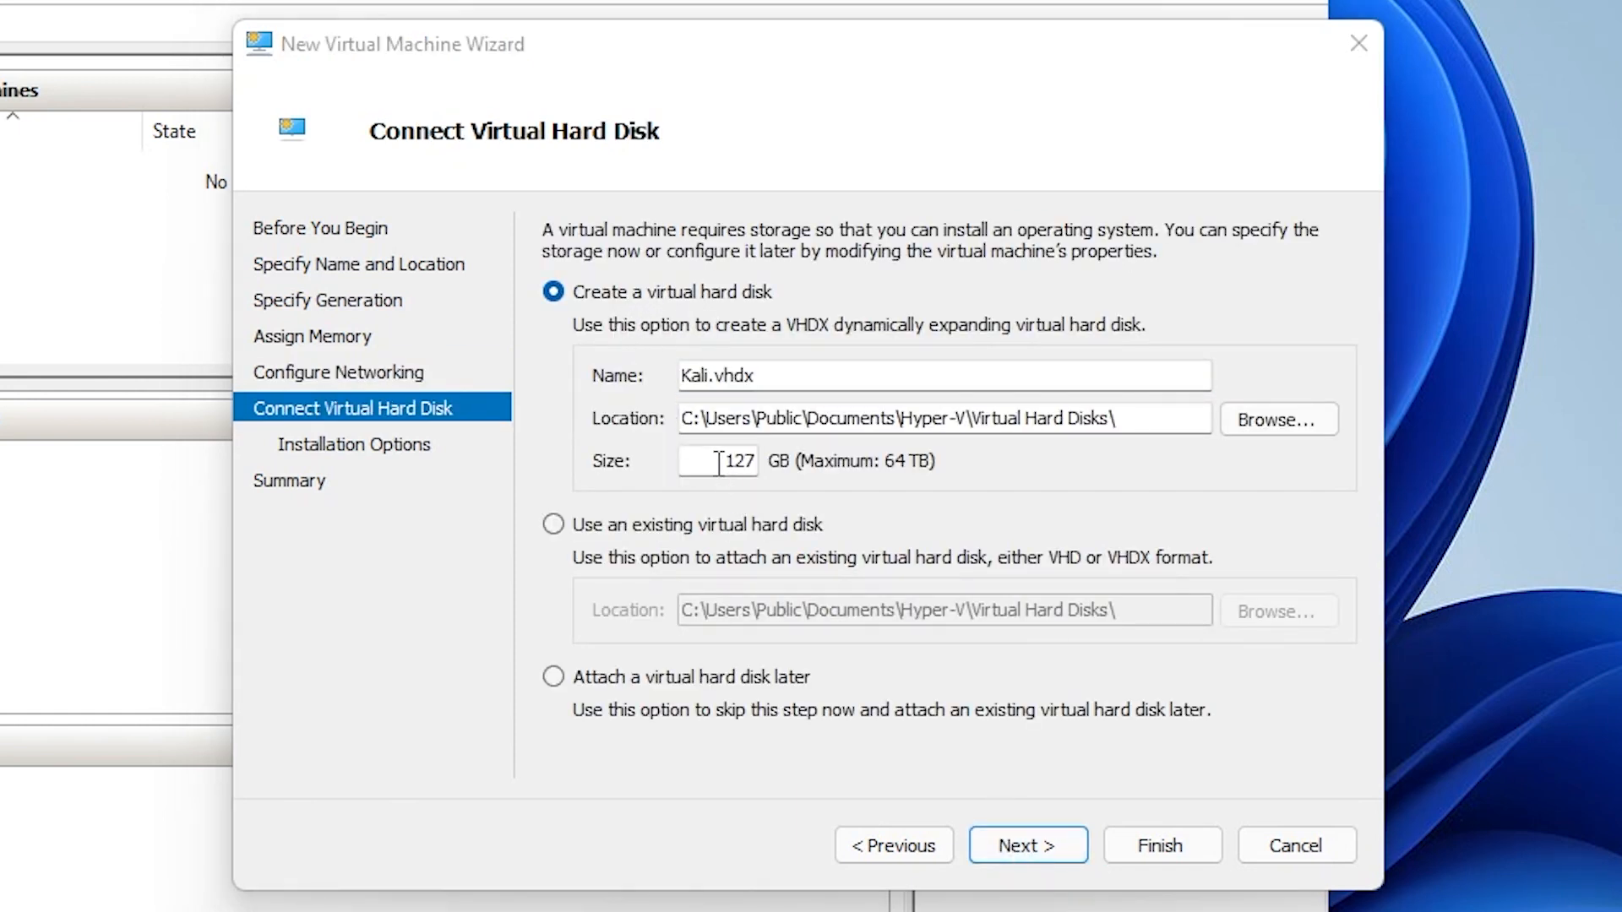
triple_click(717, 462)
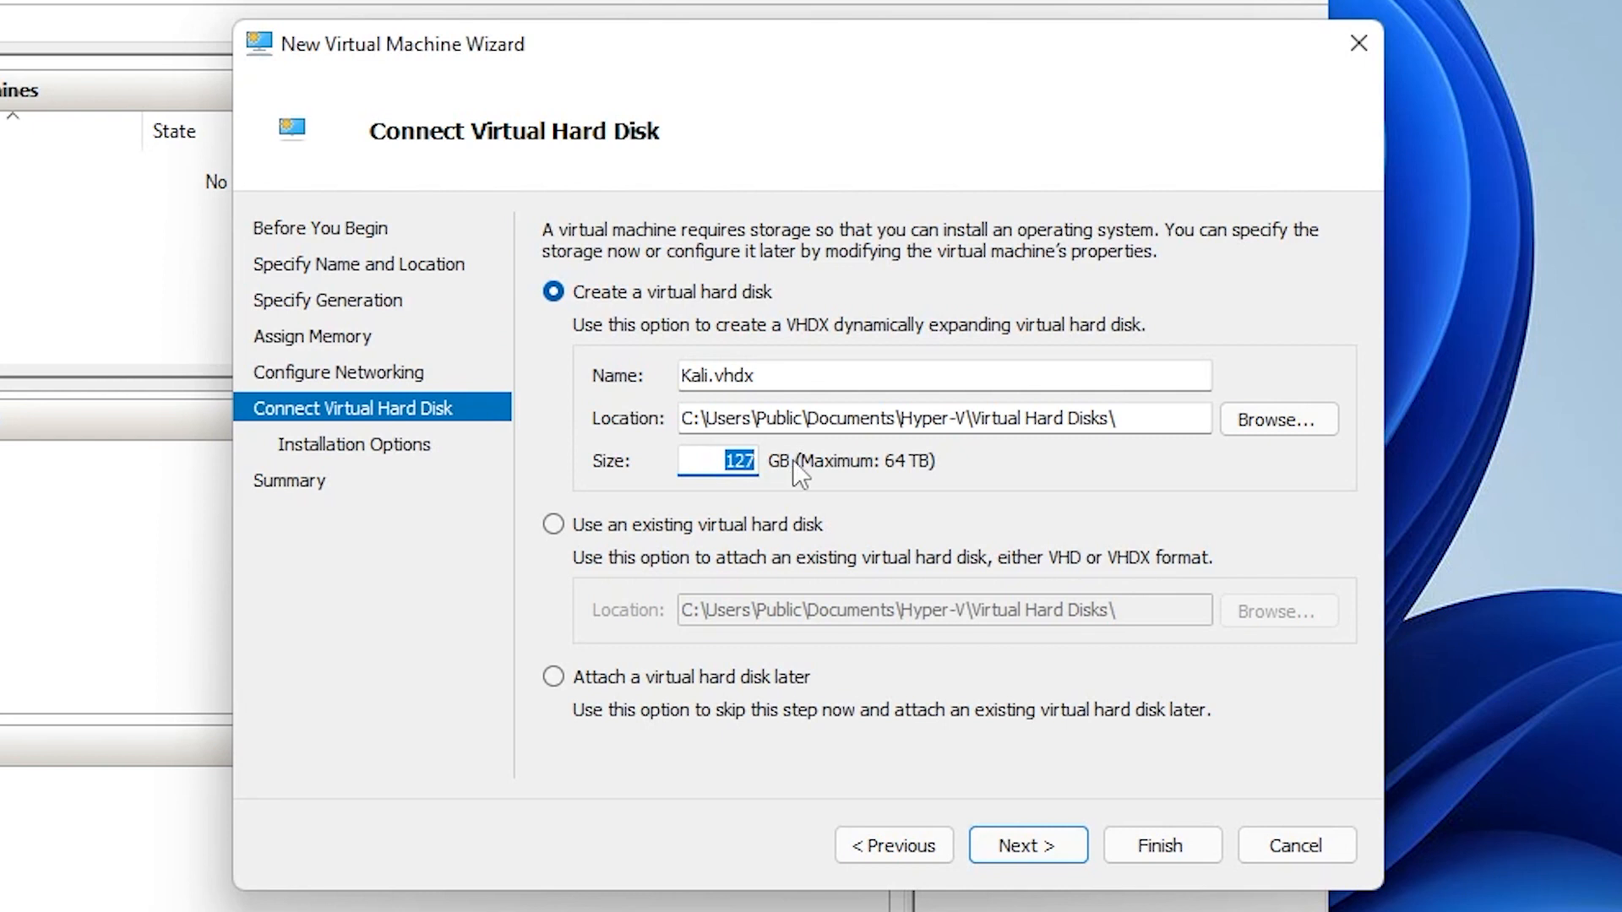
type("15")
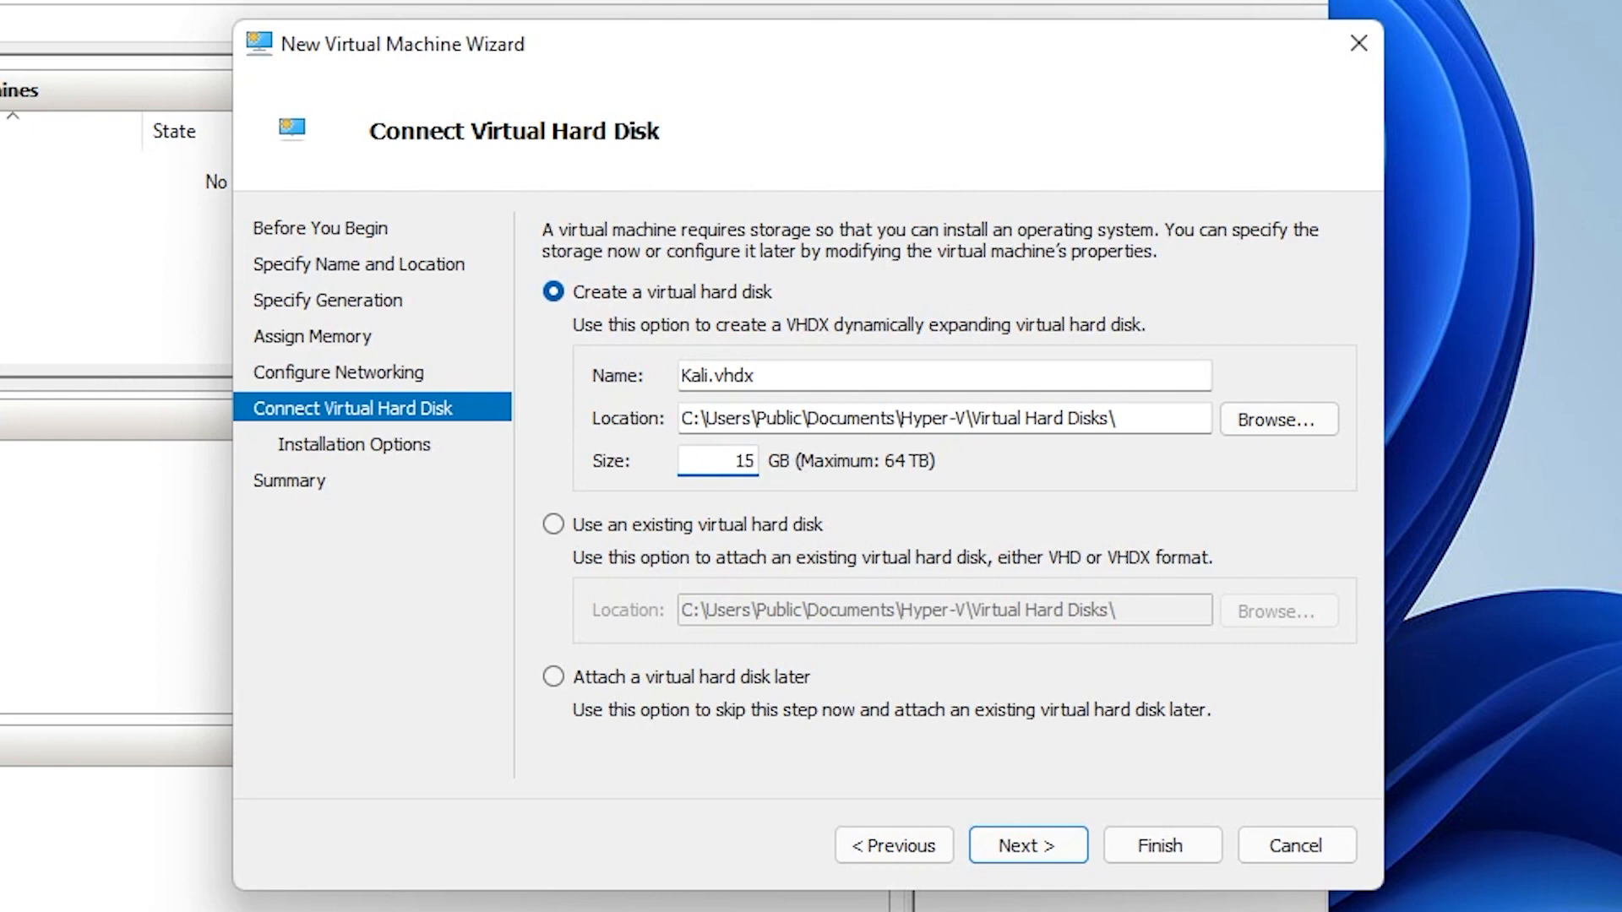
left_click(1026, 845)
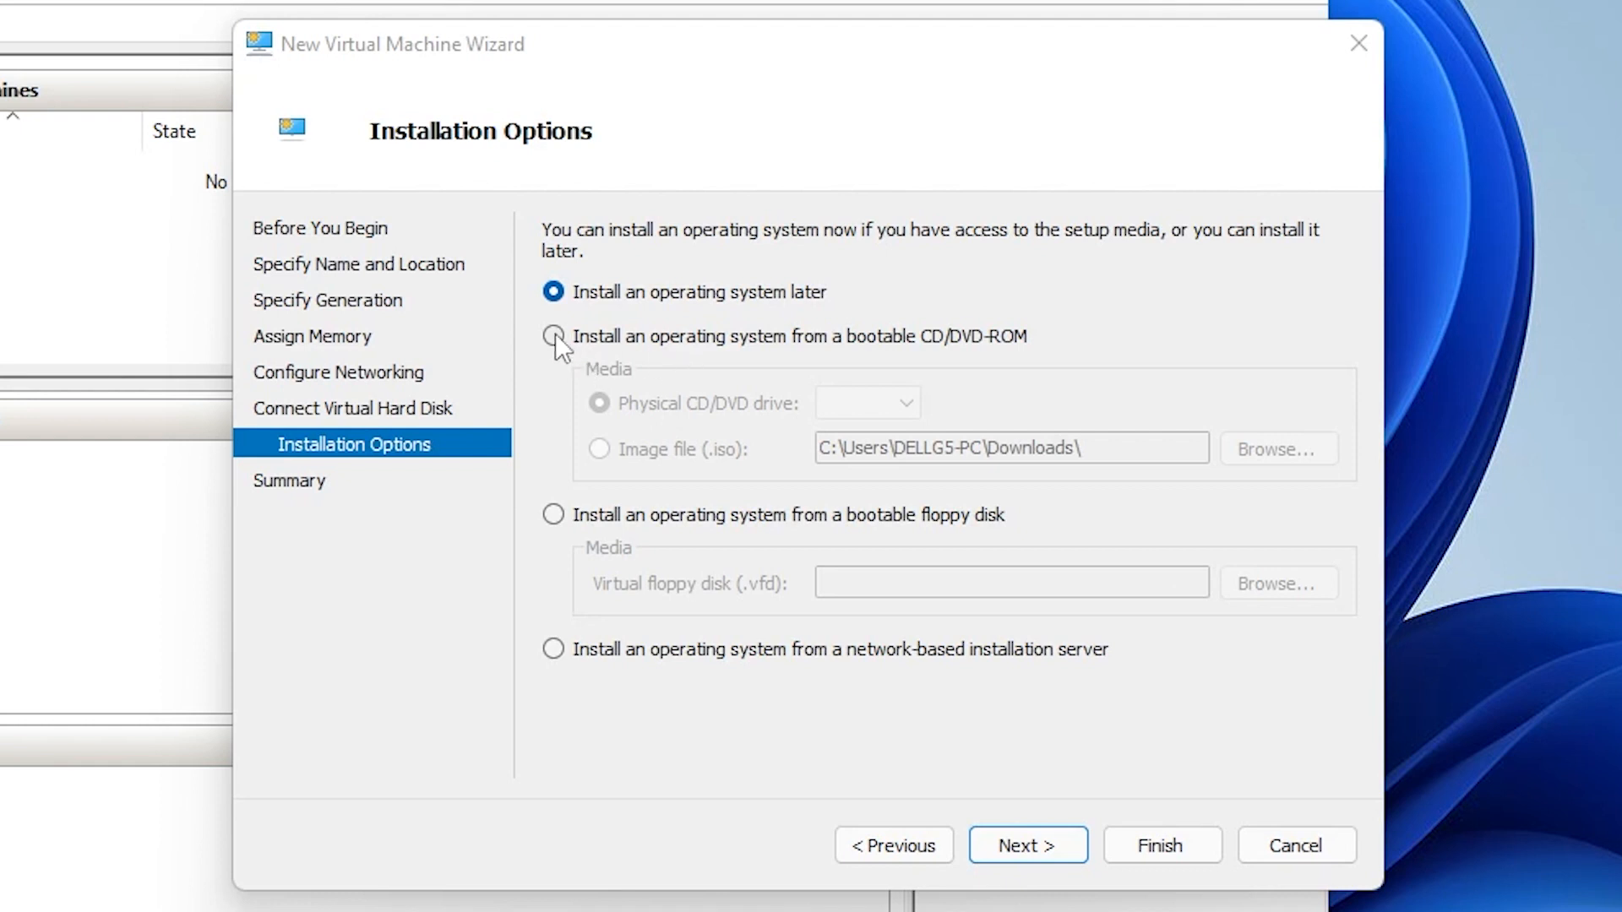
Set install media to kali-linux-2021.4a-installer-amd64.iso from Downloads and reach the summary.
left_click(555, 337)
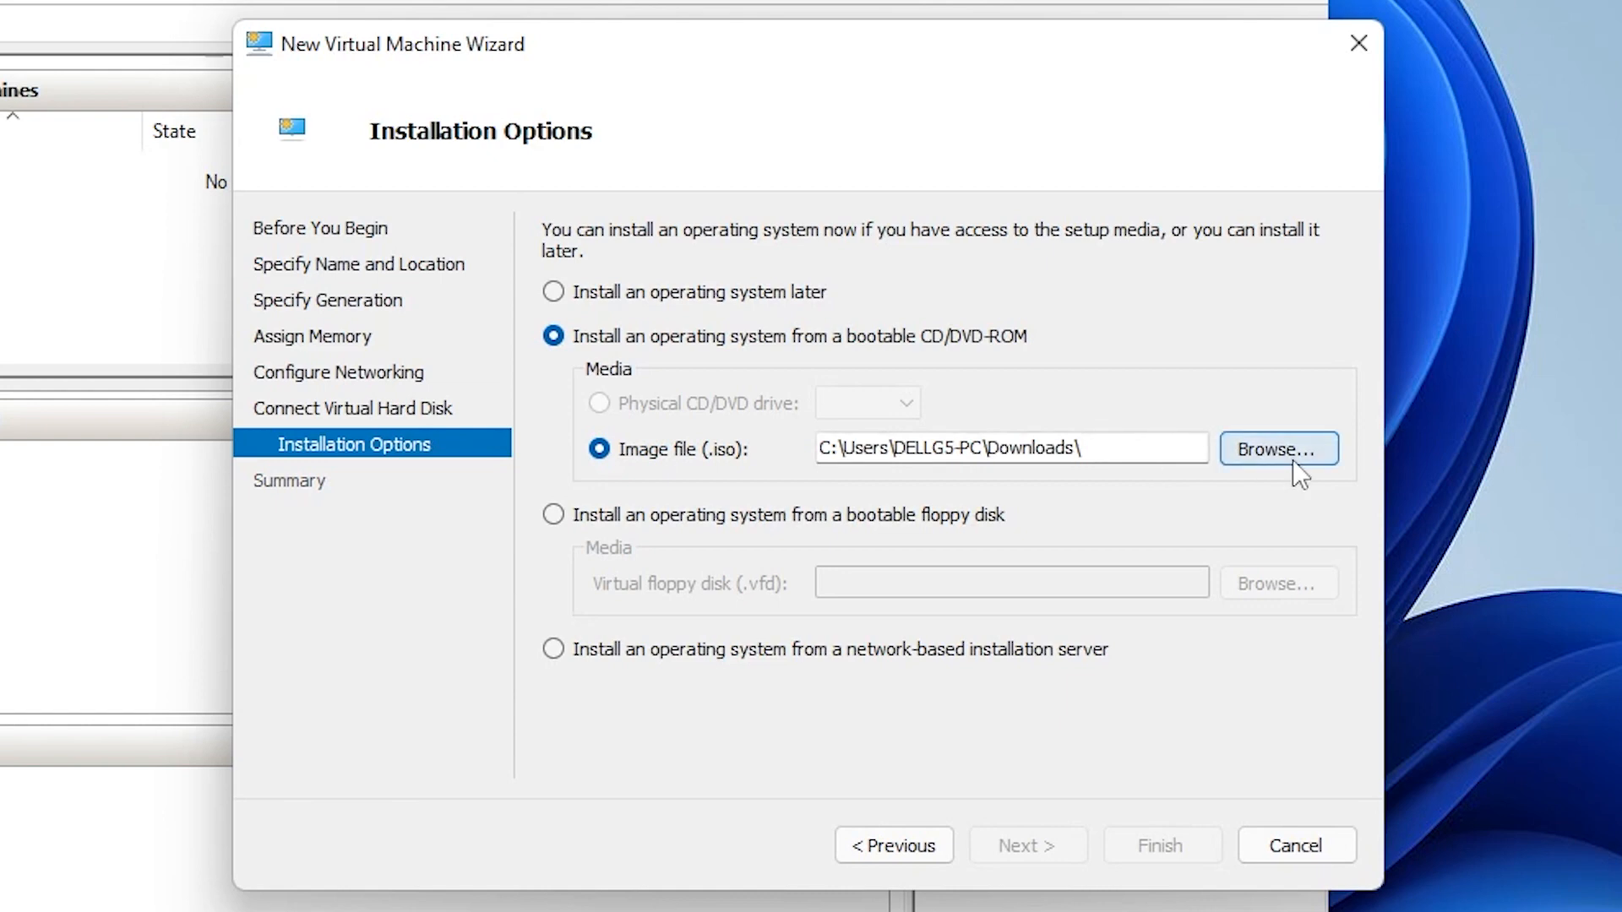
left_click(1279, 448)
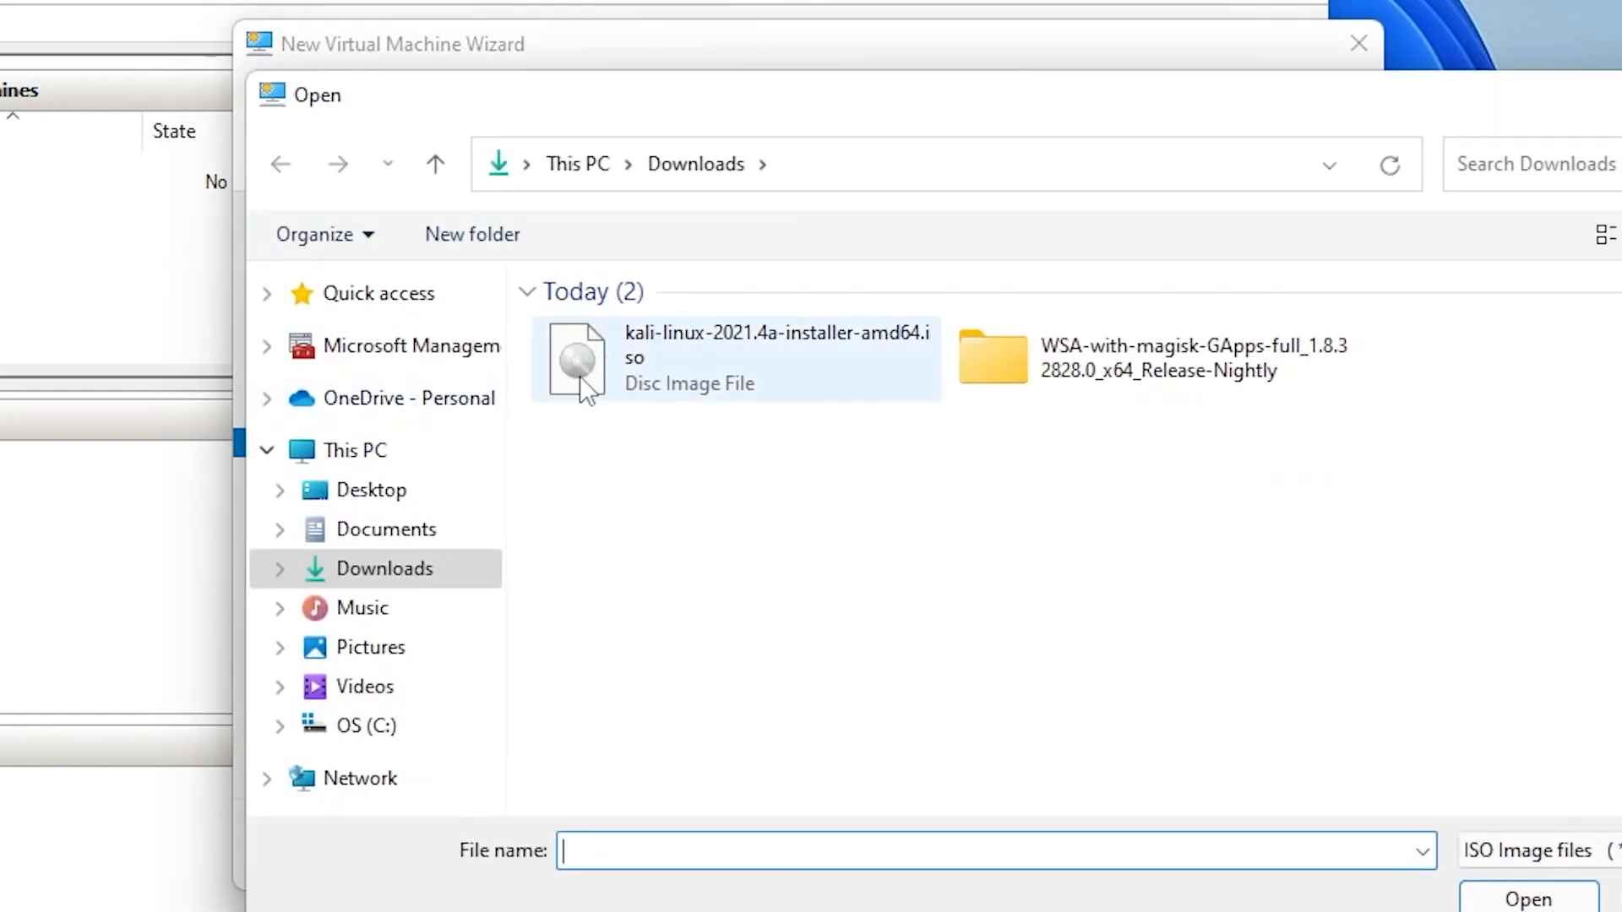
left_click(735, 358)
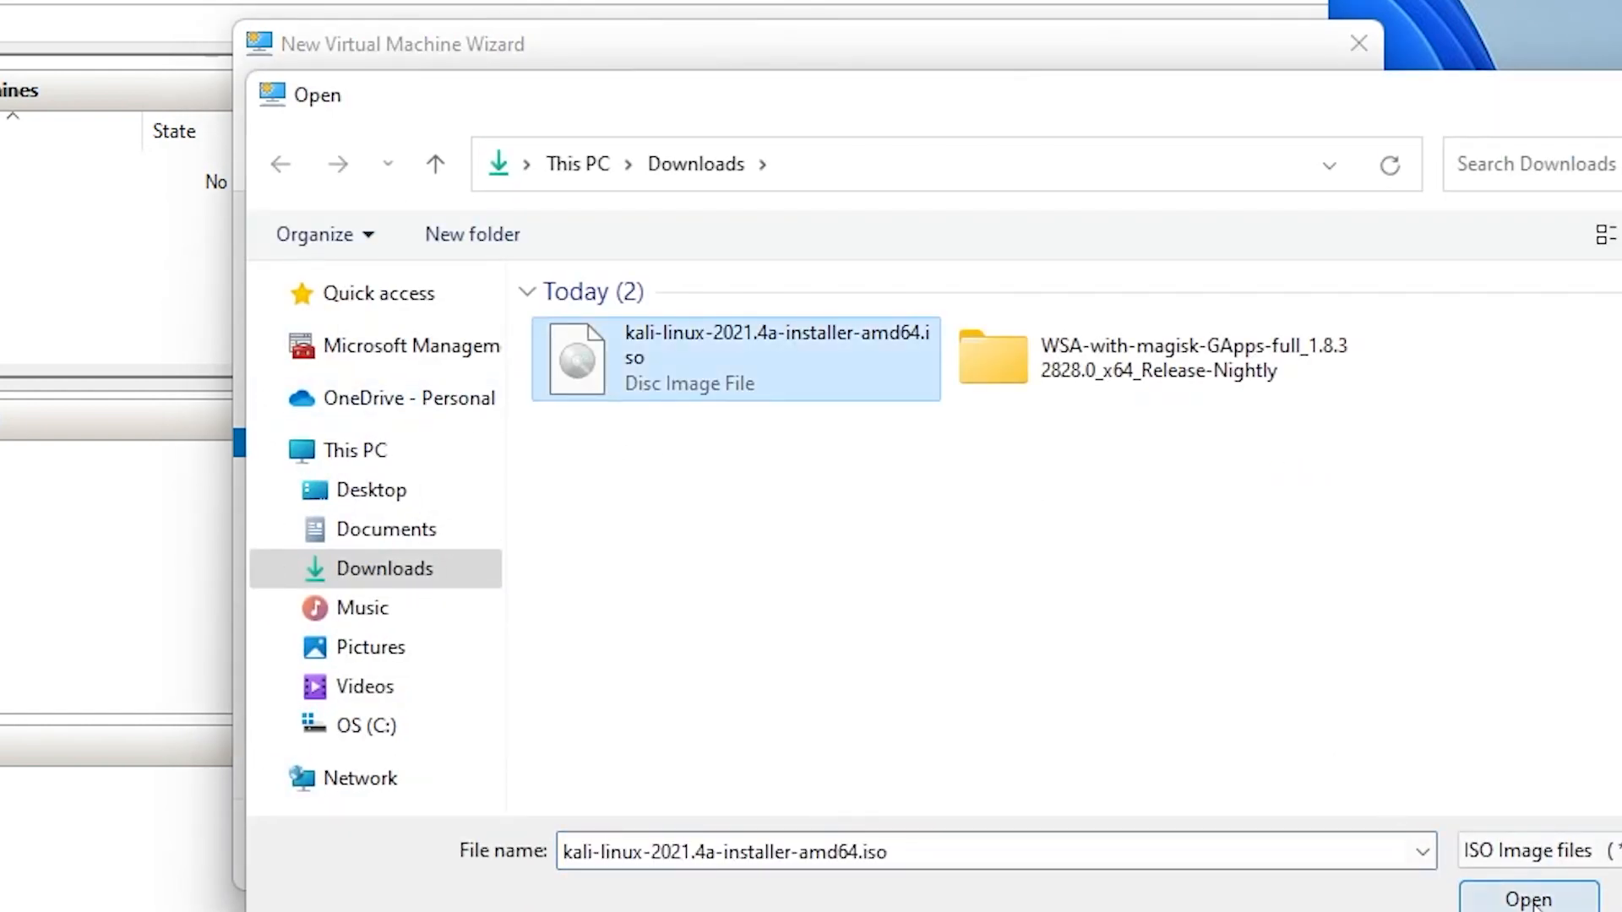
left_click(1527, 901)
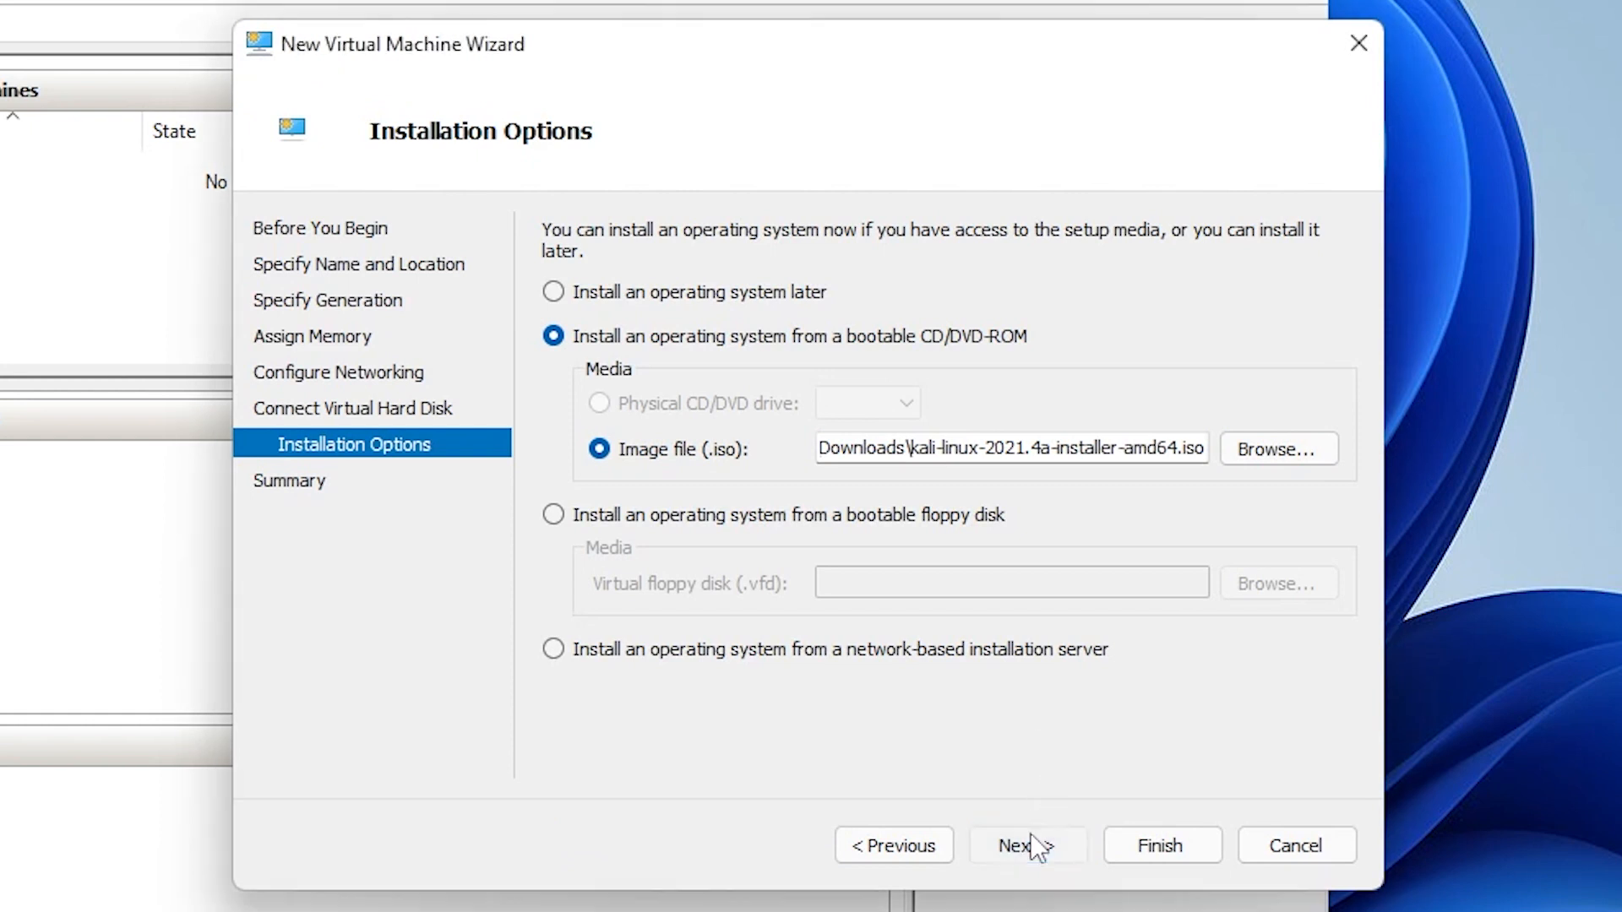
left_click(1026, 844)
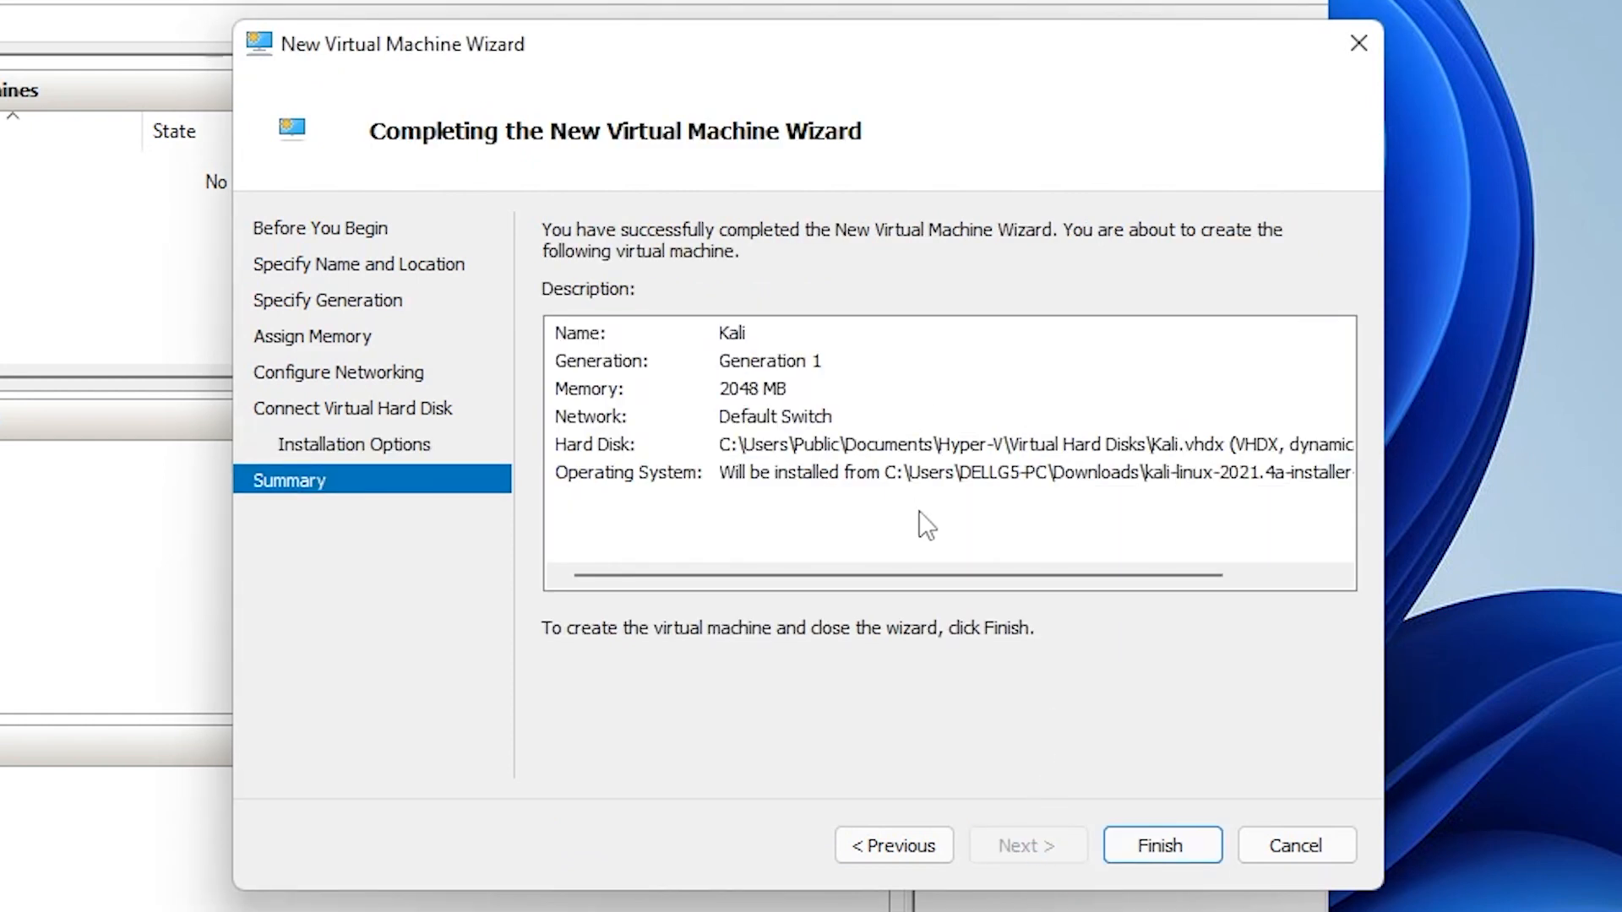
mouse_move(814, 357)
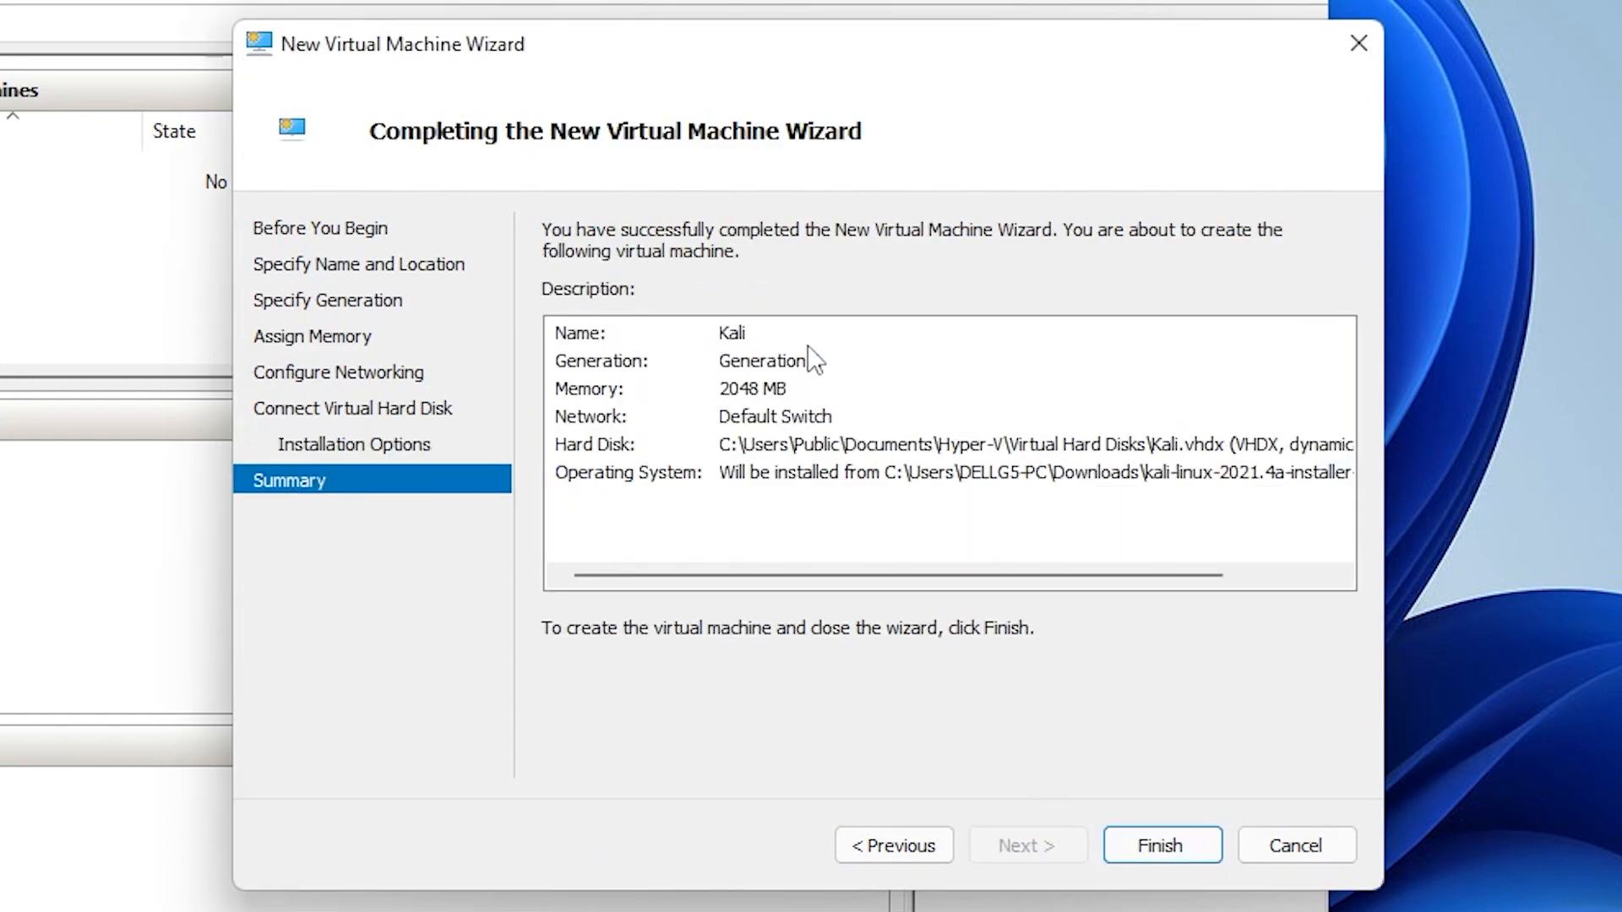
mouse_move(1161, 844)
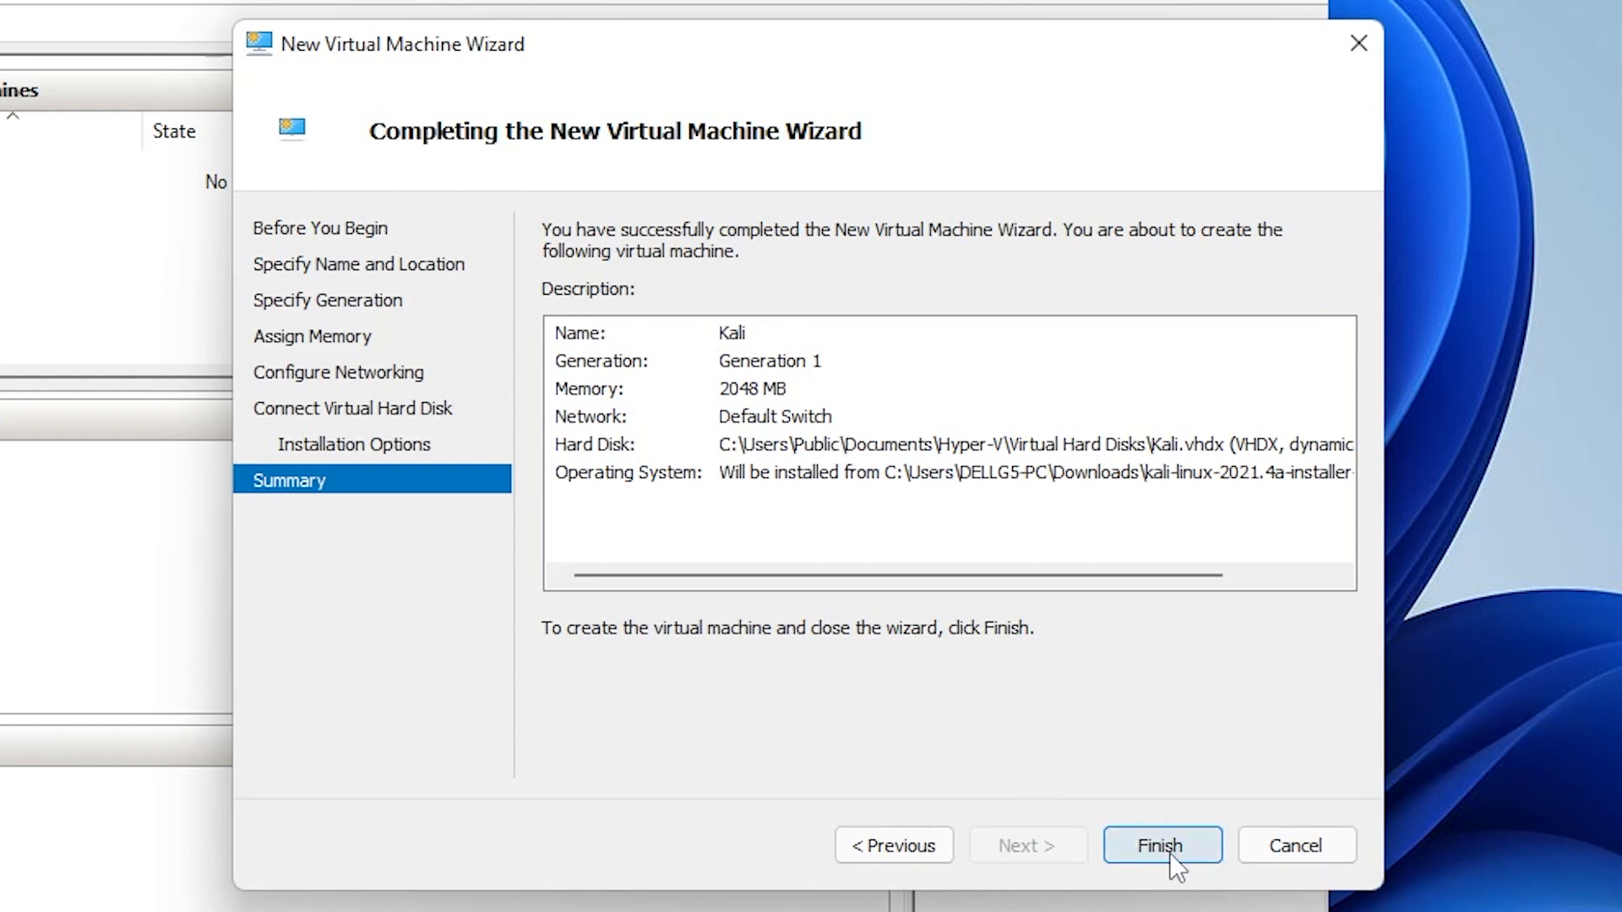
Finish creating the Kali VM and power it on into the Kali installer.
left_click(1161, 845)
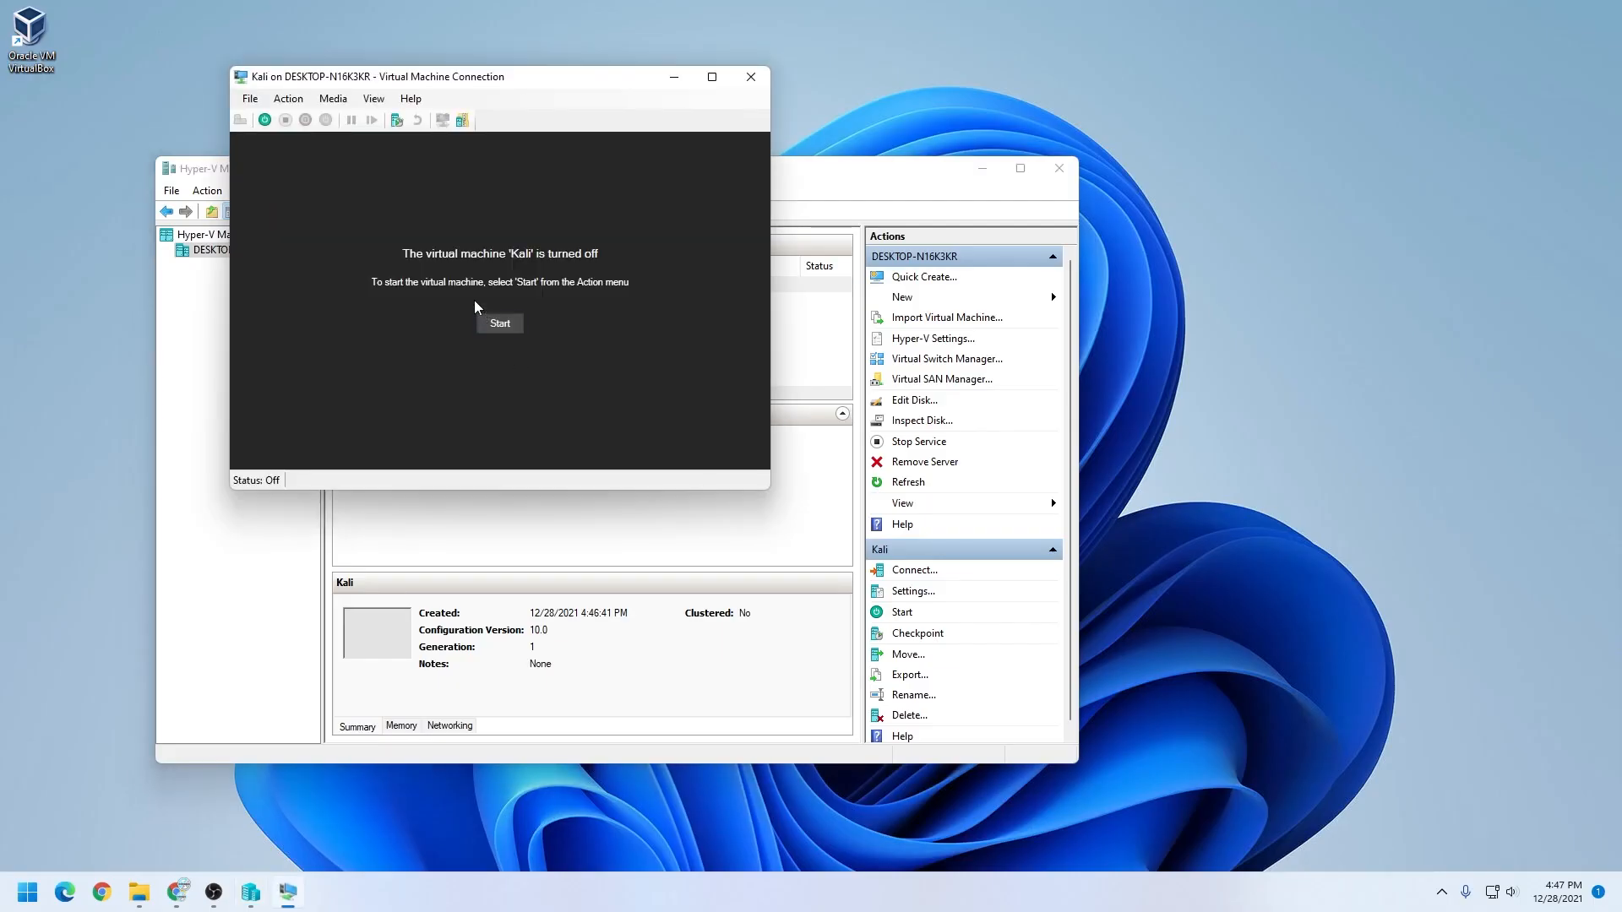
left_click(500, 322)
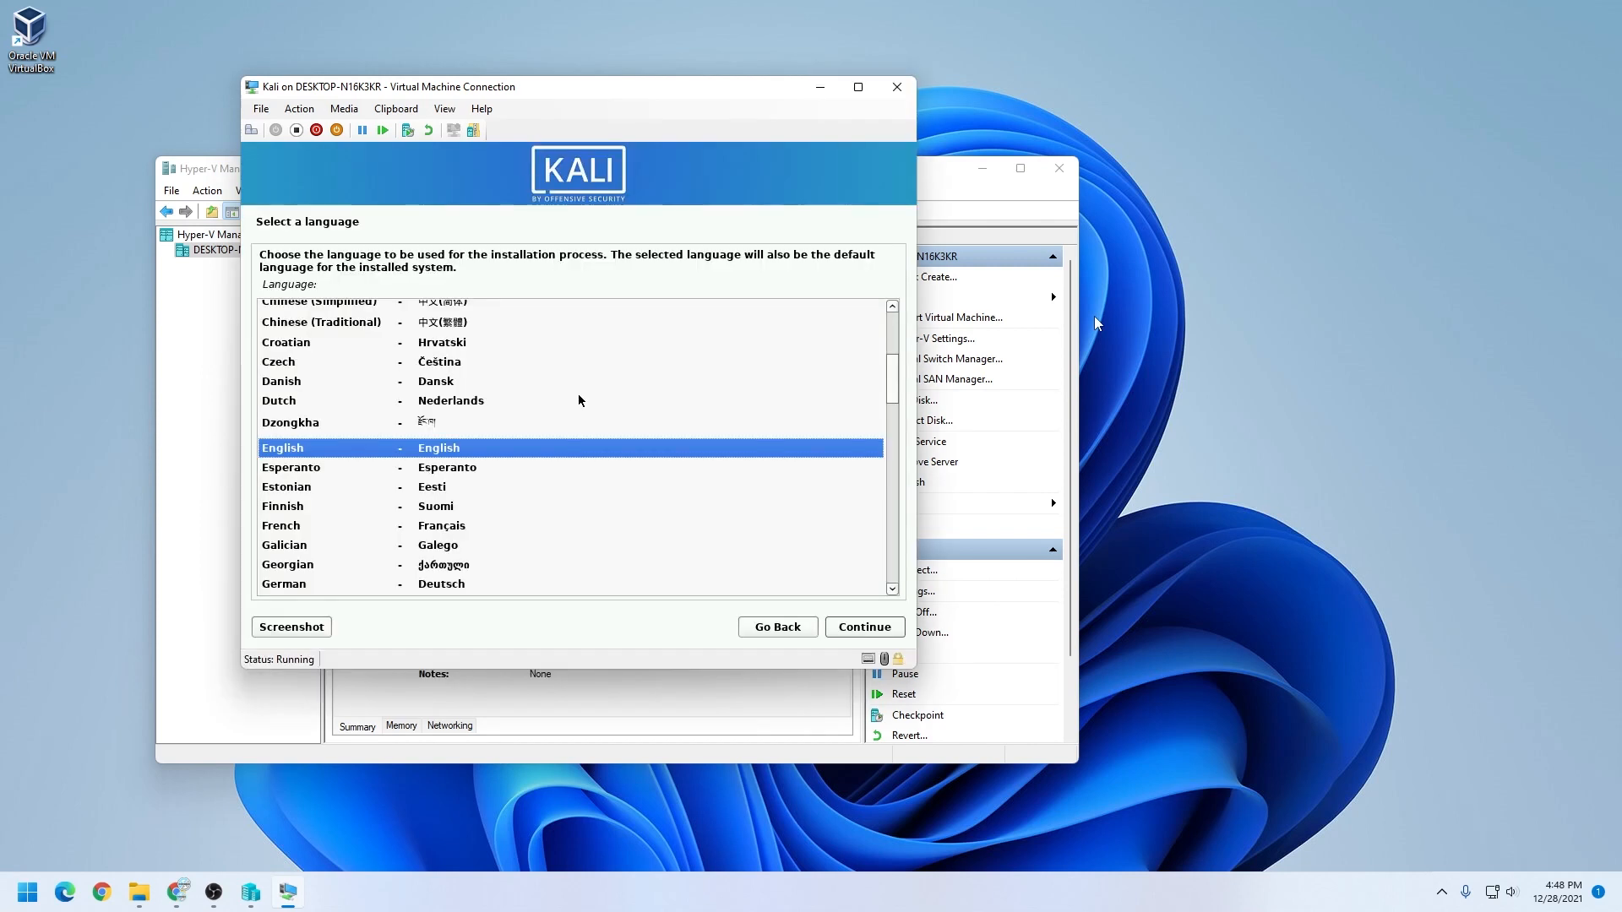
mouse_move(449, 464)
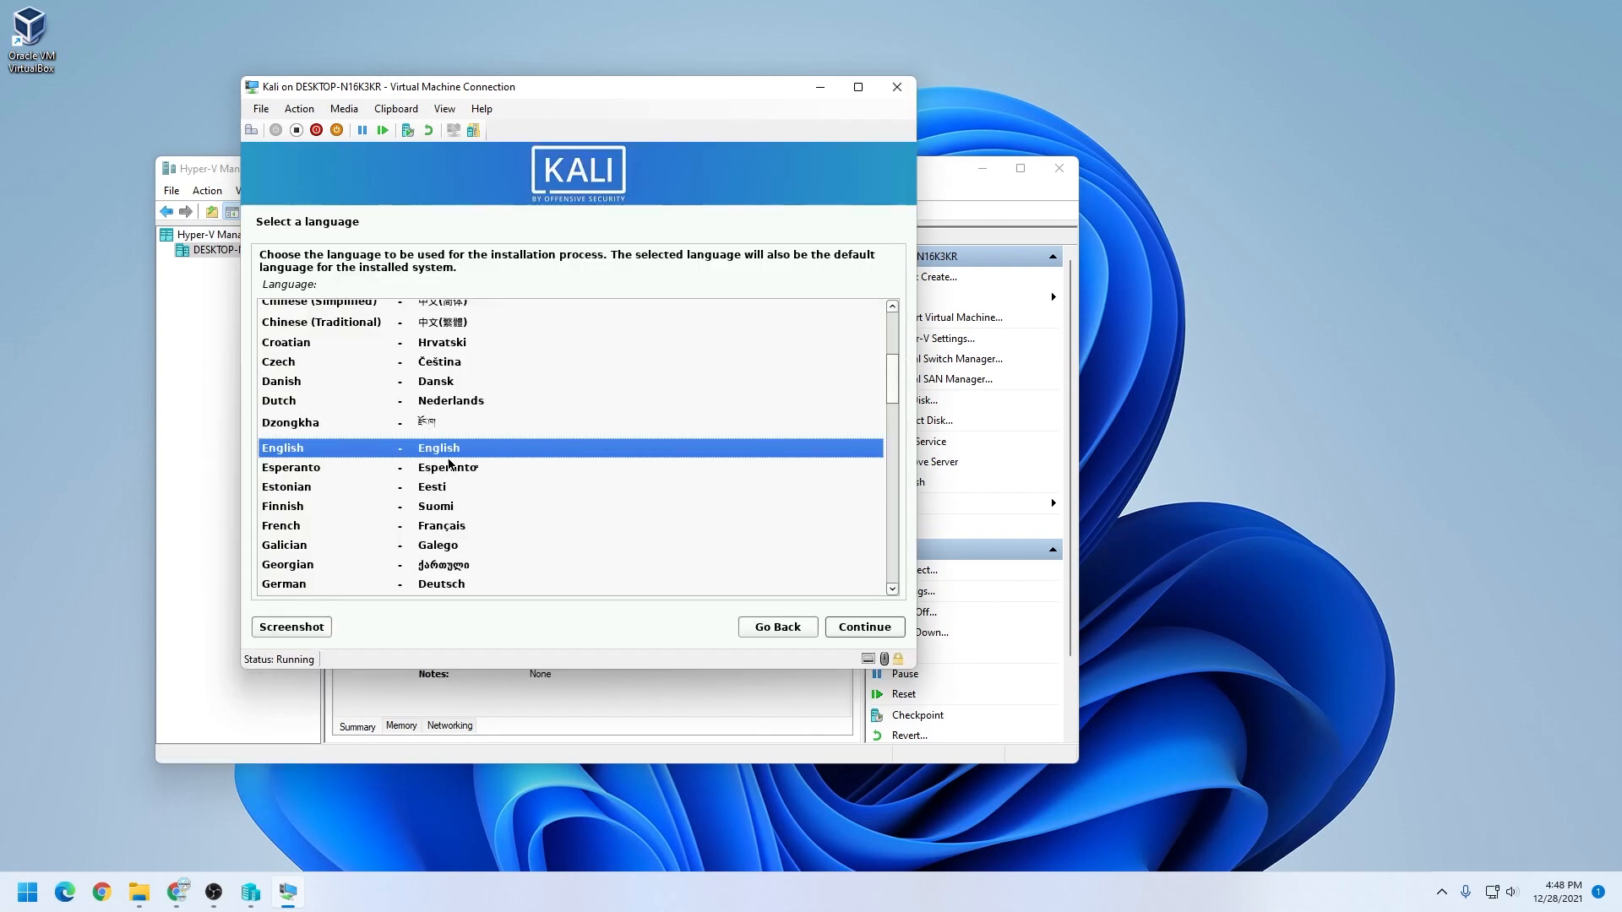
Accept English, United States, American English keymap, hostname kali and no domain name.
left_click(863, 627)
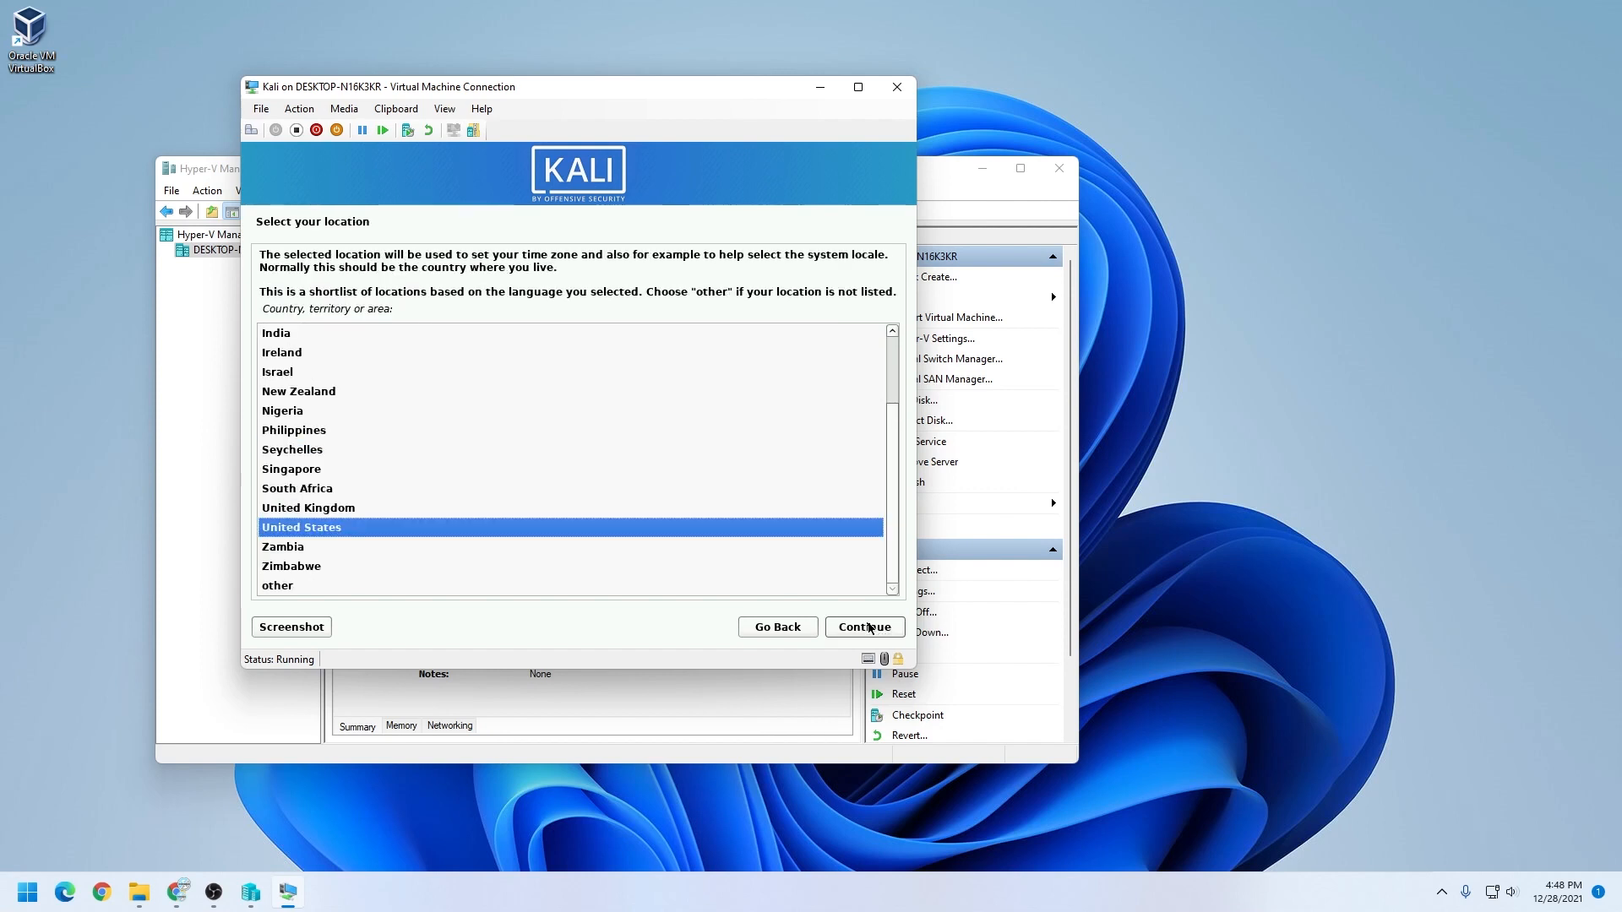
left_click(863, 625)
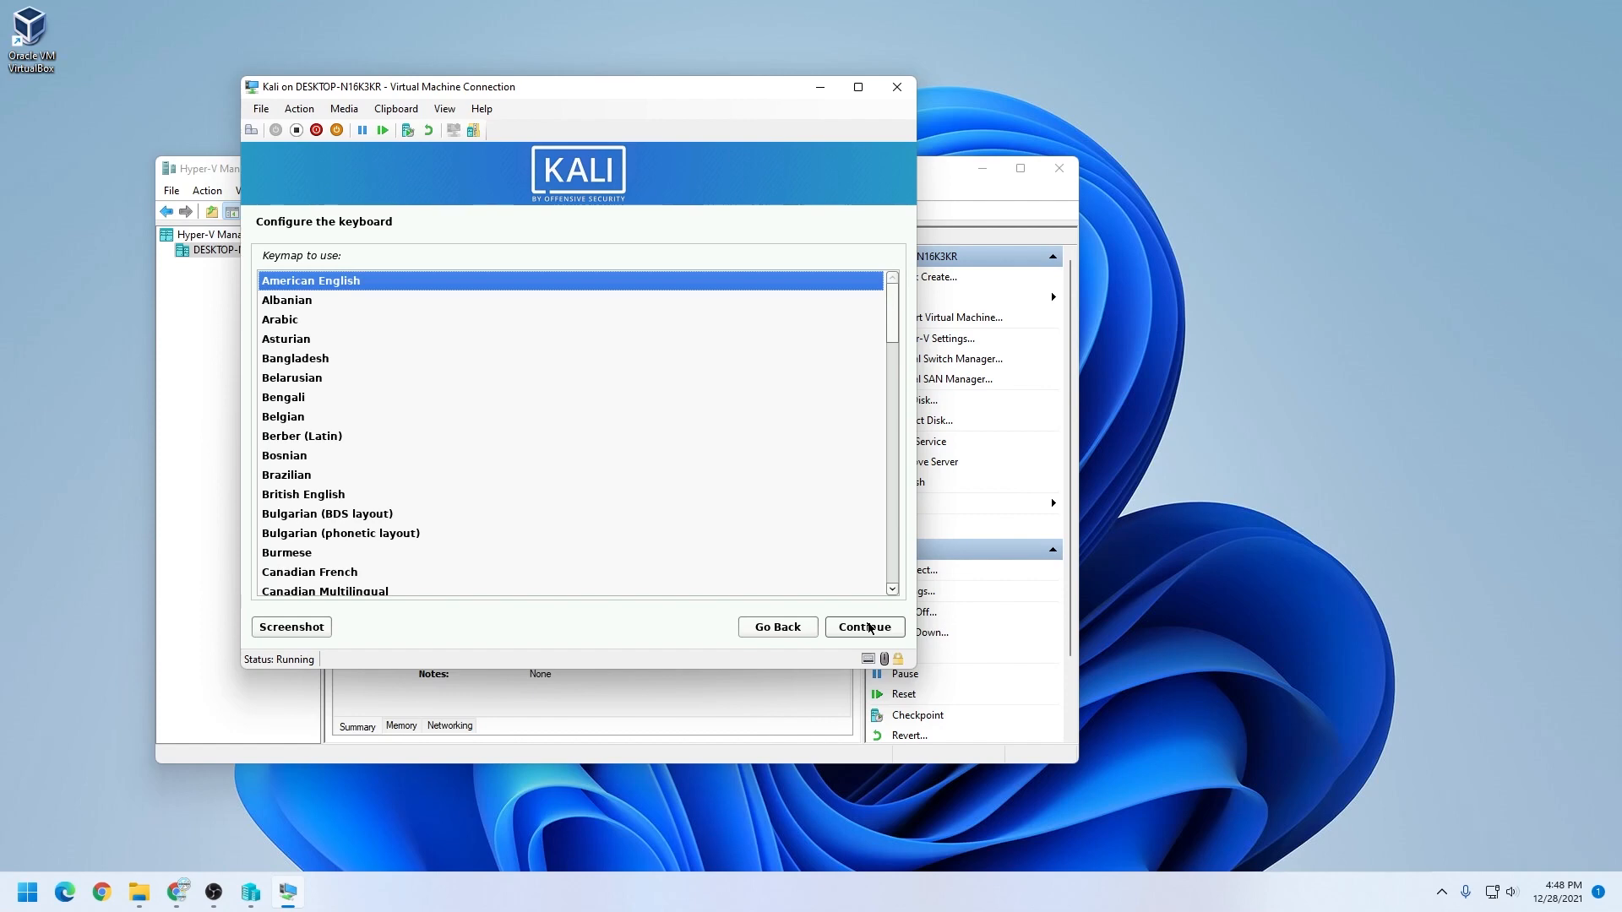
left_click(864, 627)
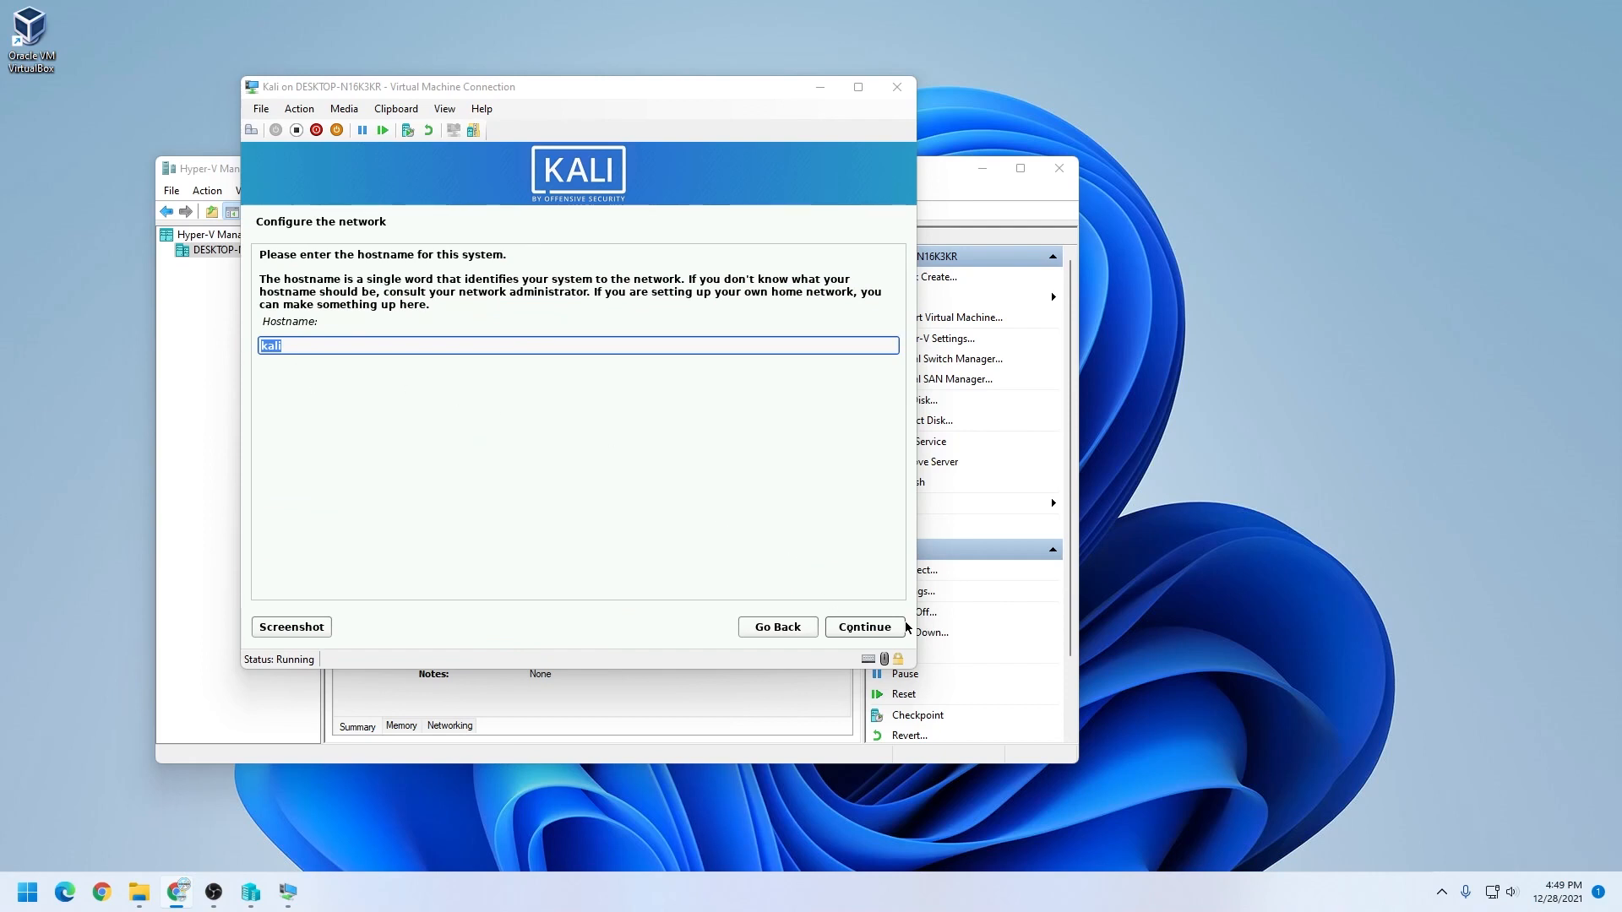
left_click(863, 627)
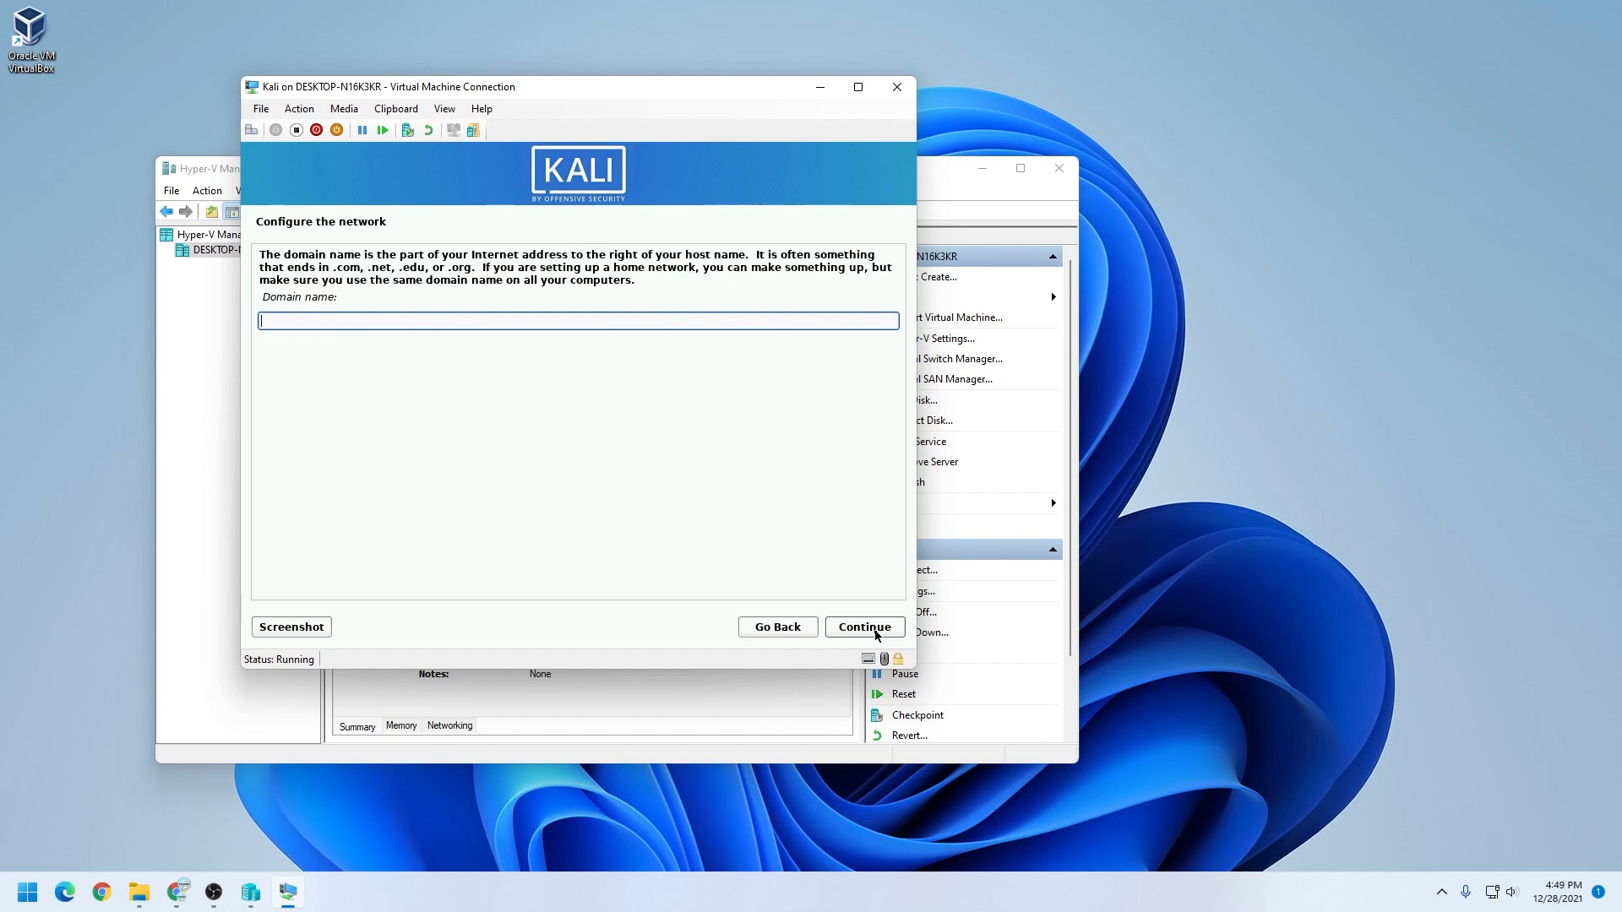
left_click(864, 627)
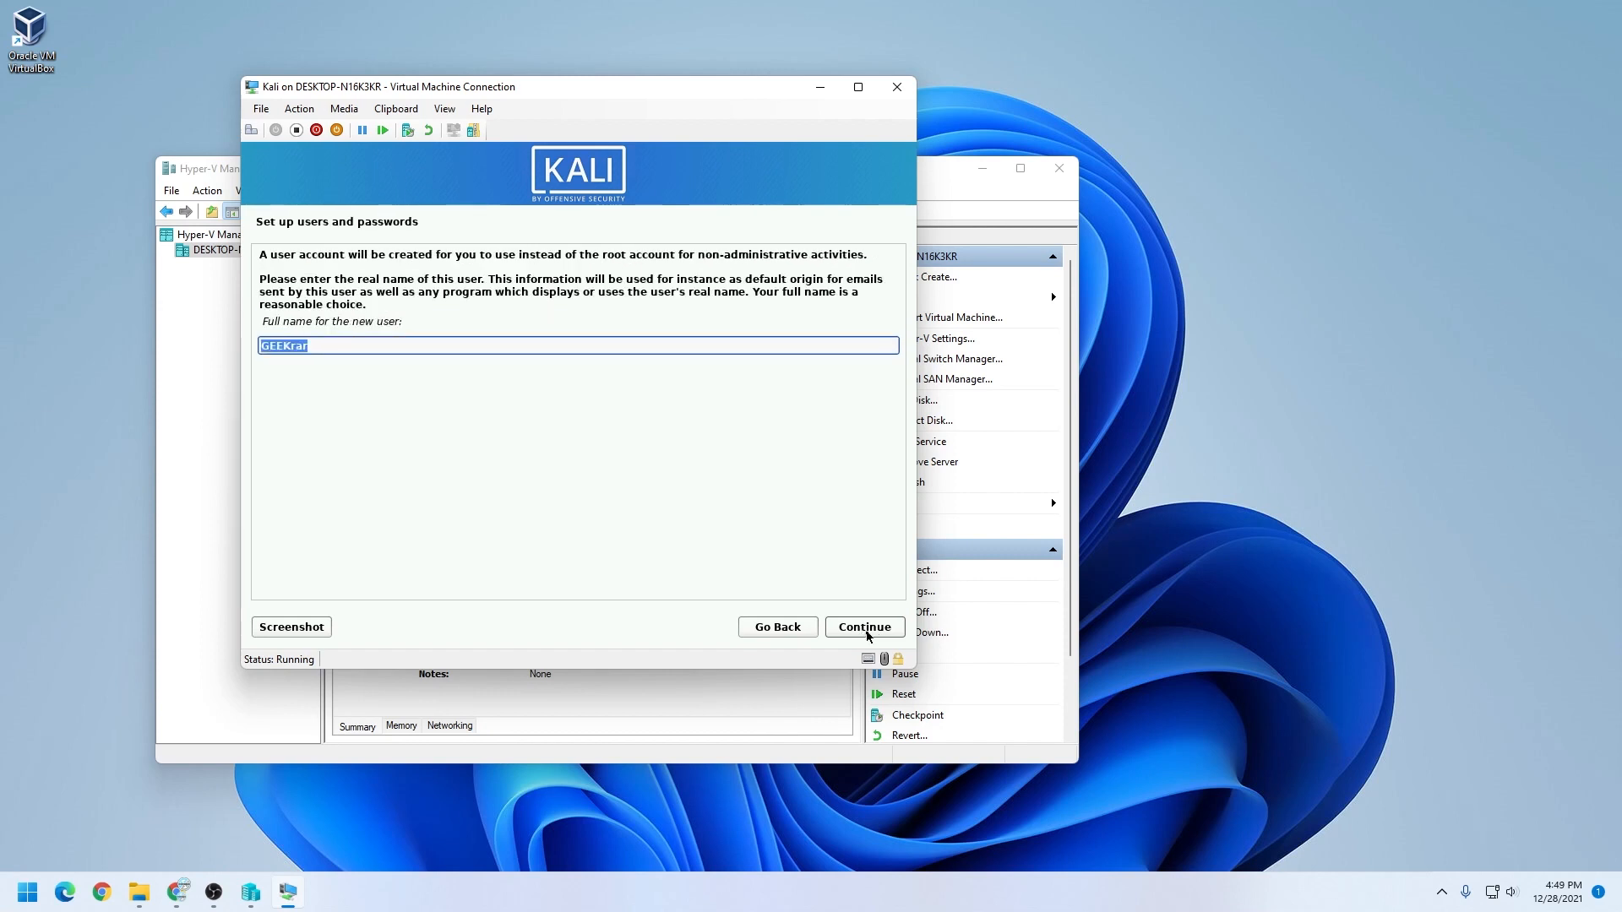
left_click(863, 625)
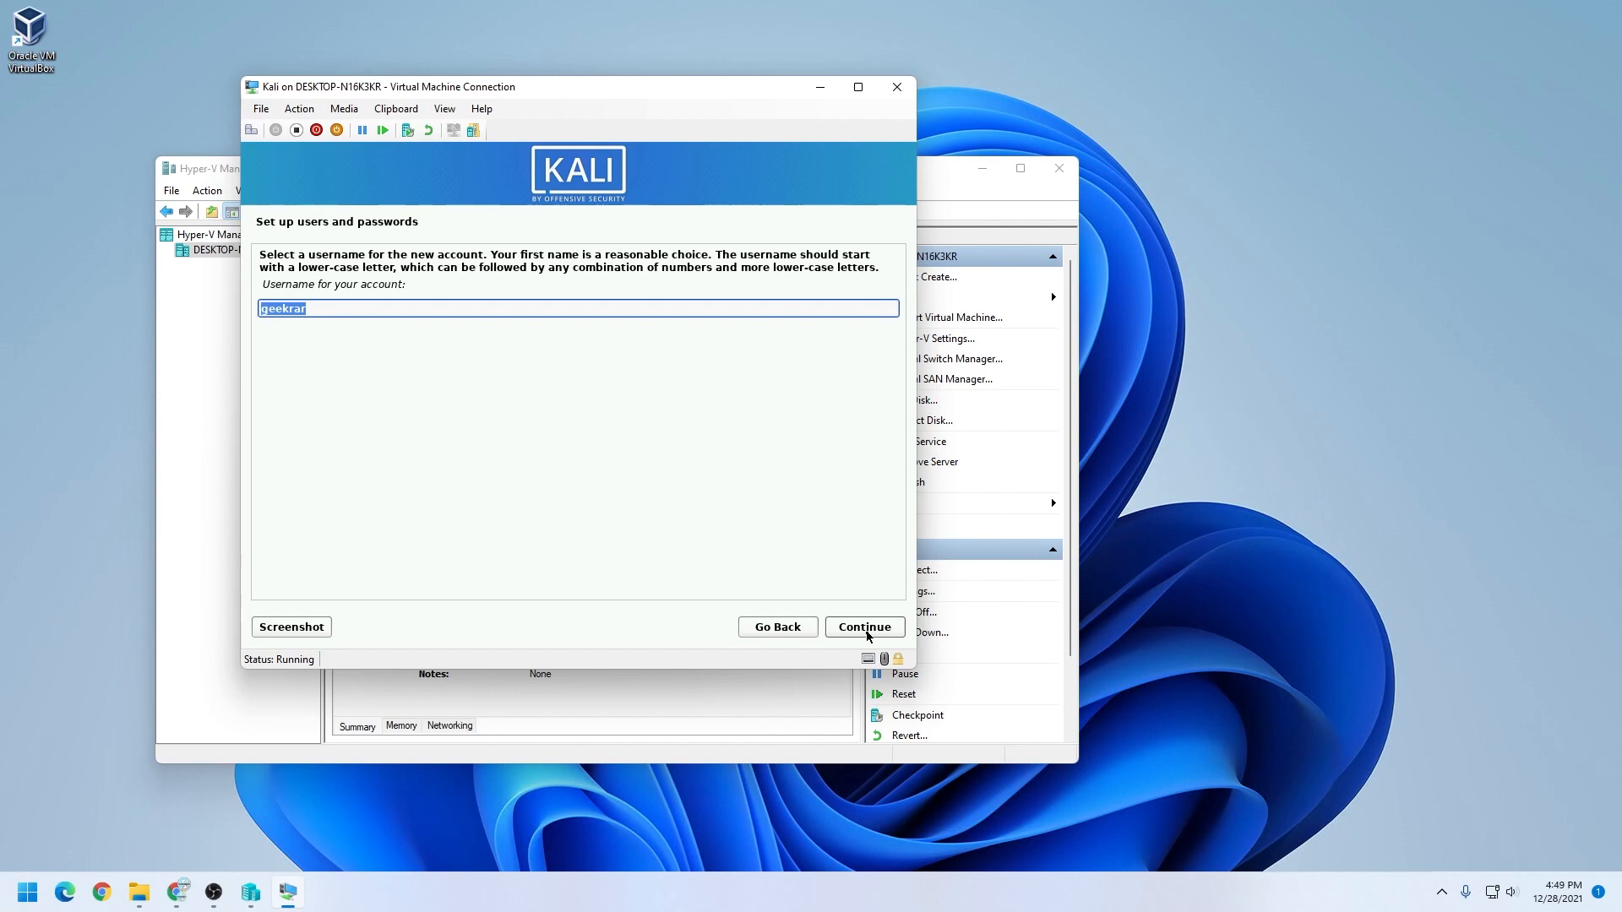
left_click(863, 627)
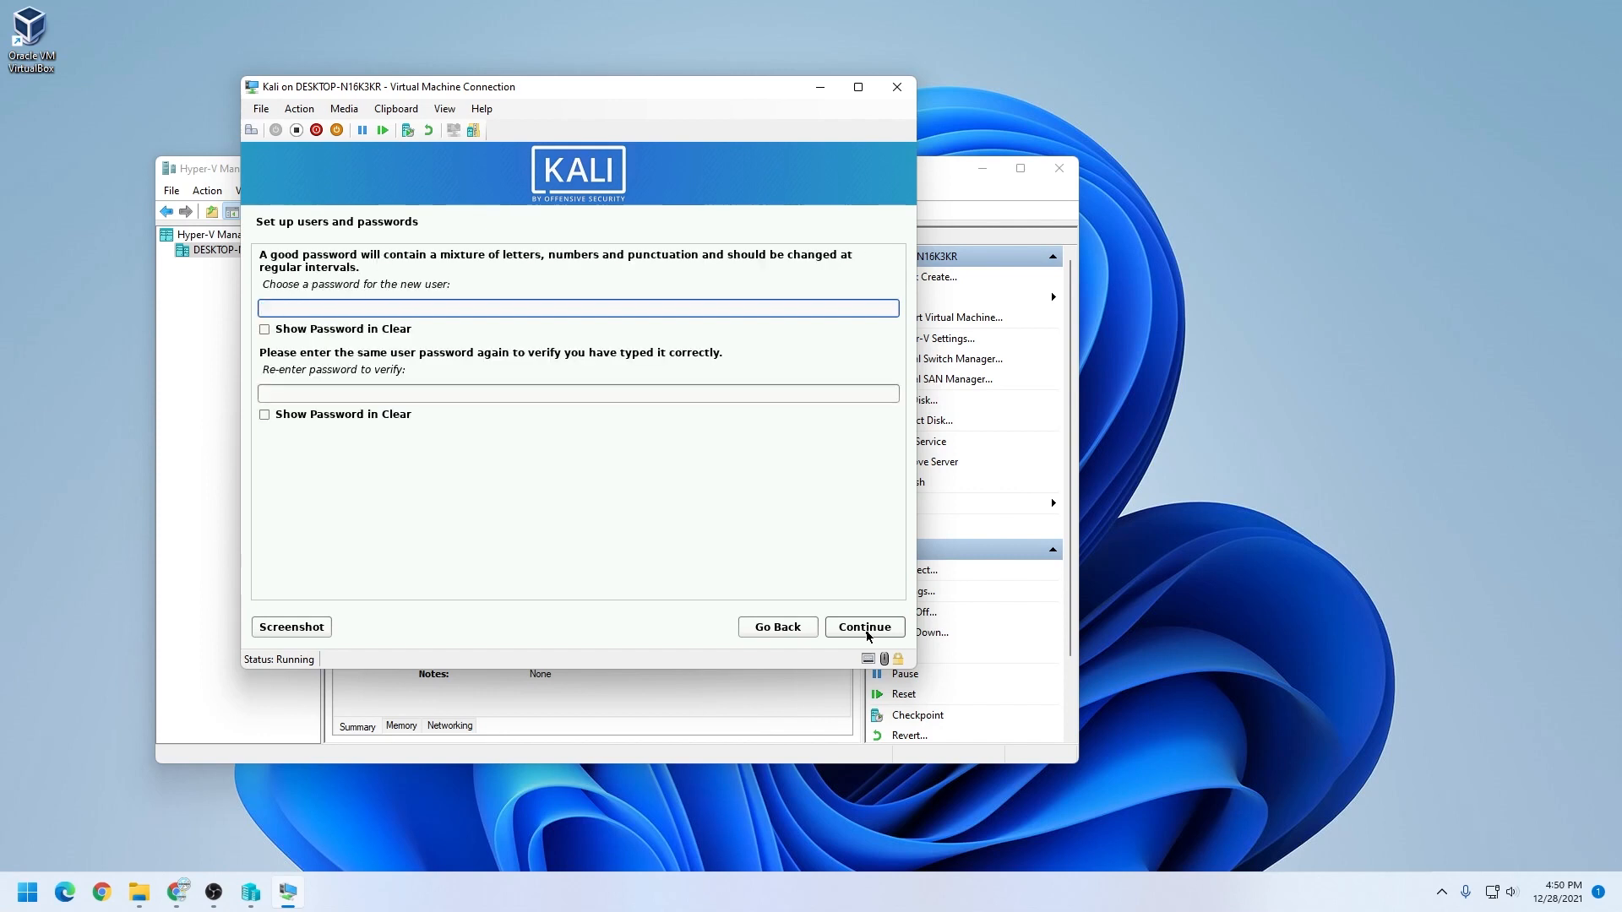
type("password")
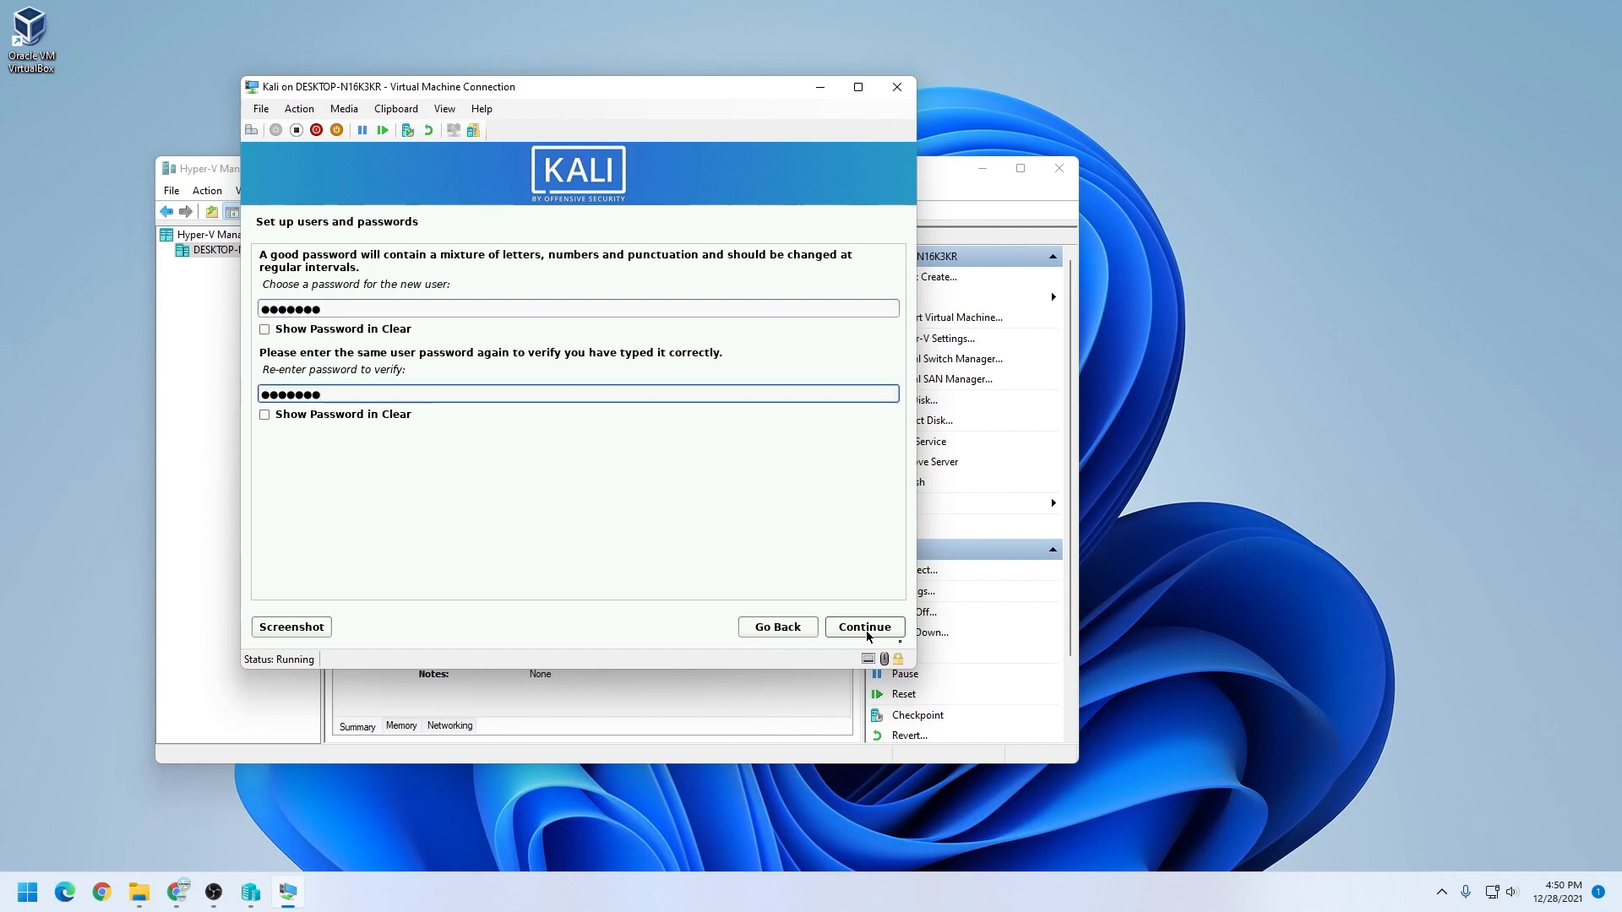
left_click(863, 627)
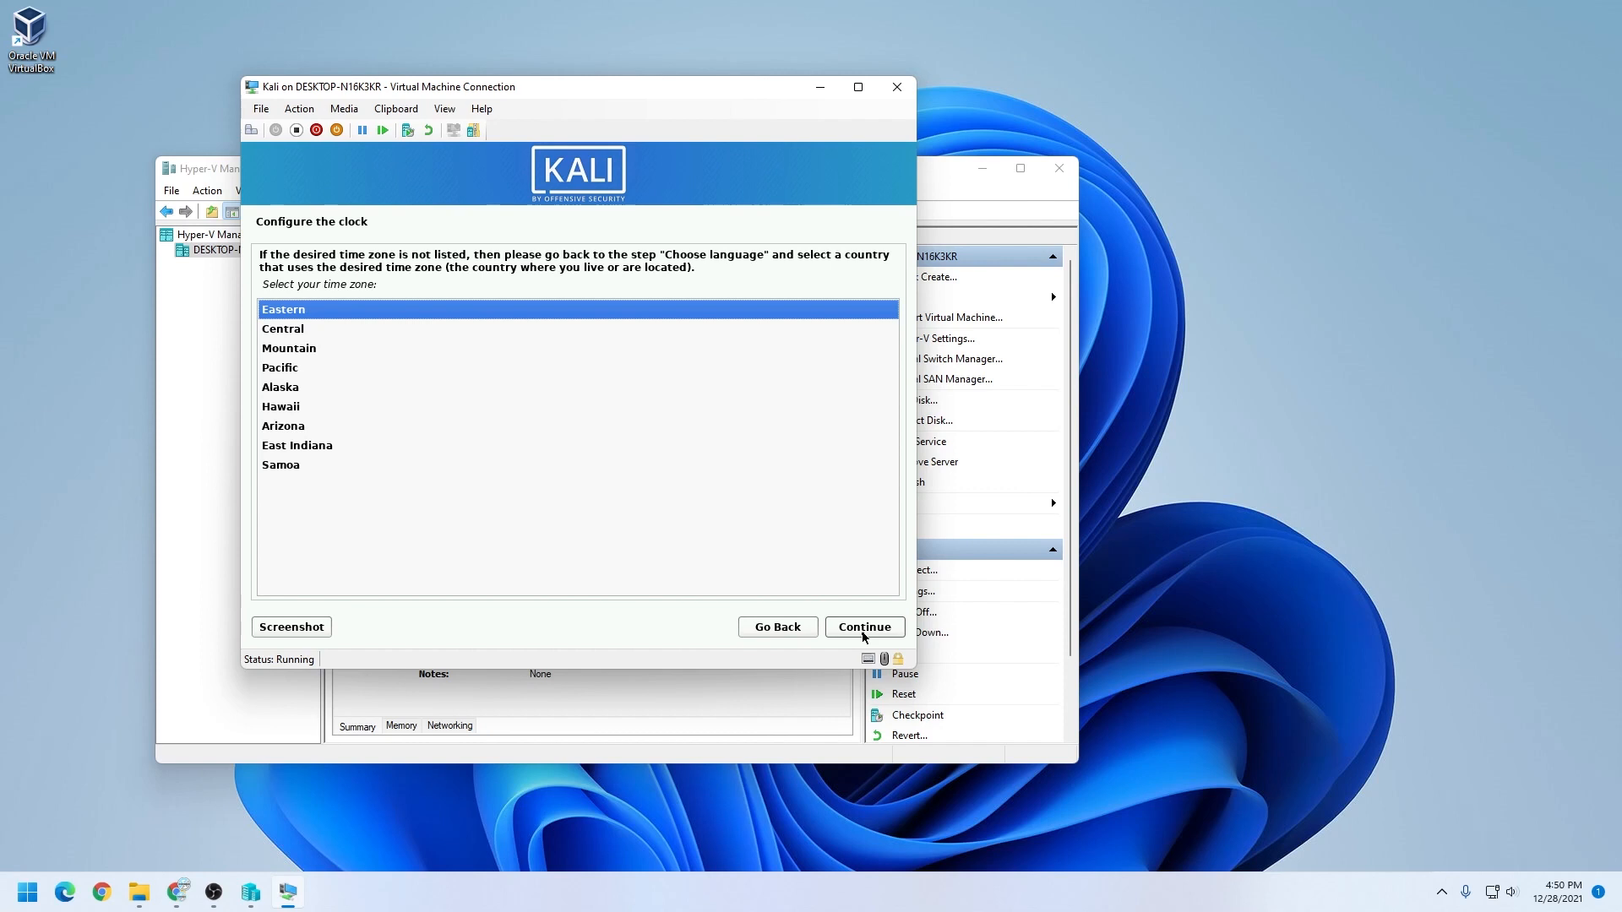
Keep Eastern time and guided-partition the whole 16.1 GB disk as one partition, writing changes.
left_click(863, 626)
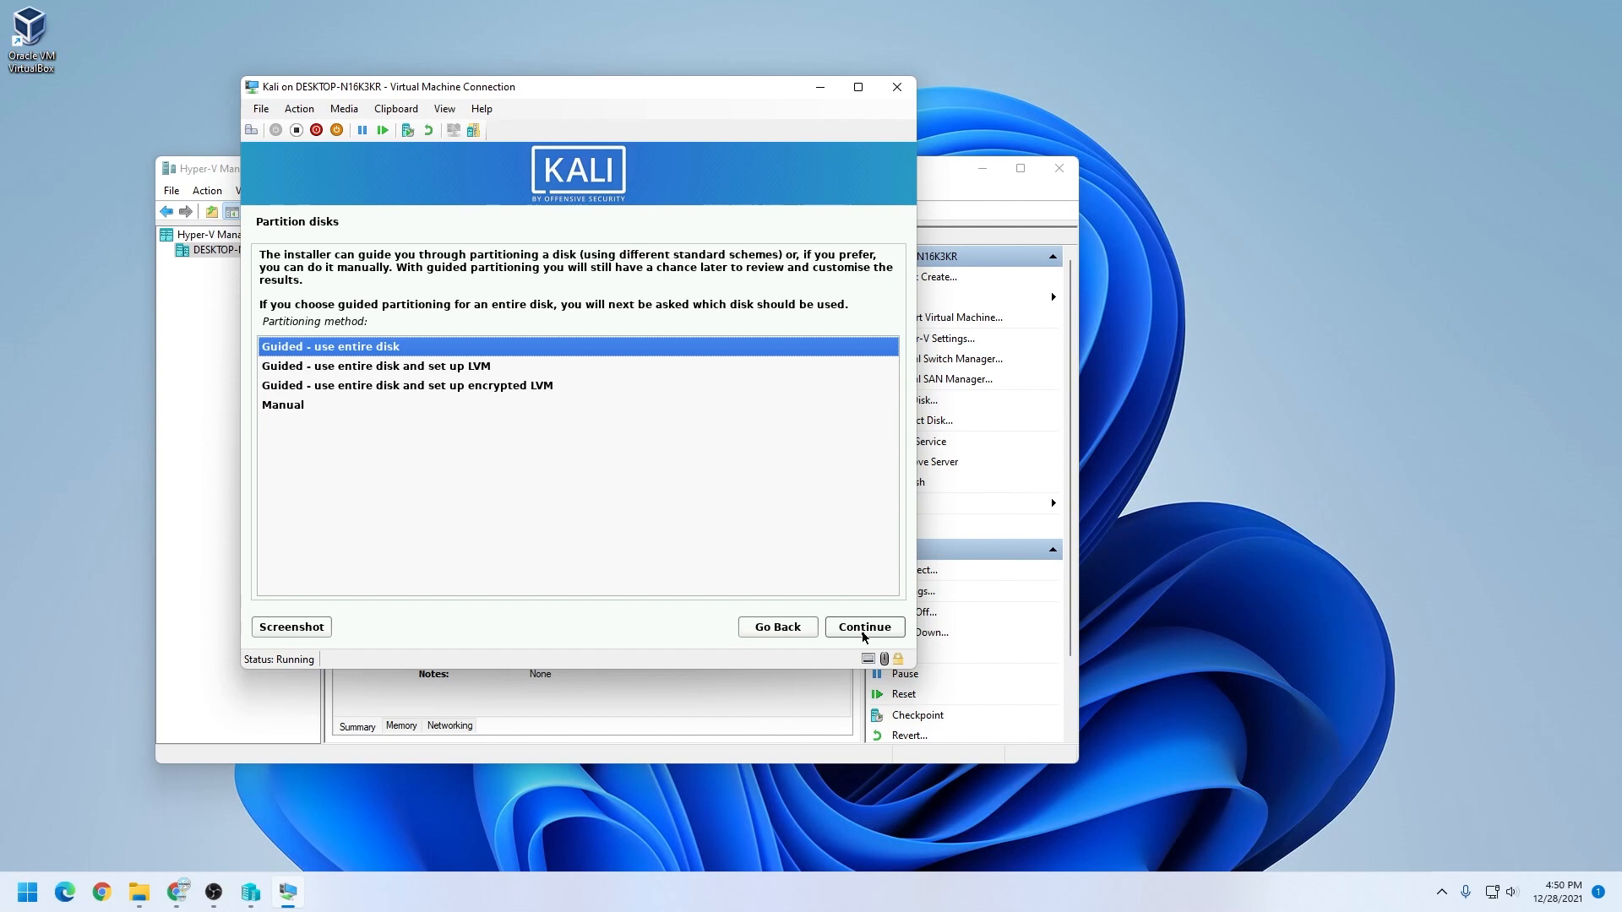
mouse_move(334, 357)
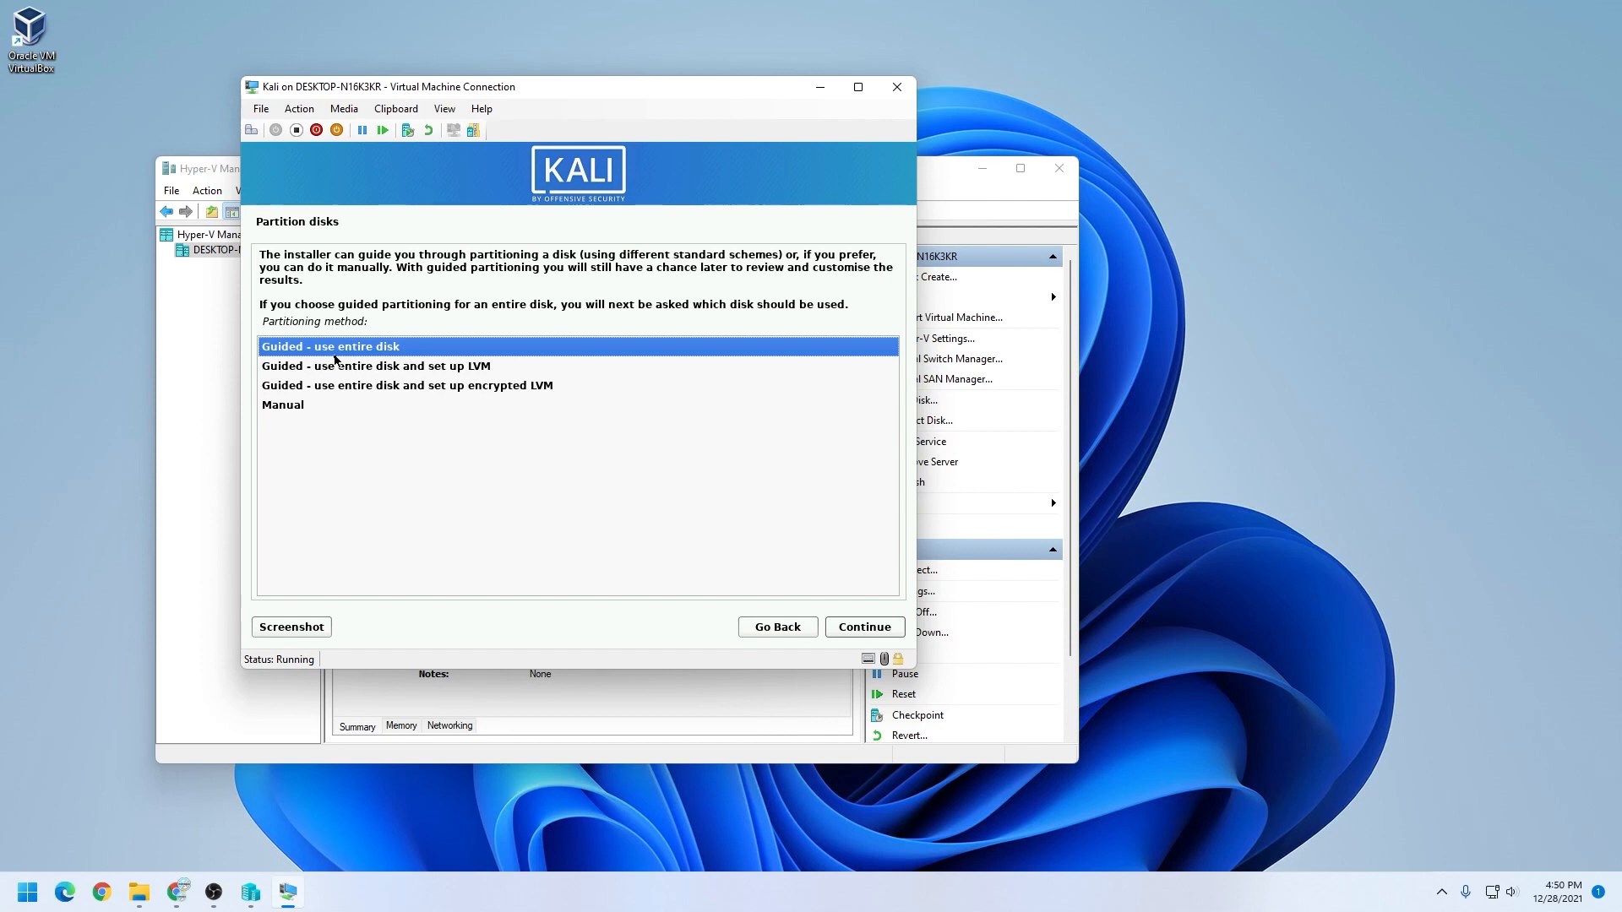
mouse_move(884, 657)
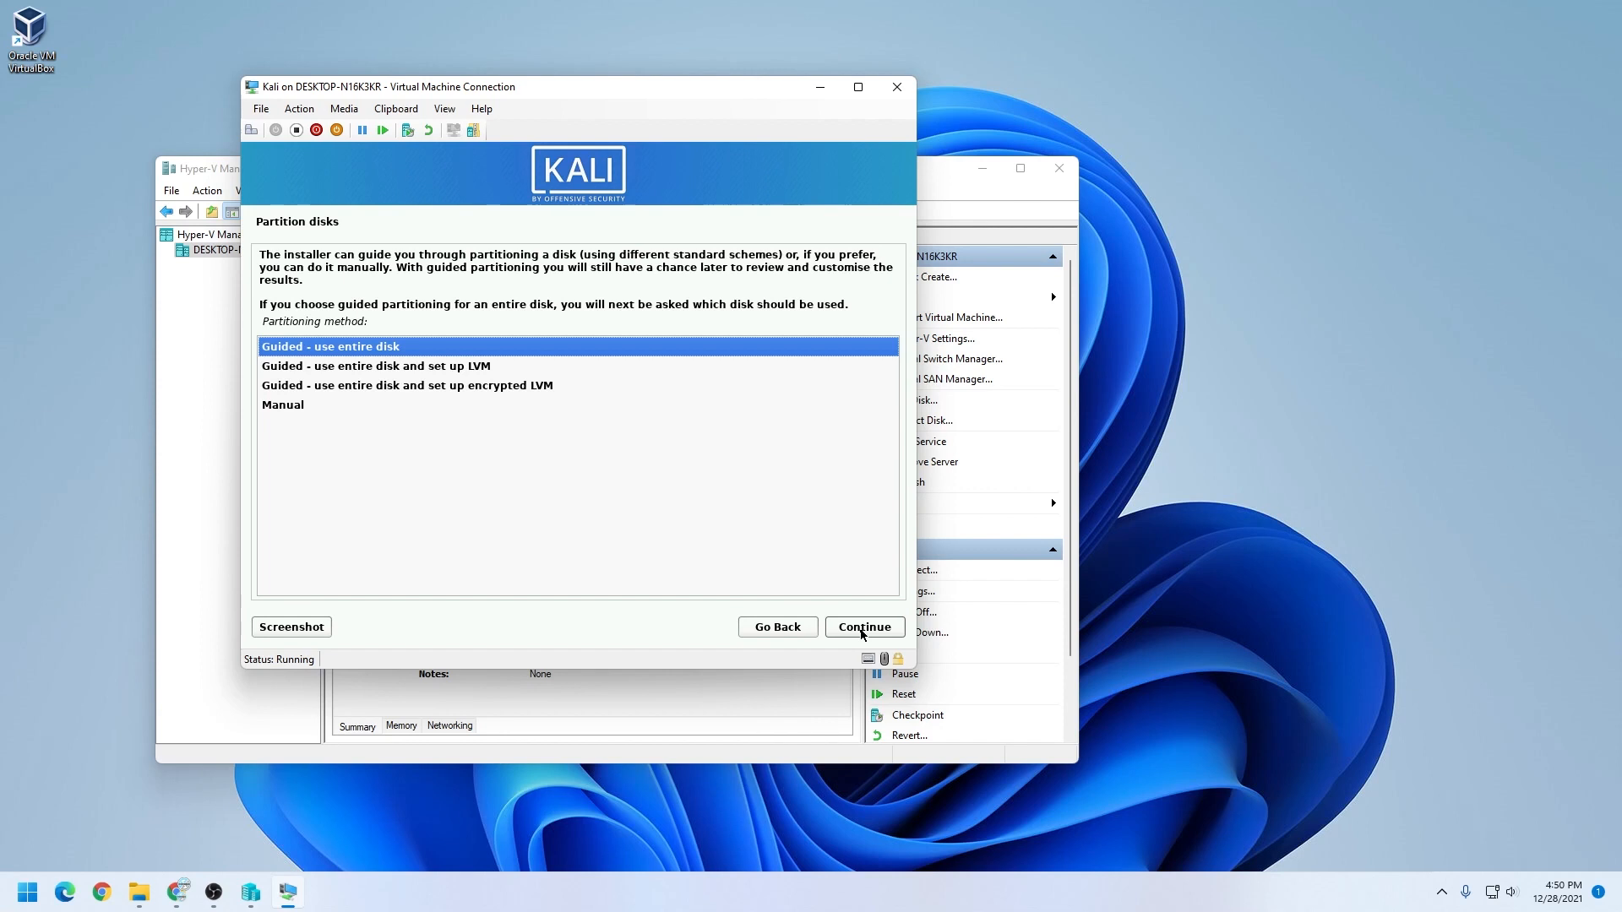
left_click(863, 627)
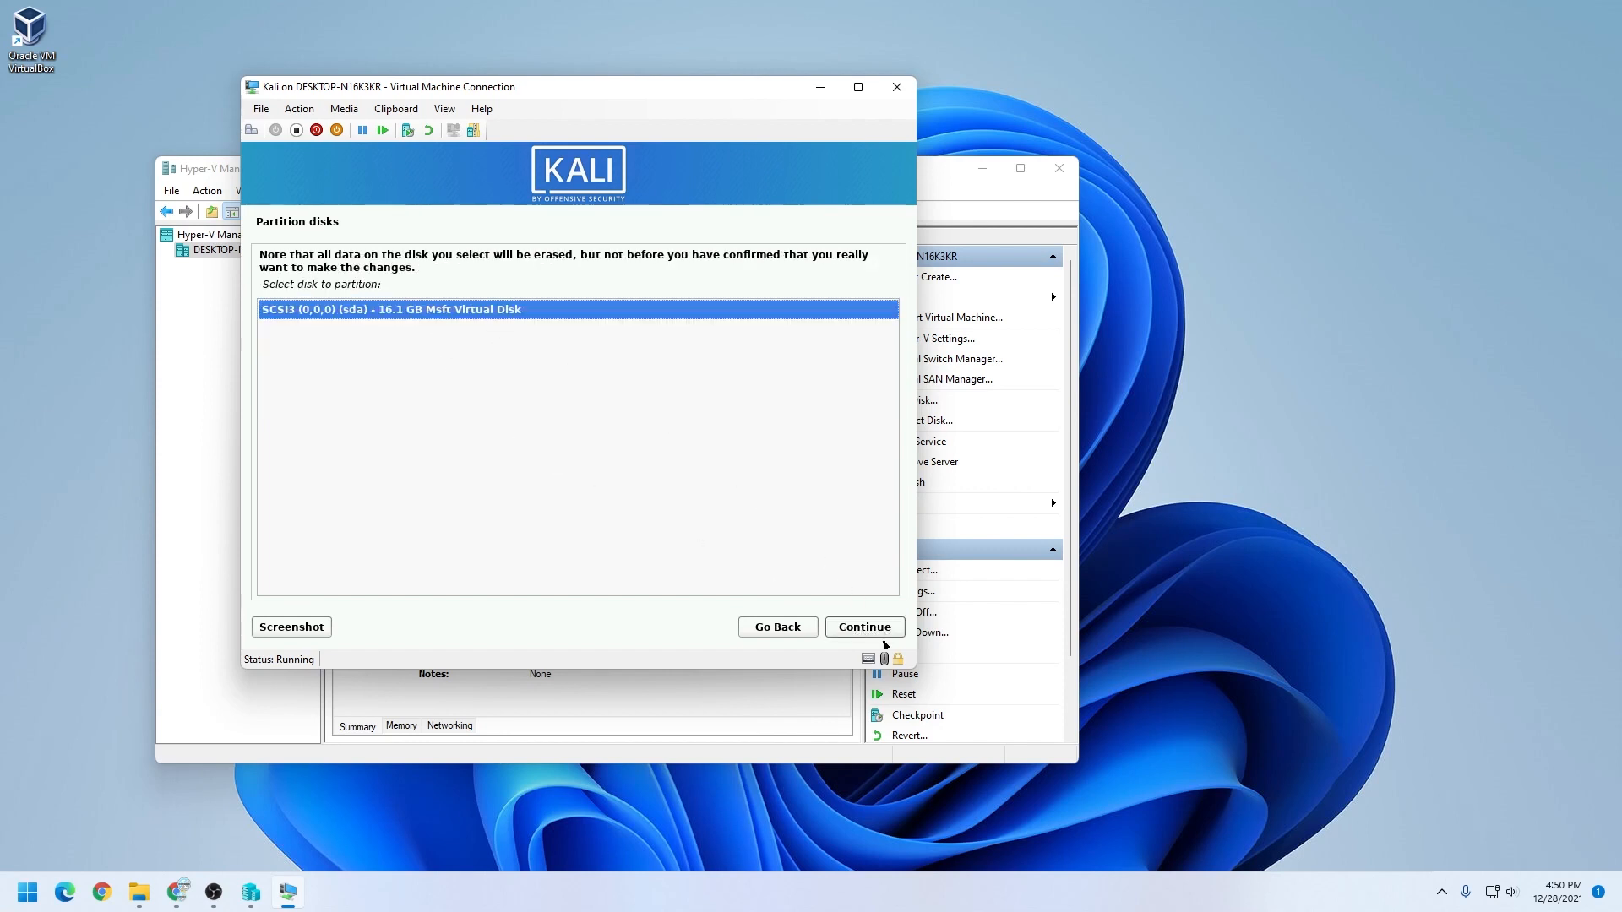
left_click(864, 625)
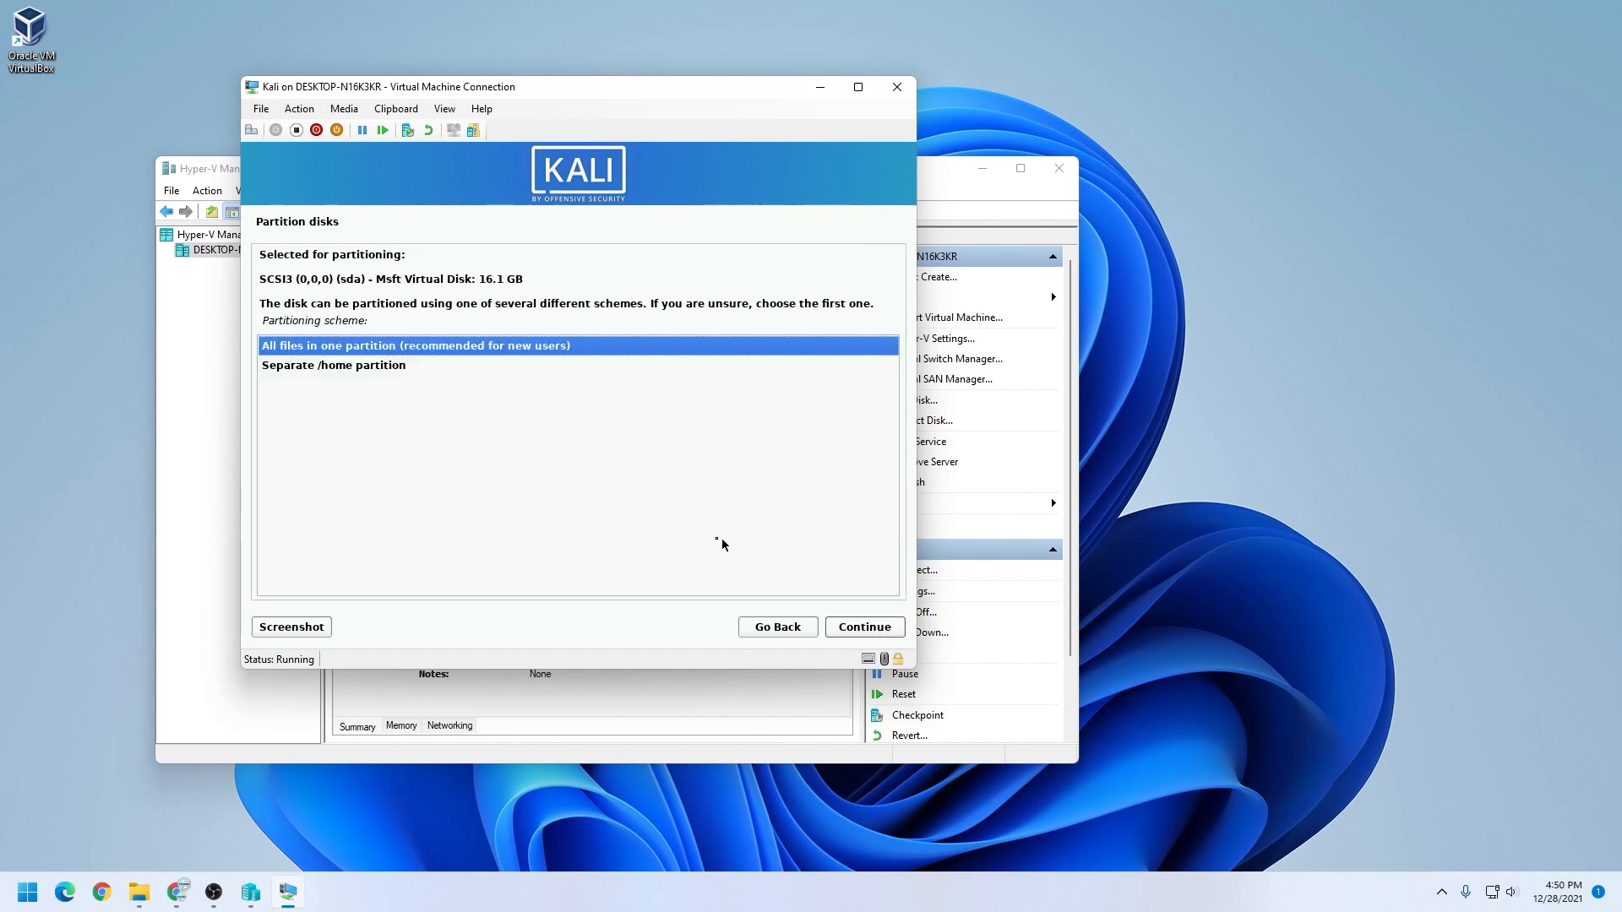
mouse_move(811, 585)
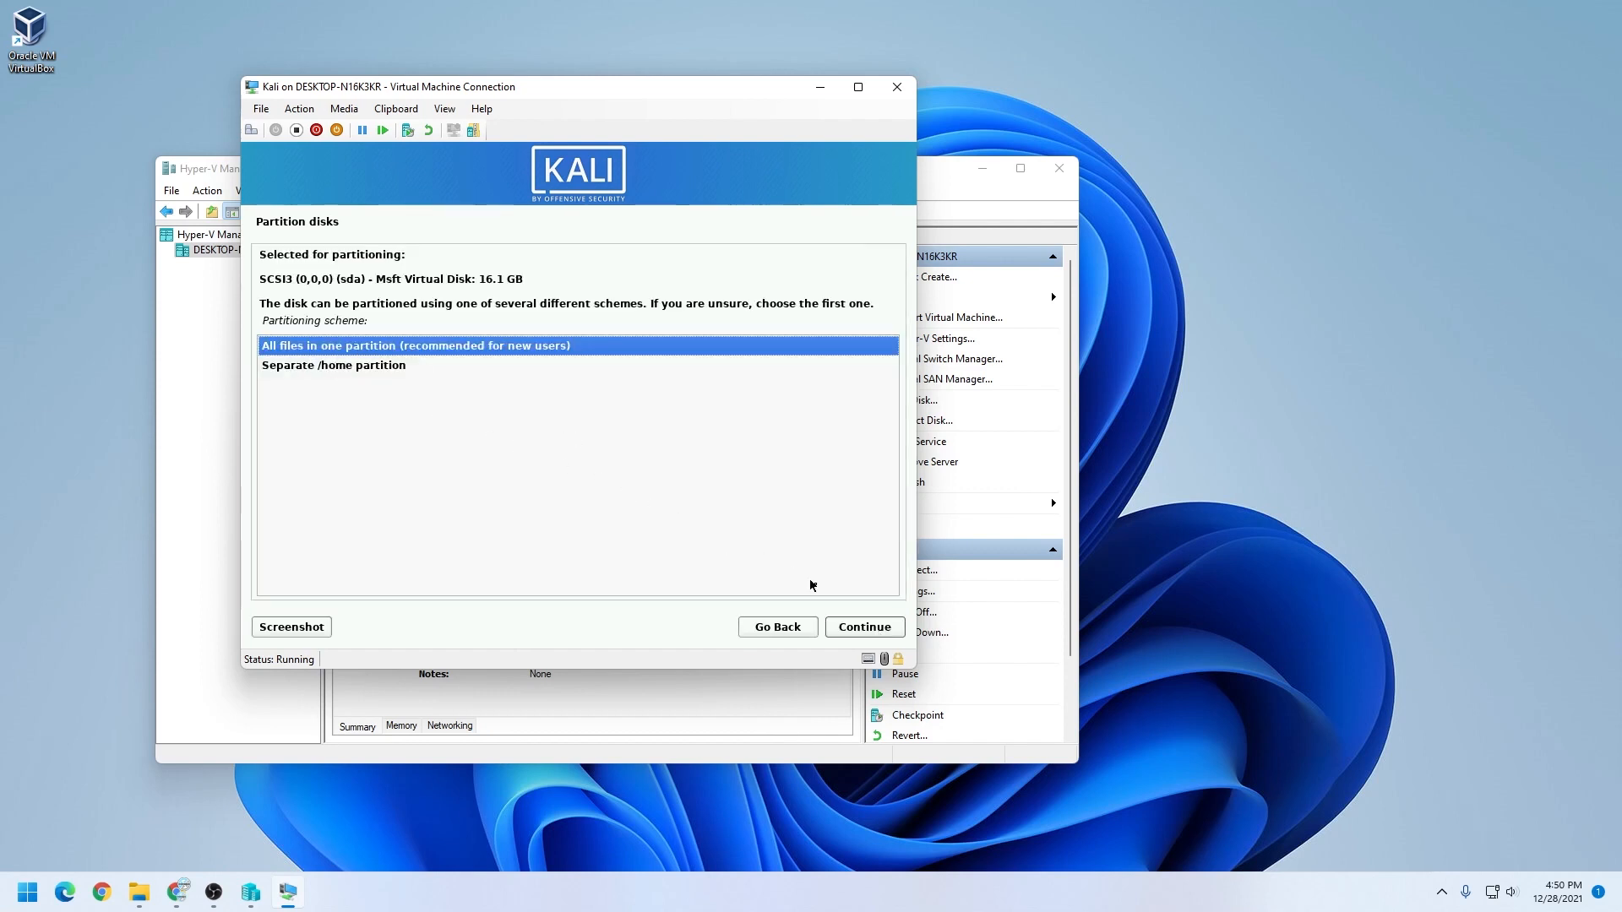
left_click(863, 627)
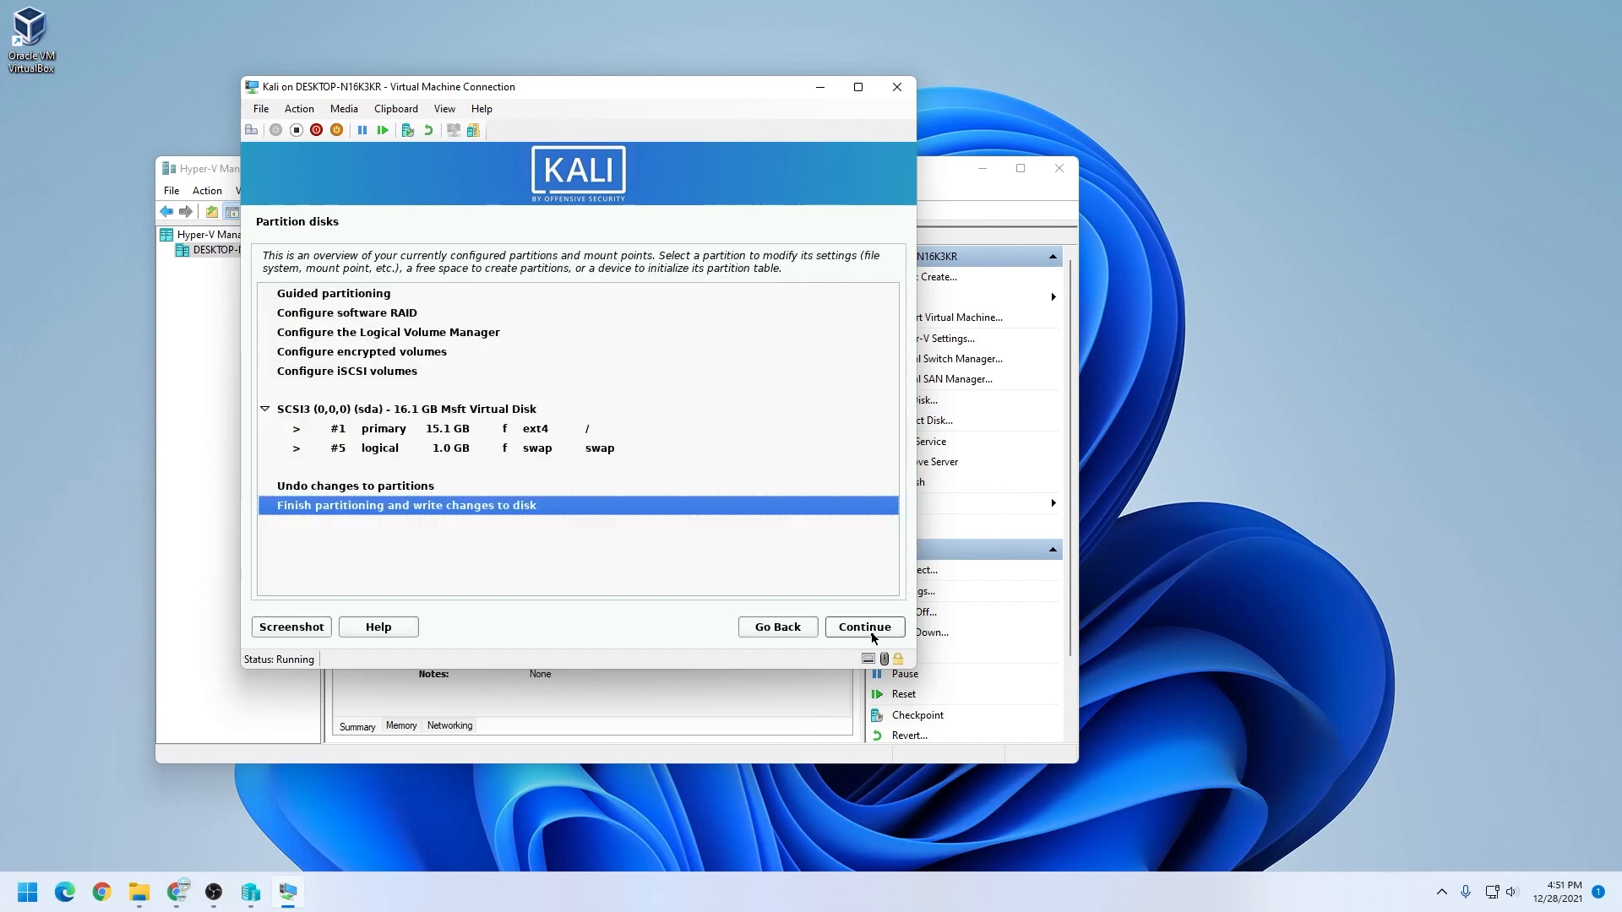
left_click(863, 627)
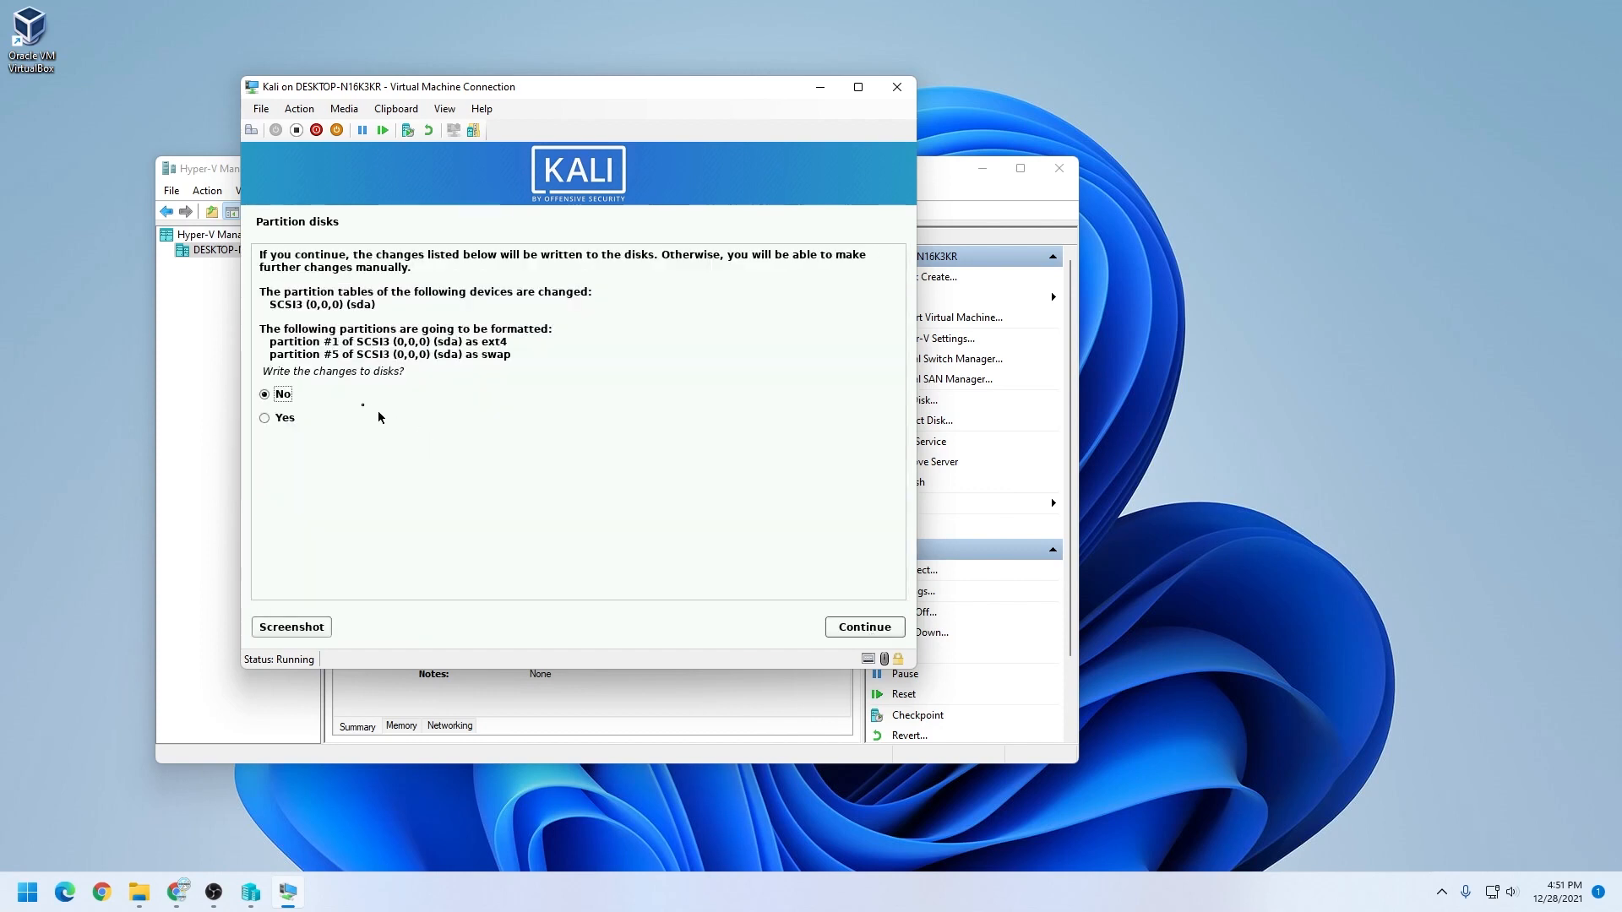
left_click(265, 417)
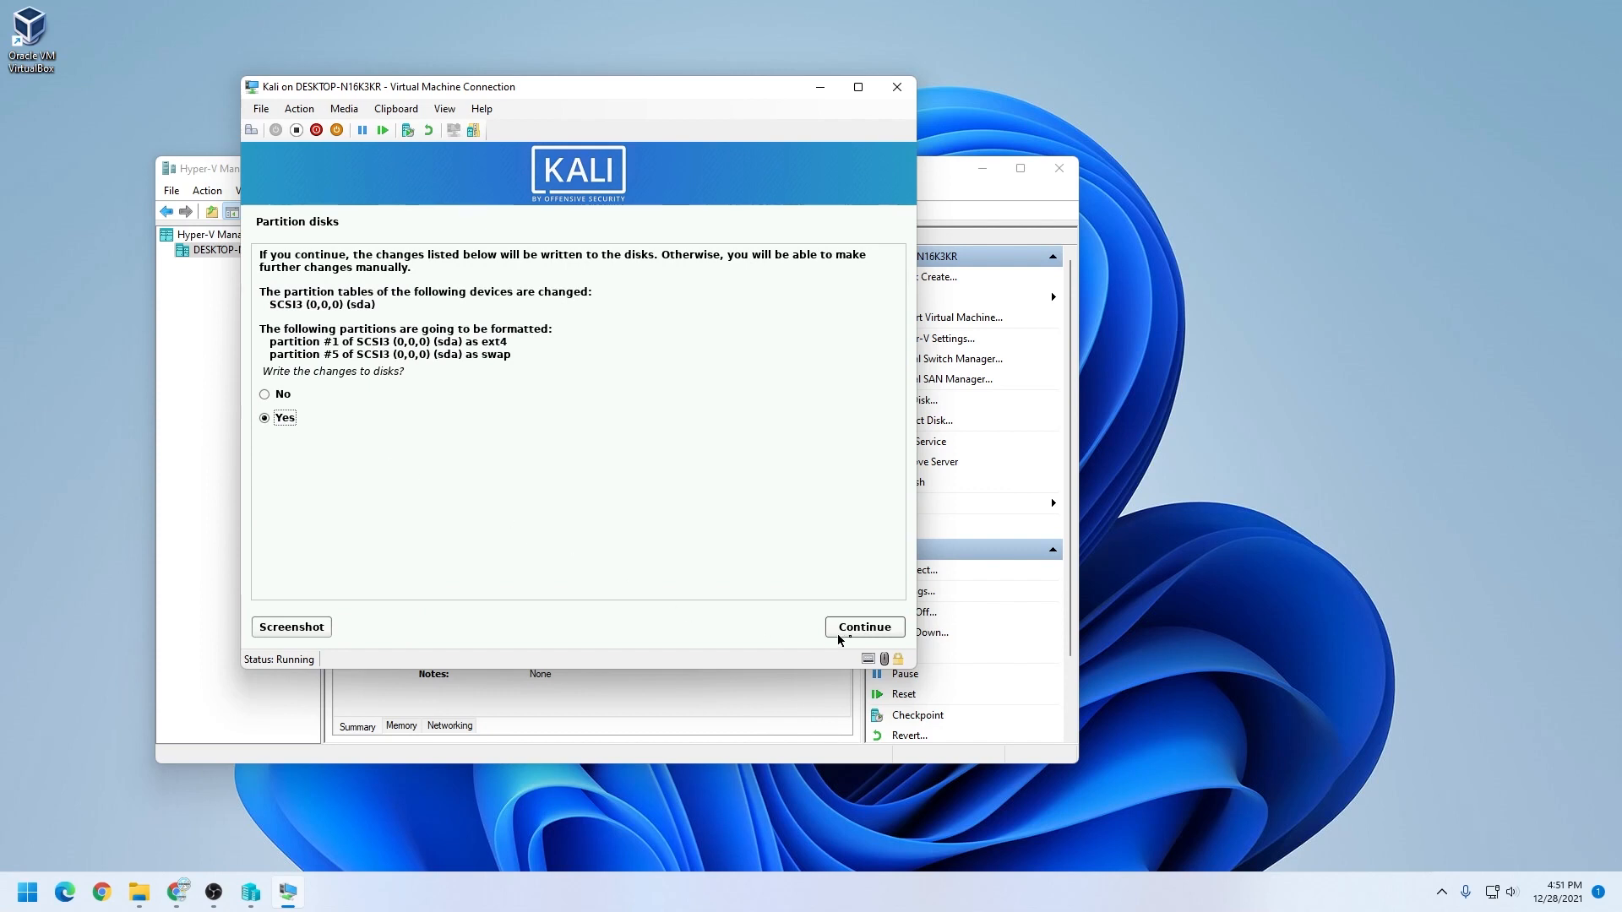
Write the partitions, keep the default Xfce desktop and tools, and install GRUB on /dev/sda.
left_click(864, 627)
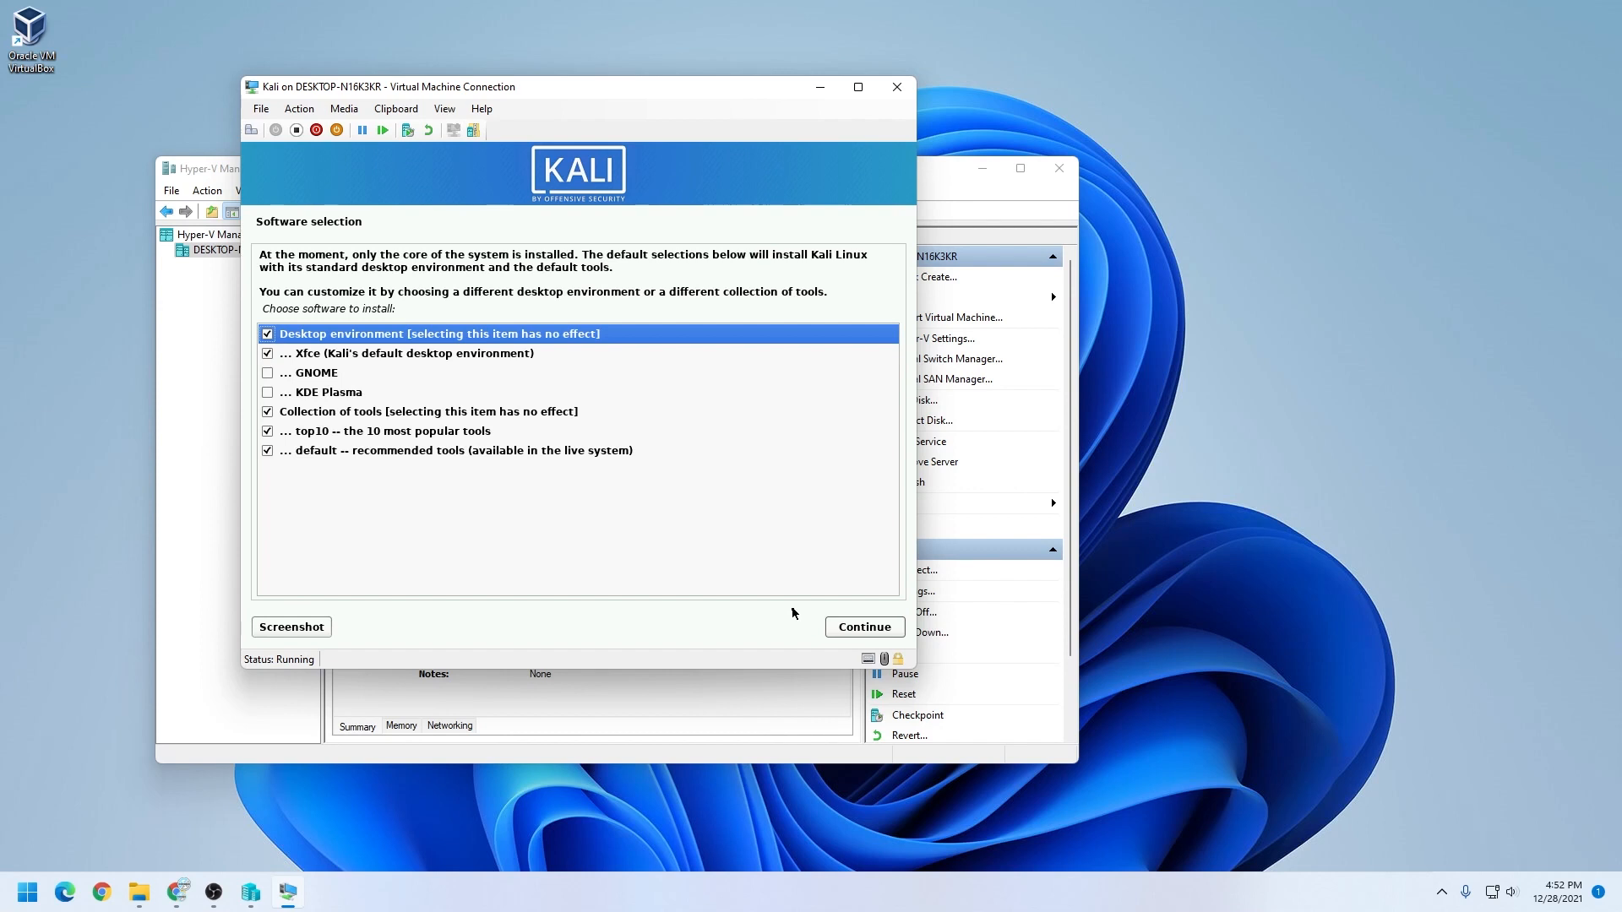
left_click(864, 627)
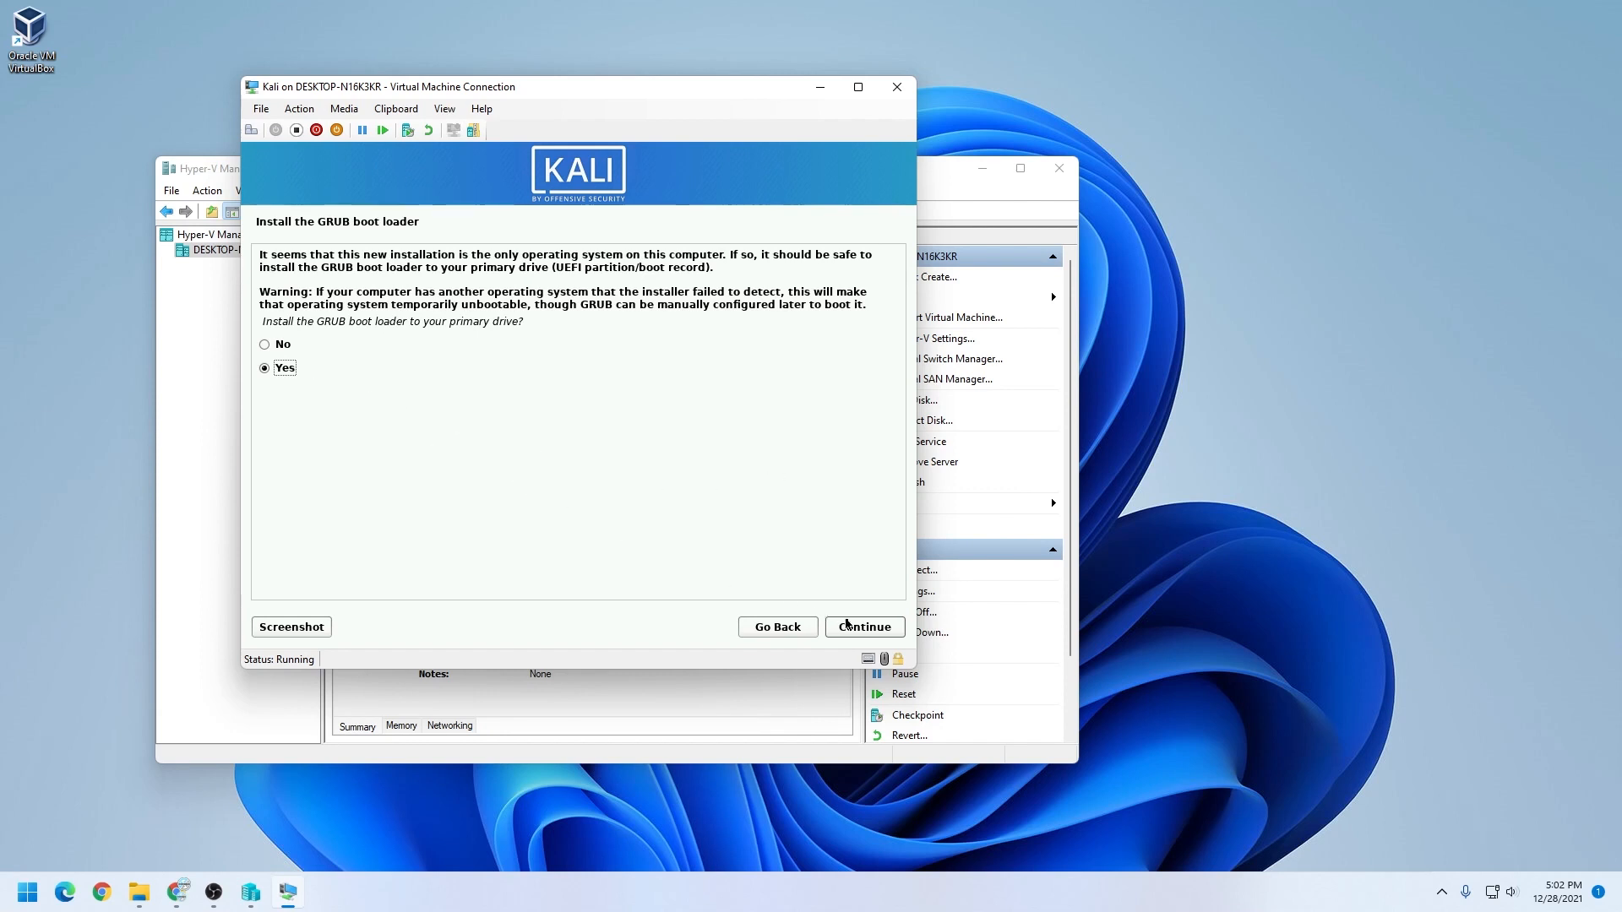
left_click(864, 625)
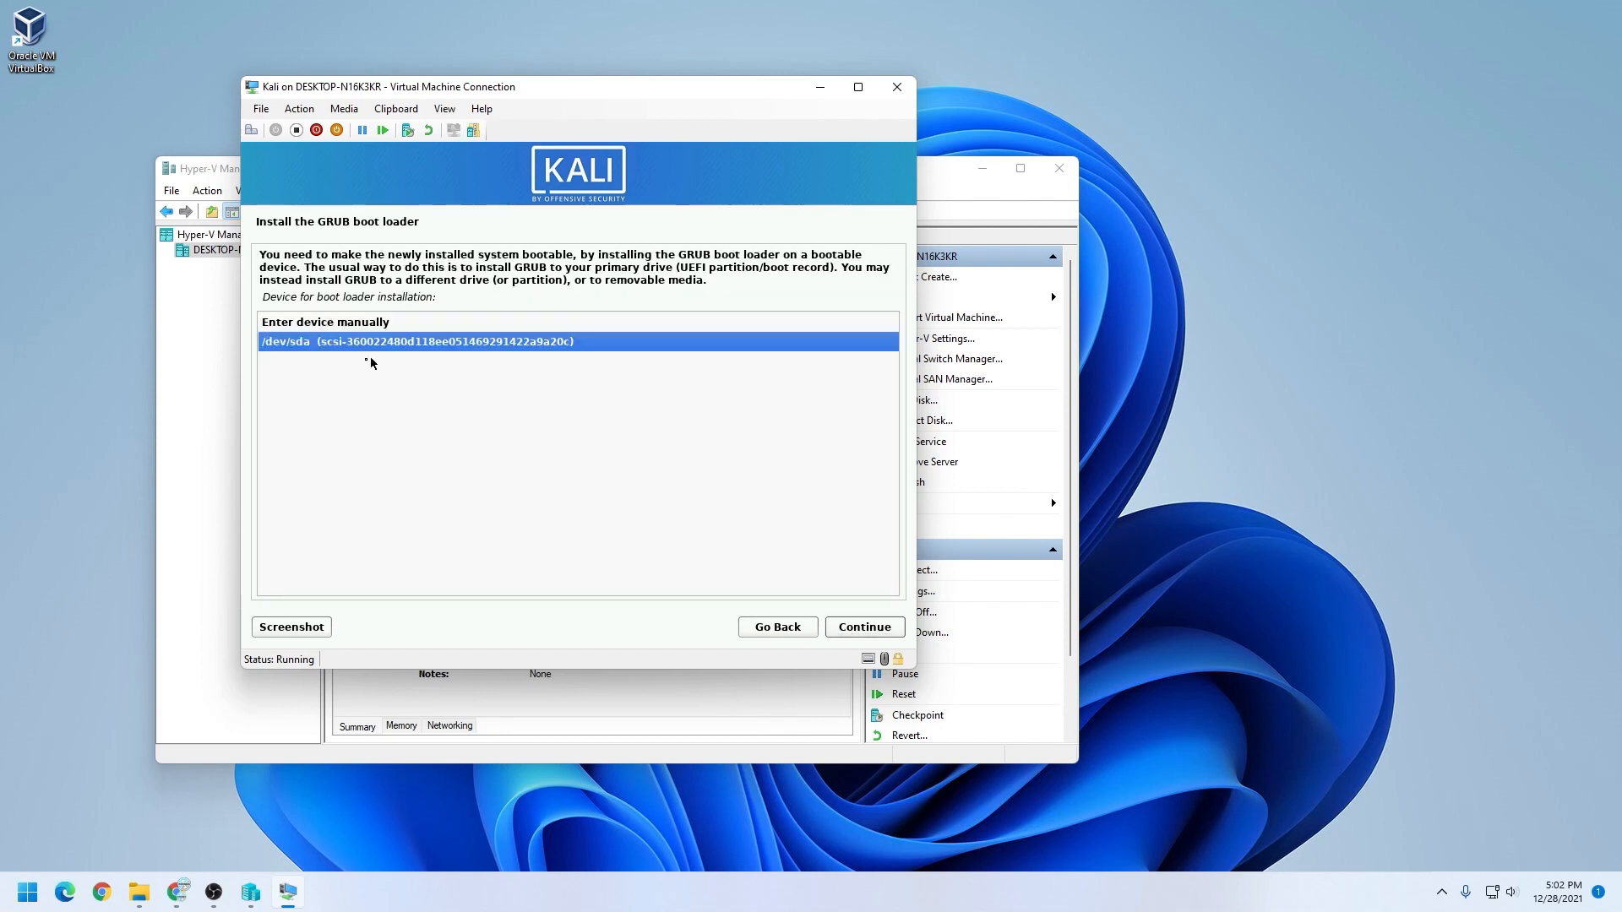
mouse_move(332, 354)
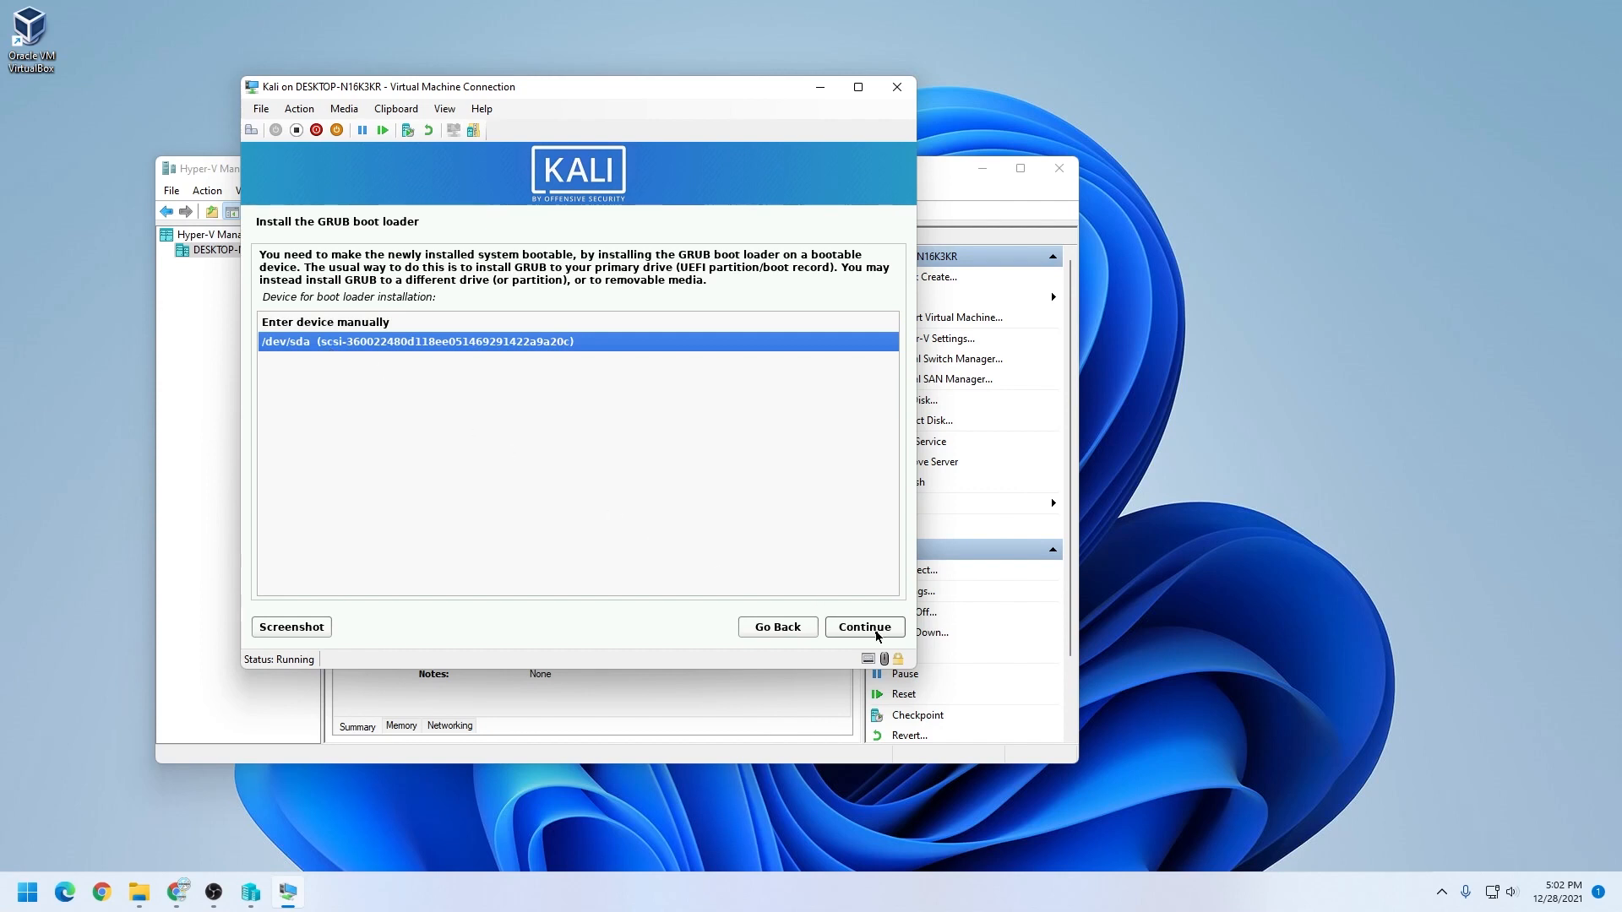
left_click(864, 627)
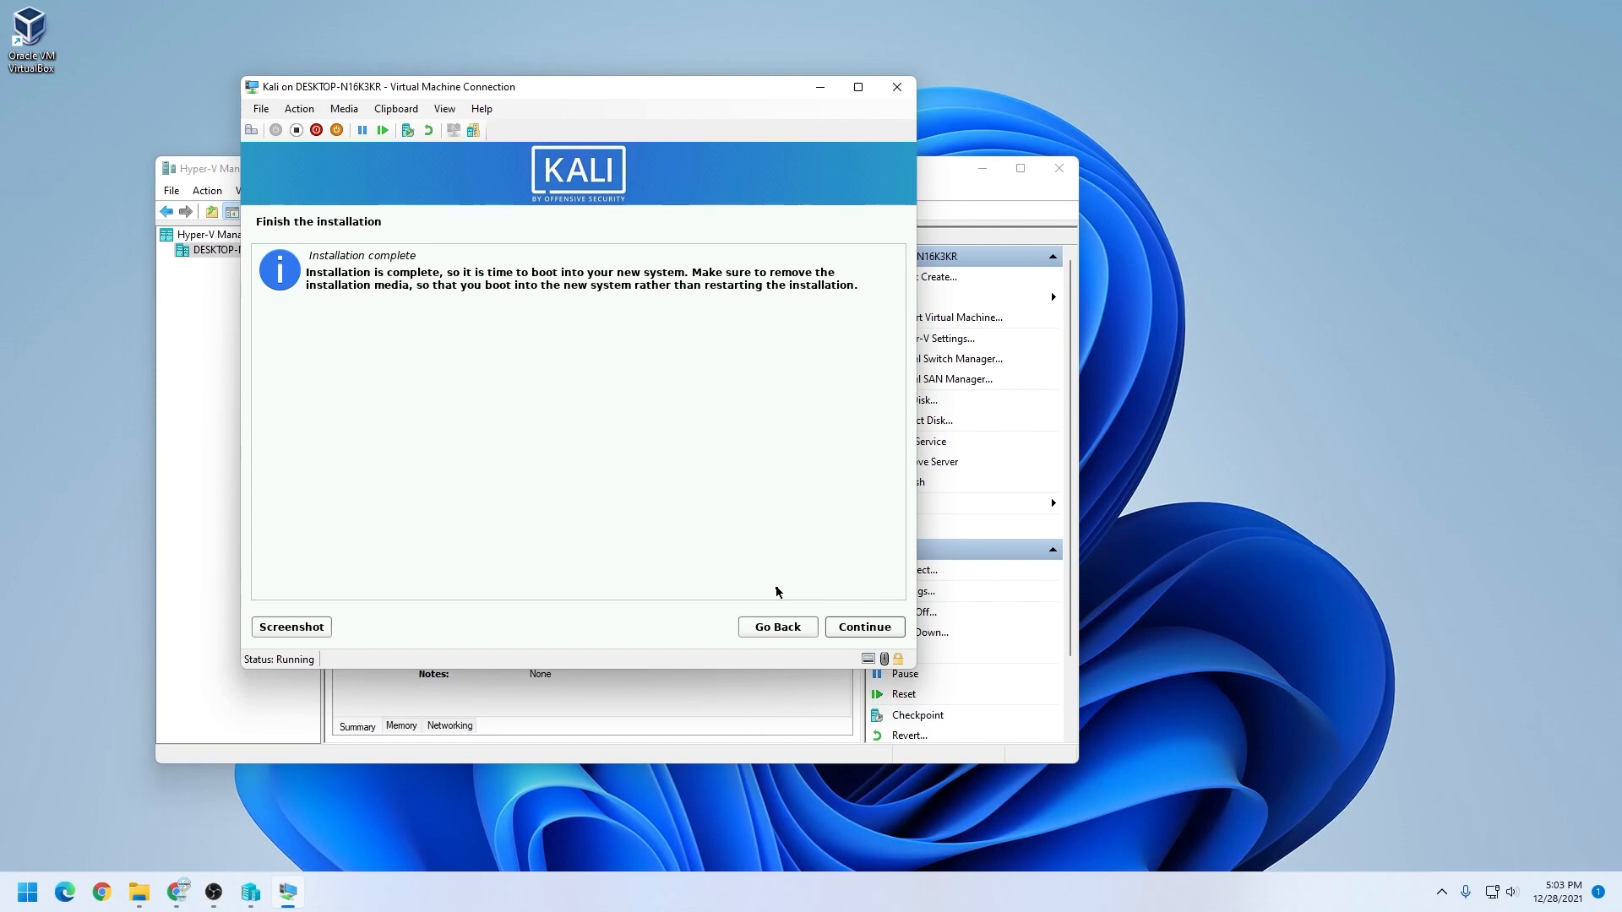
Reboot into the installed Kali system and sign in to the Xfce desktop.
left_click(863, 626)
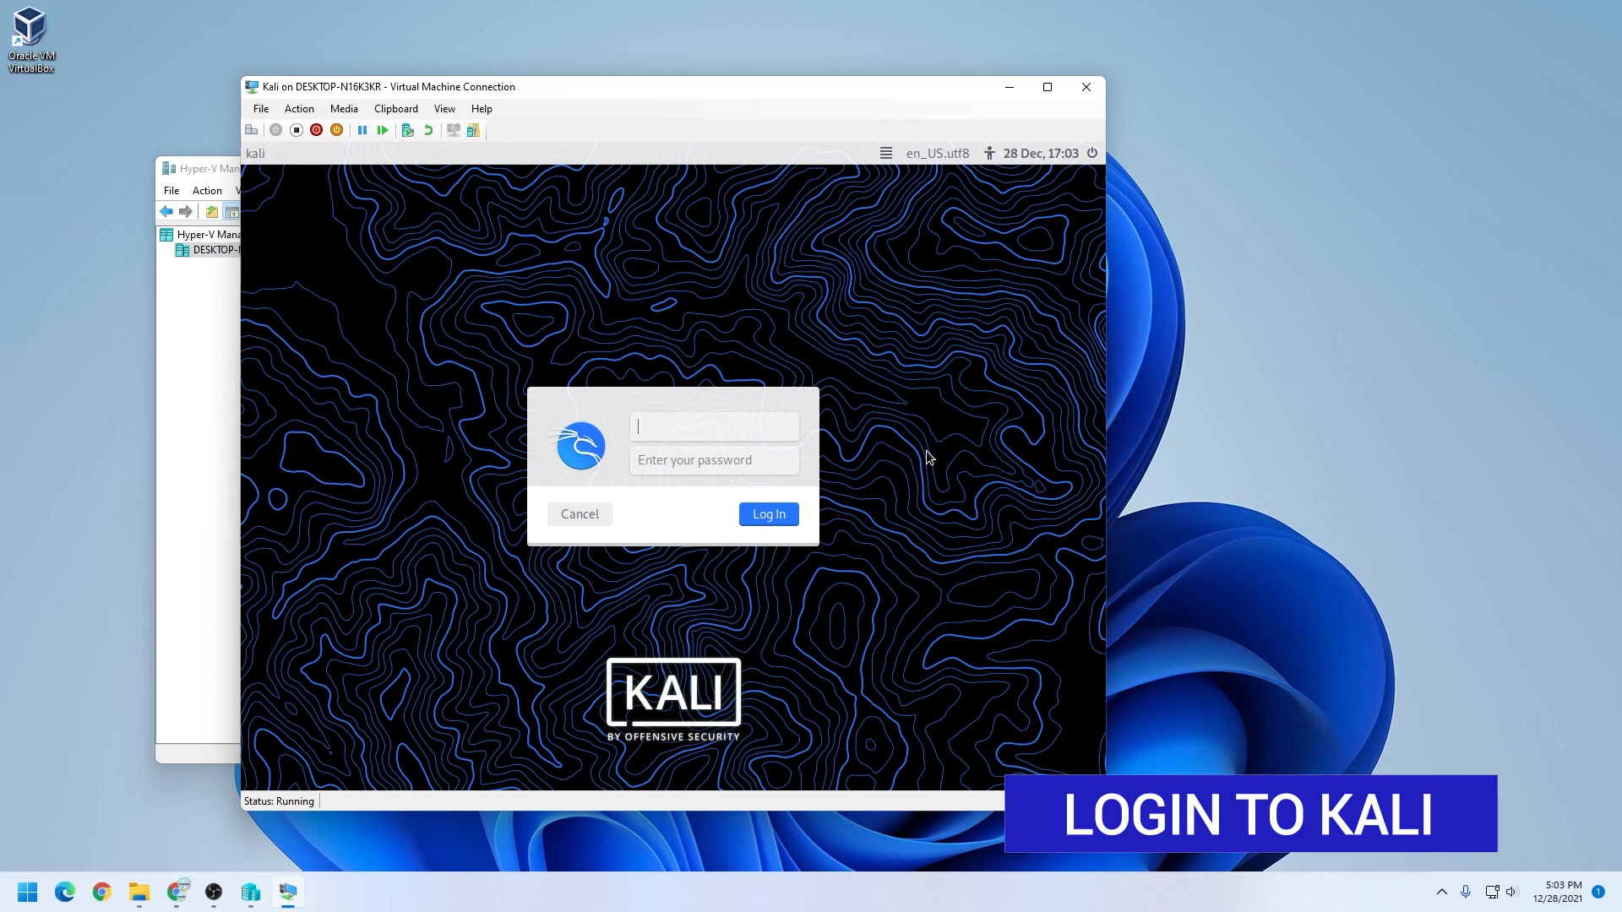
left_click(767, 514)
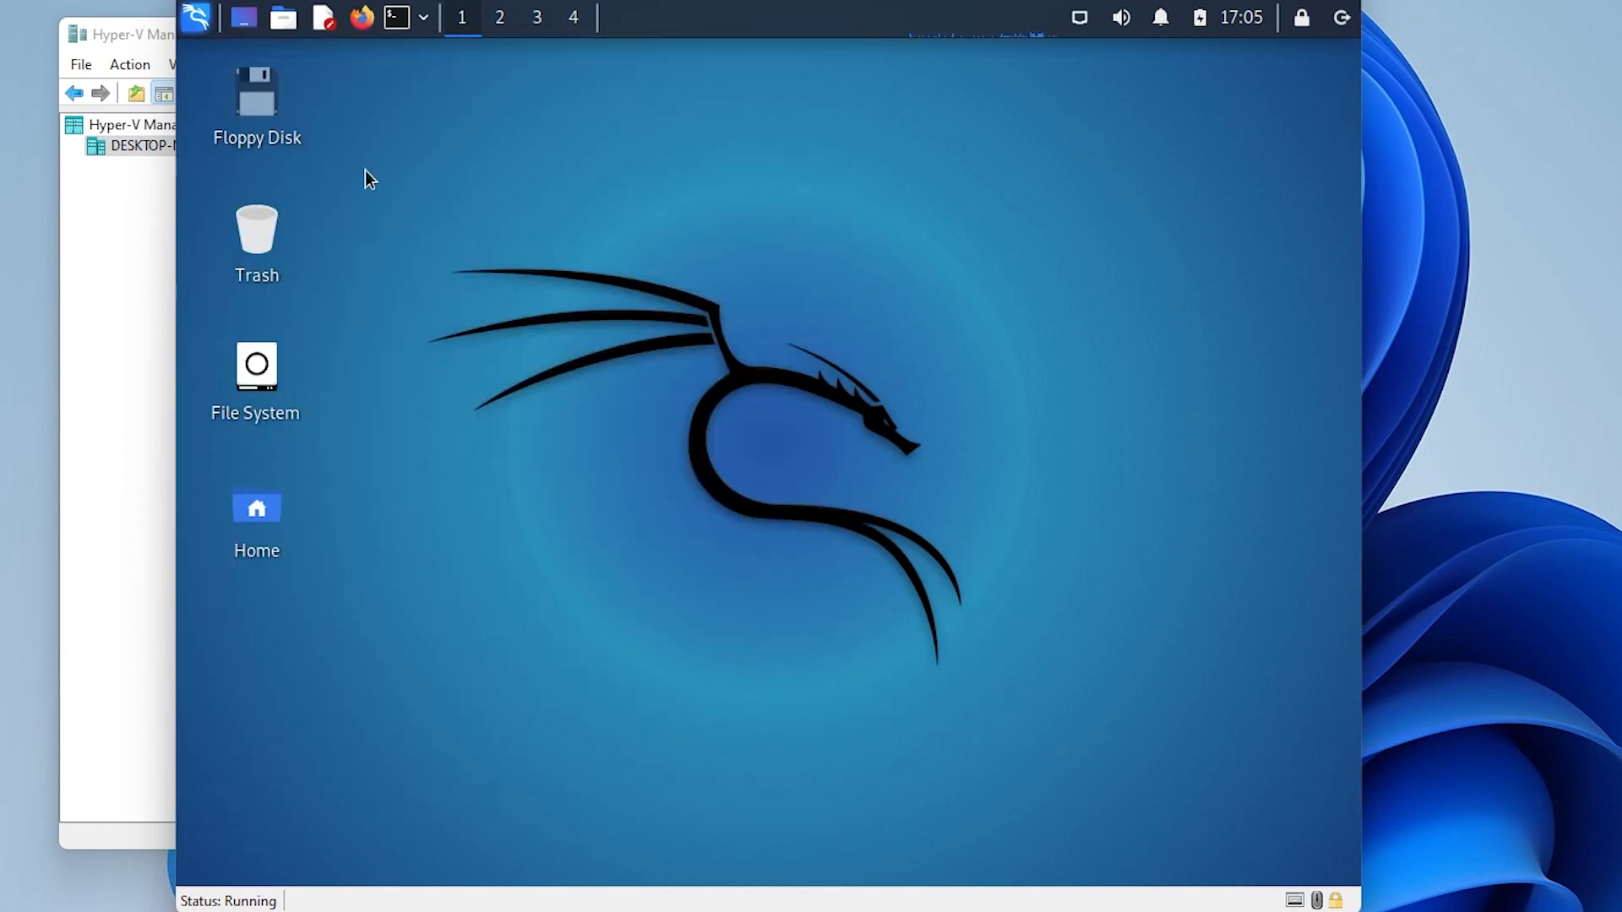
mouse_move(362, 17)
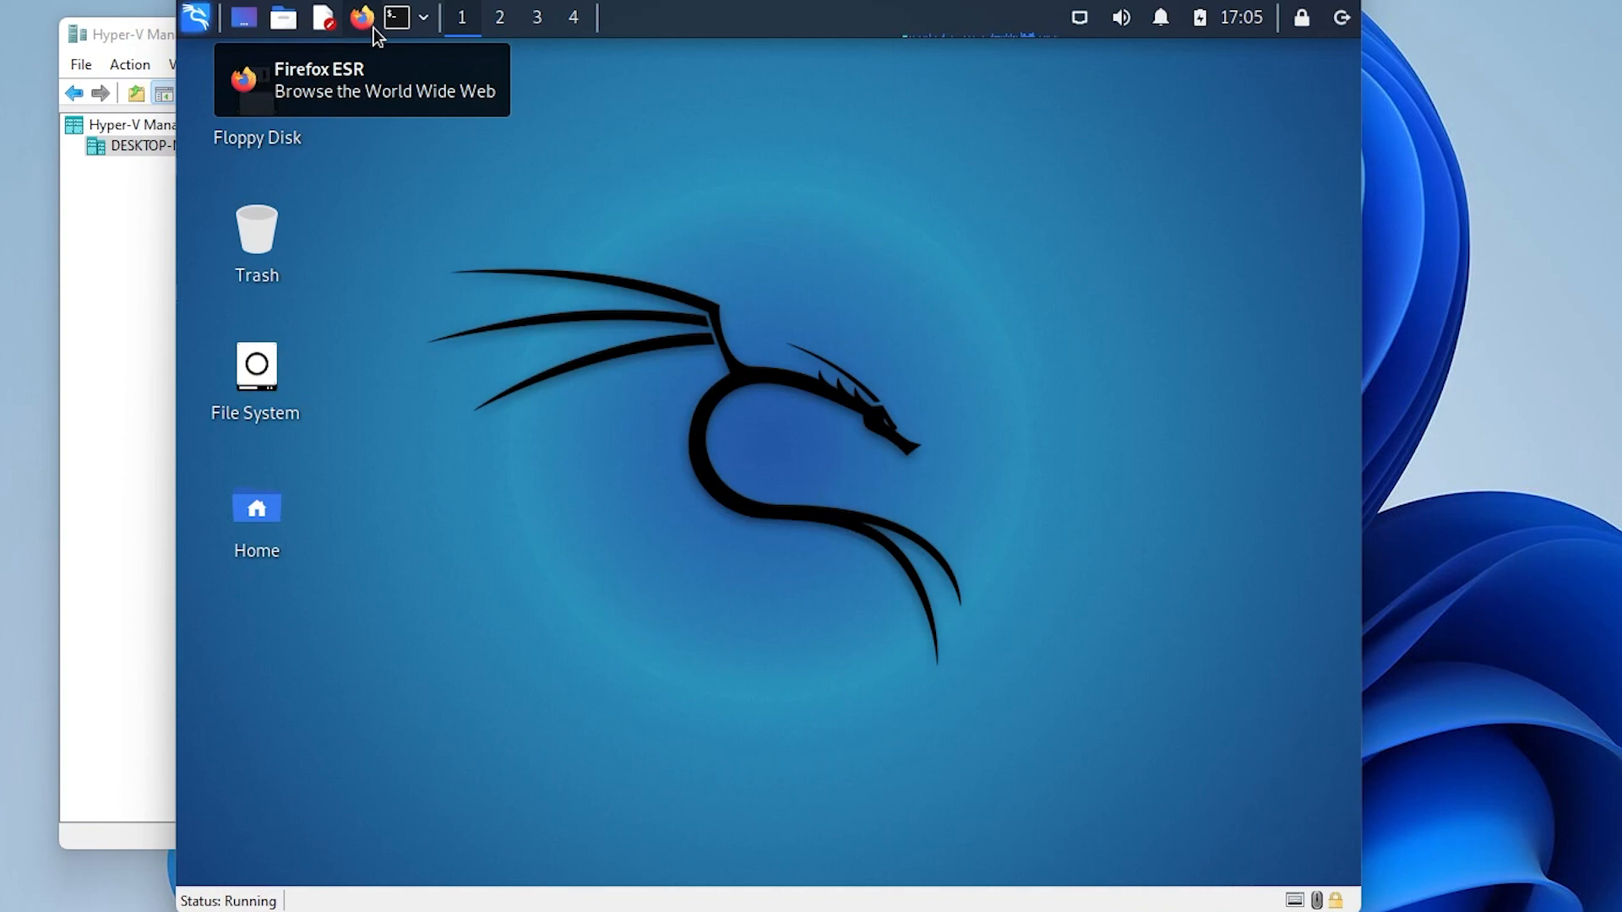
Launch Firefox ESR and load 'google.' to reach the Google homepage.
left_click(362, 16)
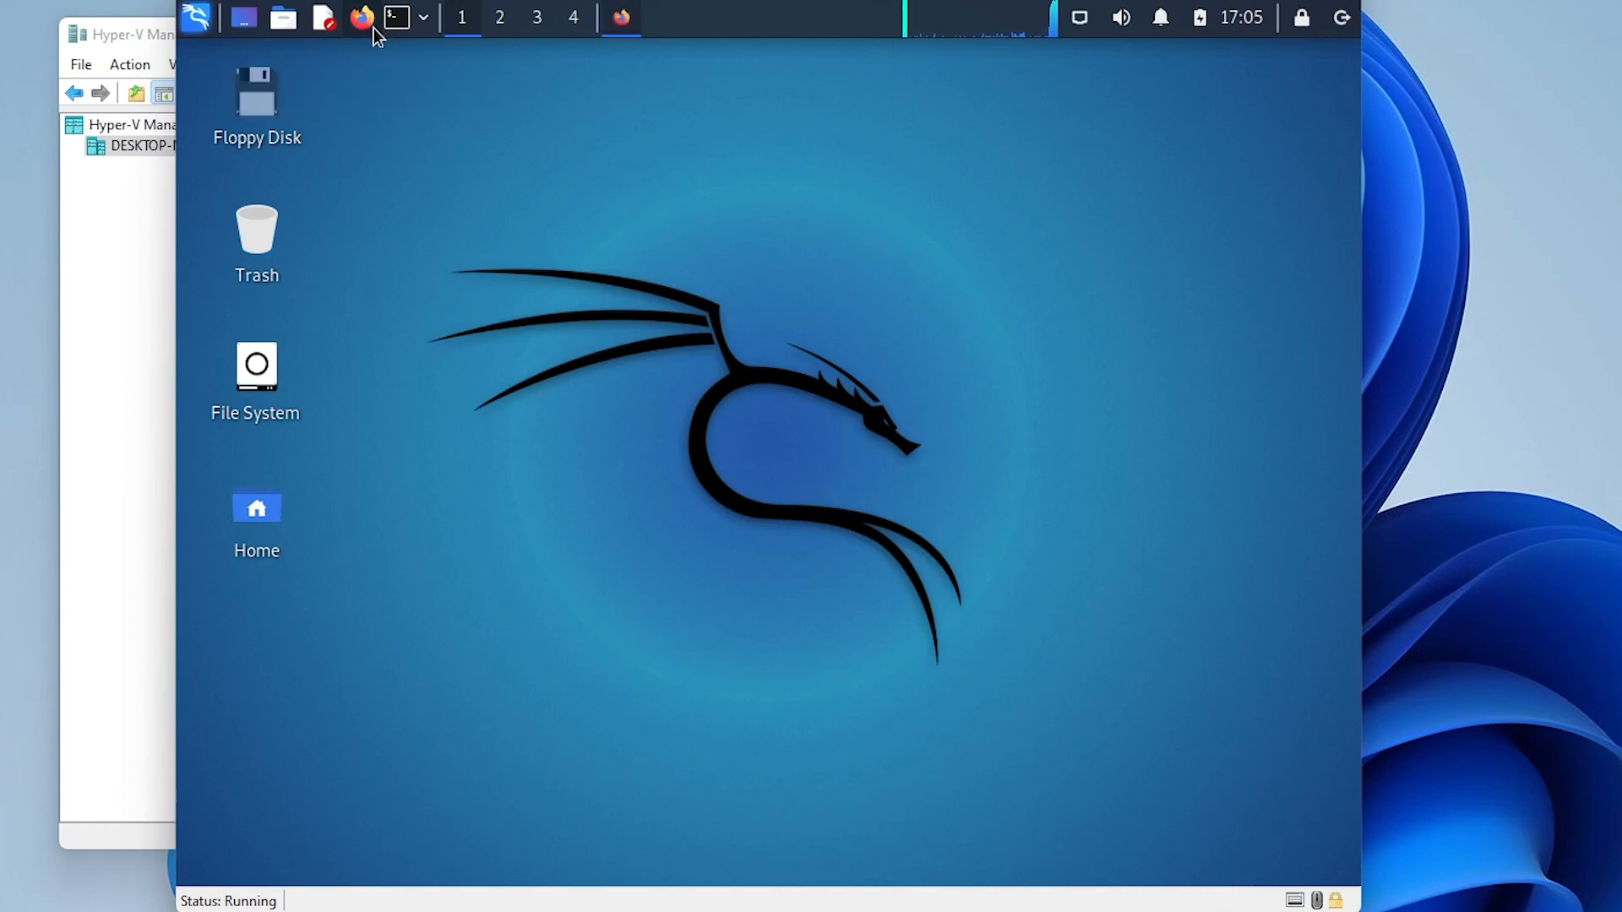
left_click(361, 17)
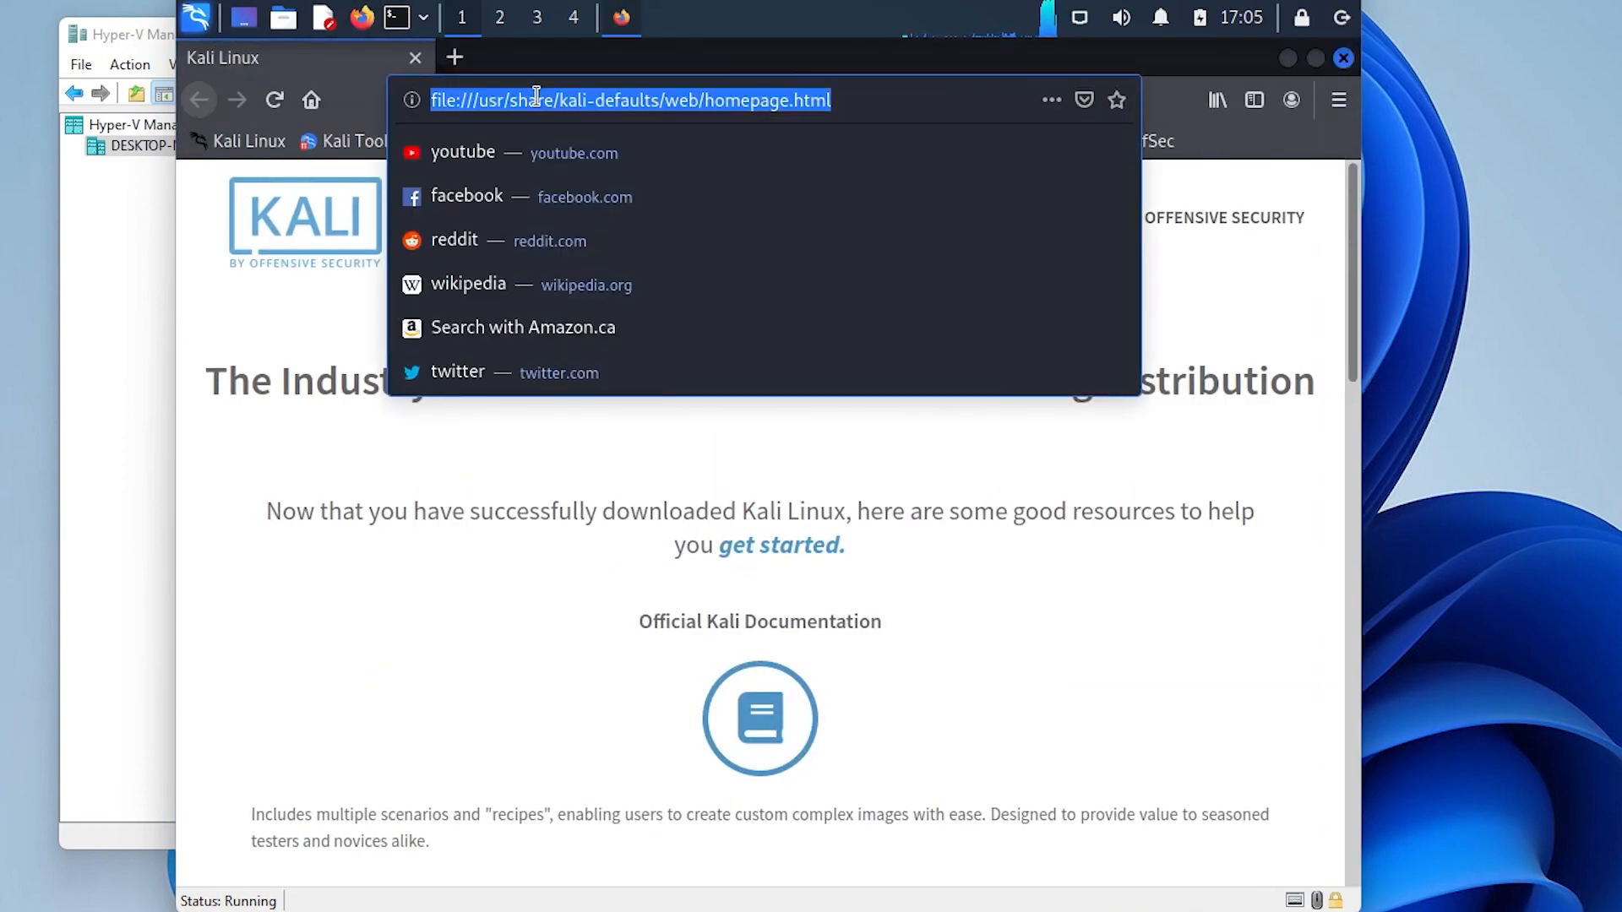
type("google.")
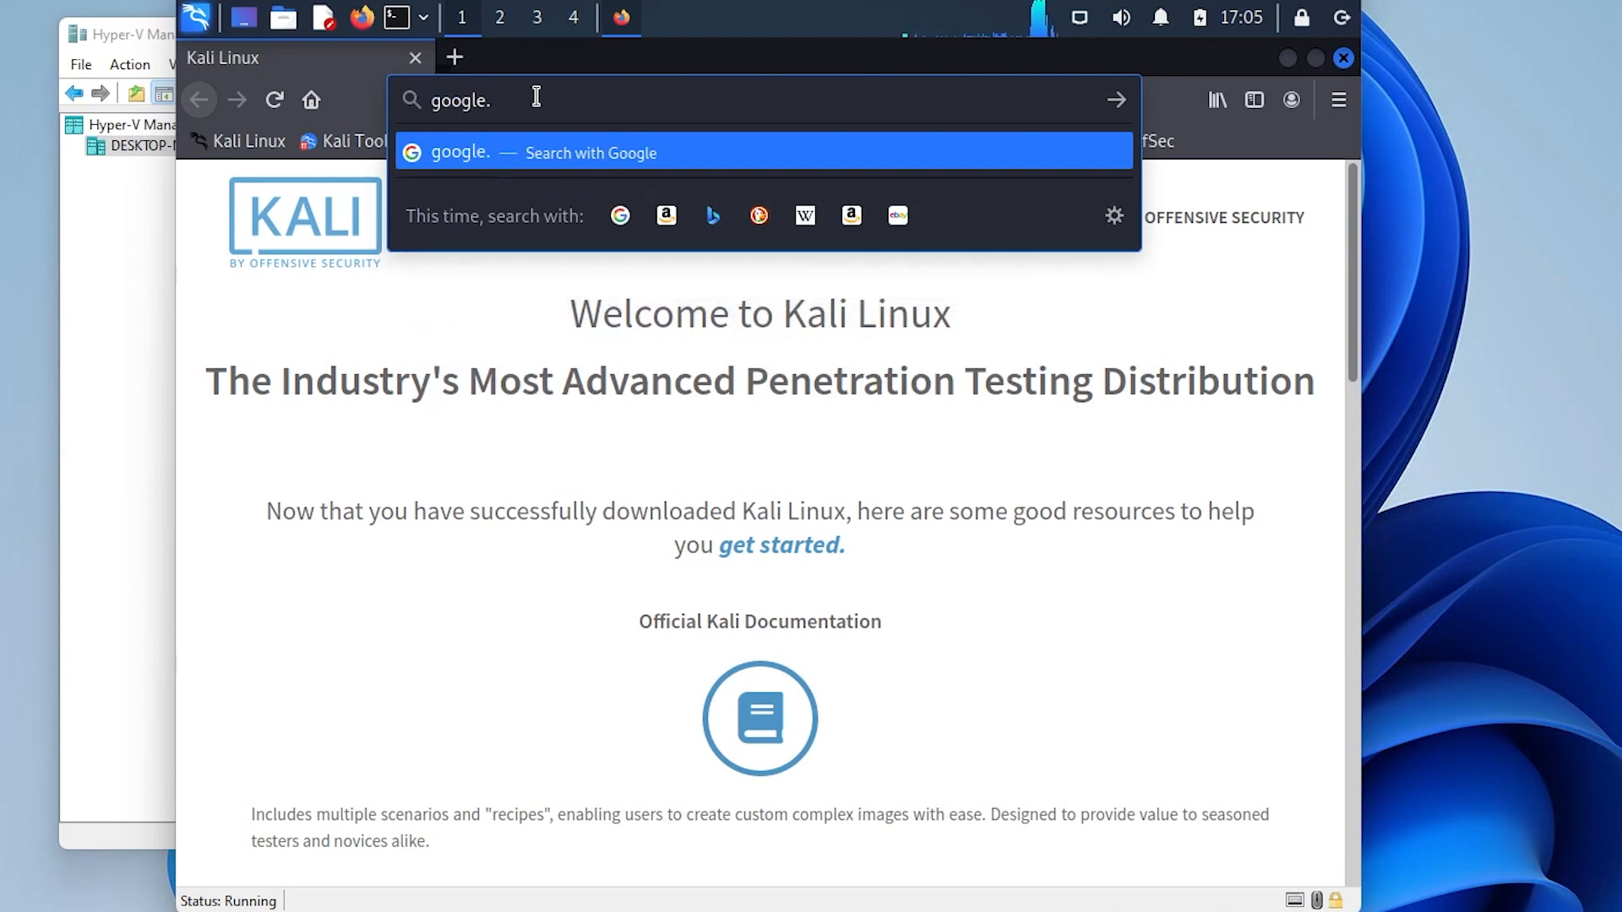
key("Return")
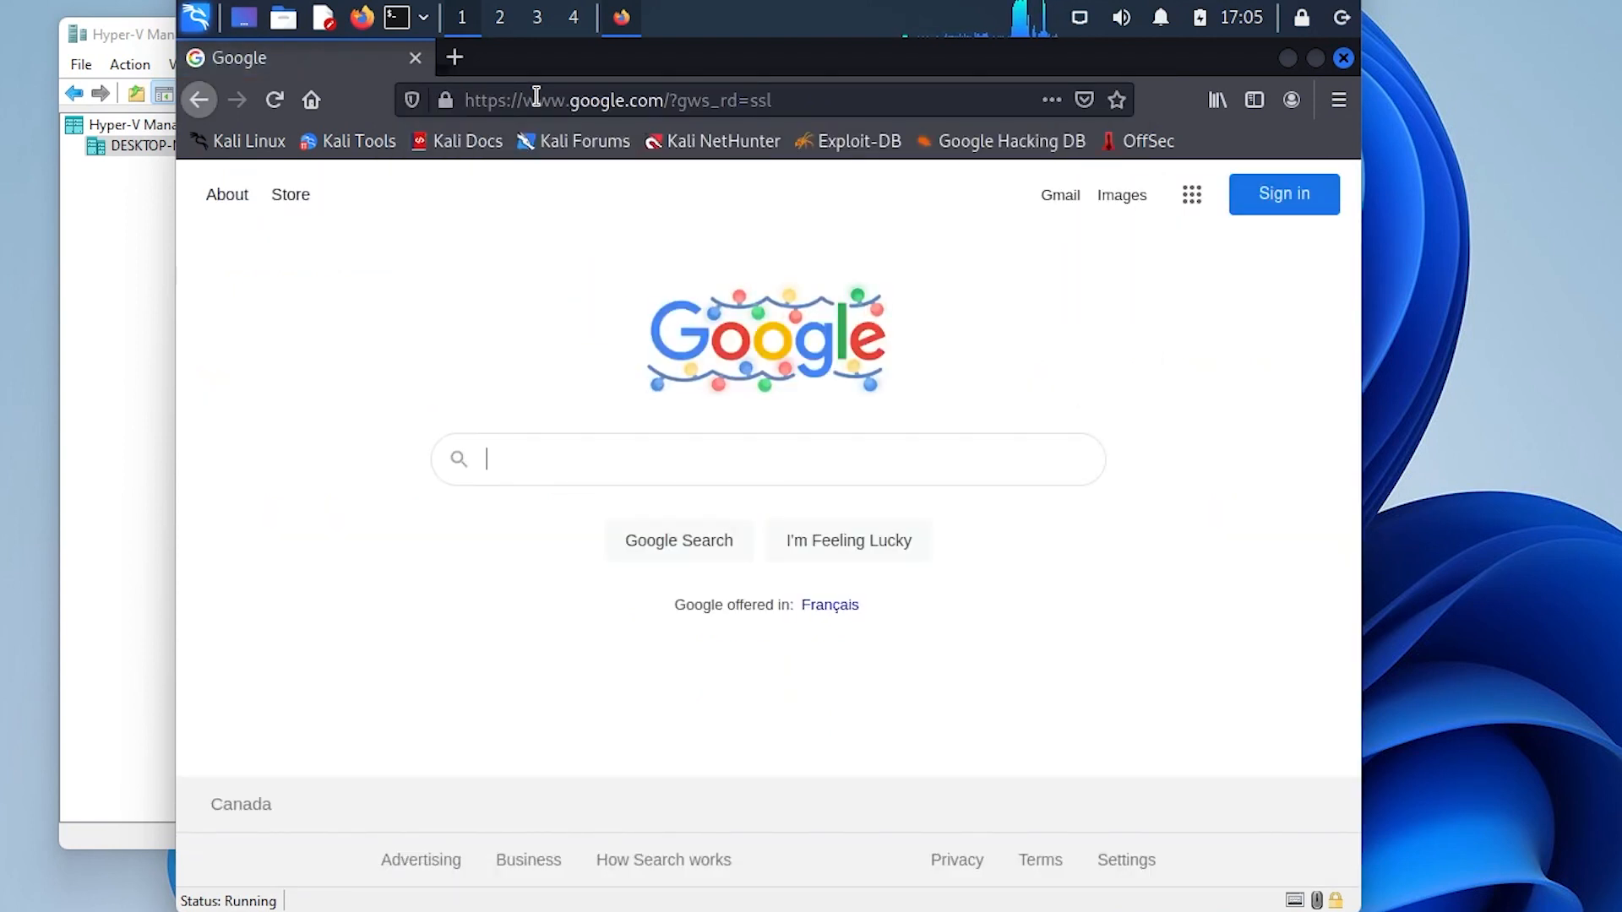
mouse_move(1257, 68)
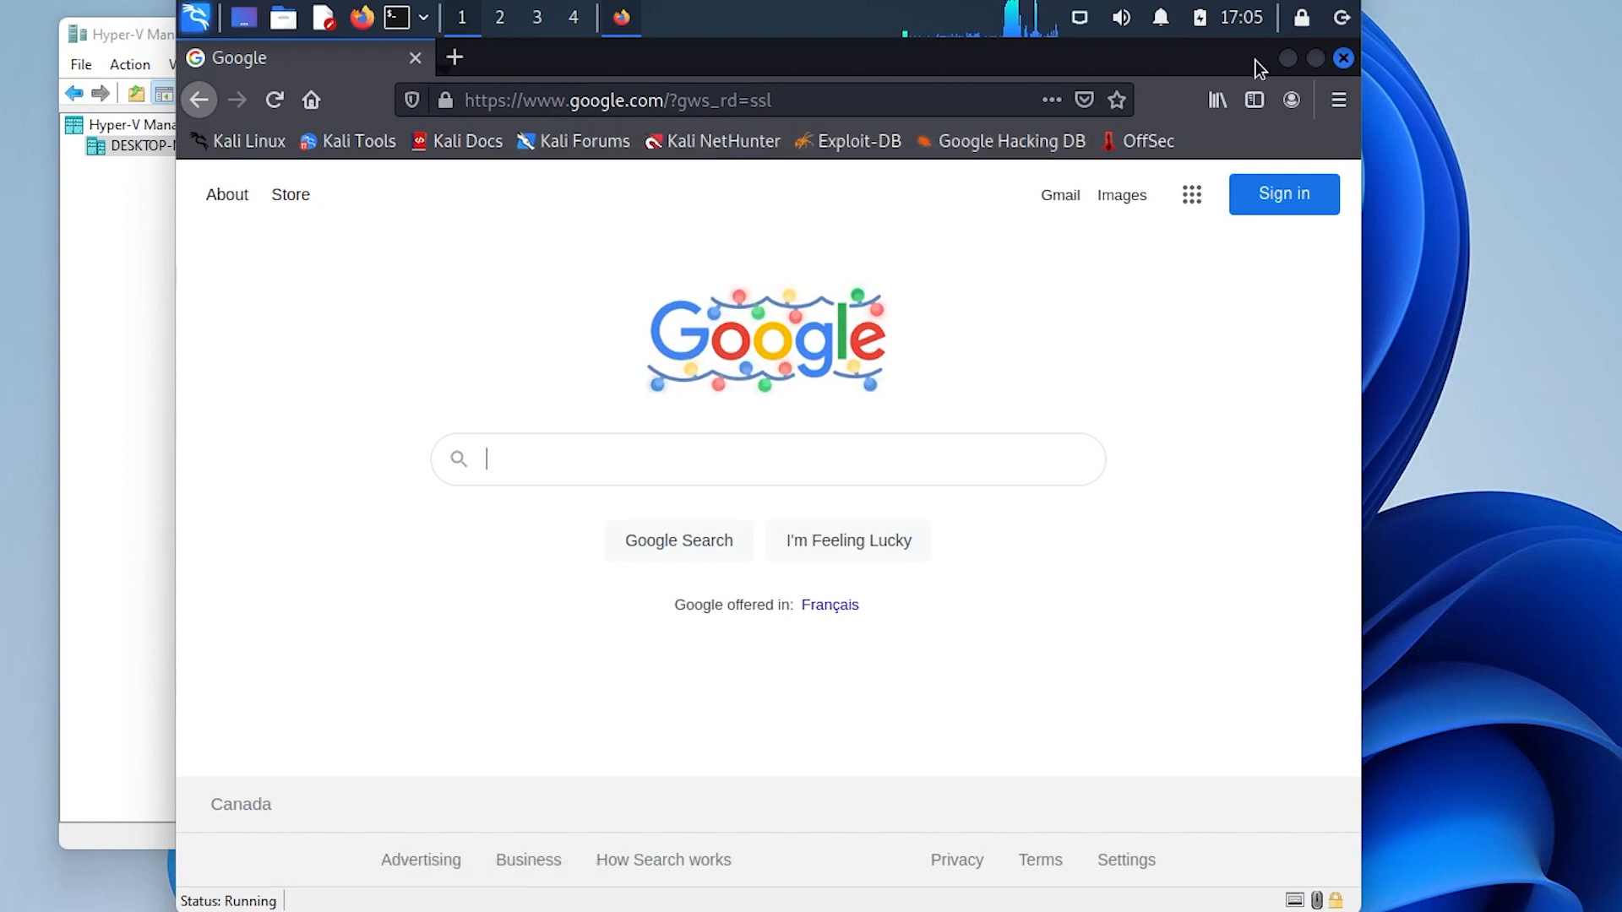